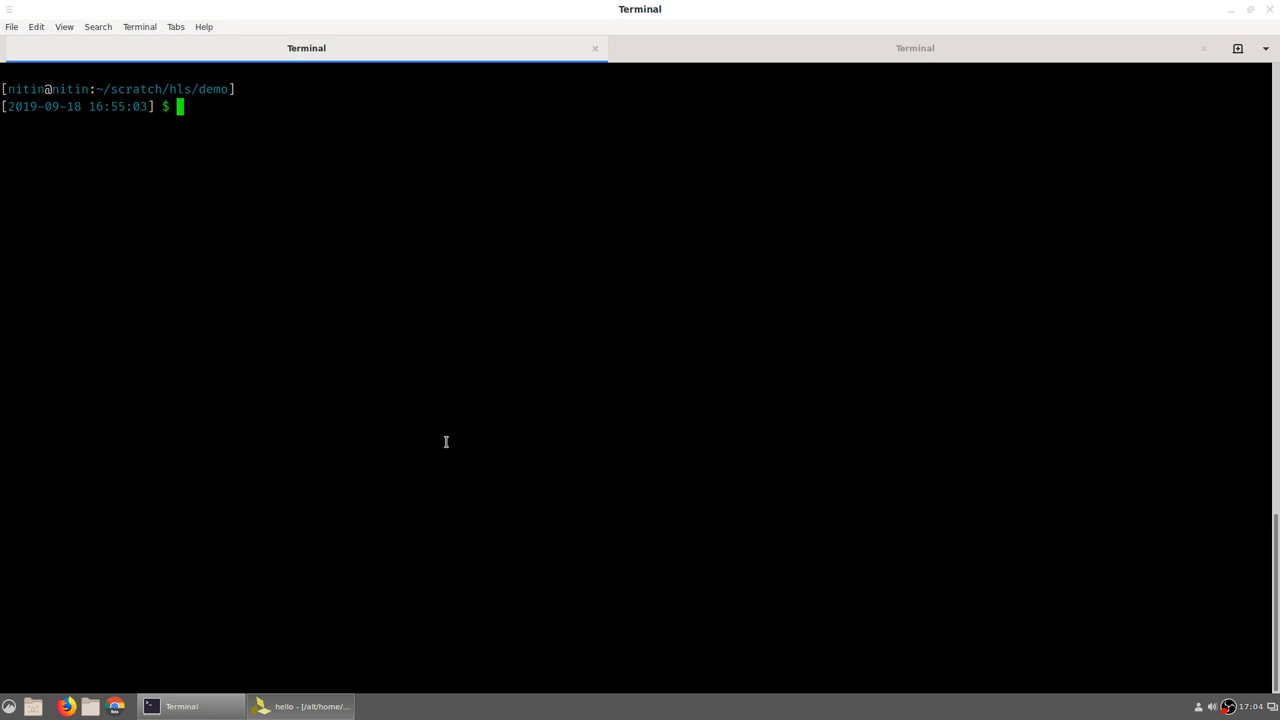
Start the Vivado HLS GUI with the vivado_hls command.
type("viv")
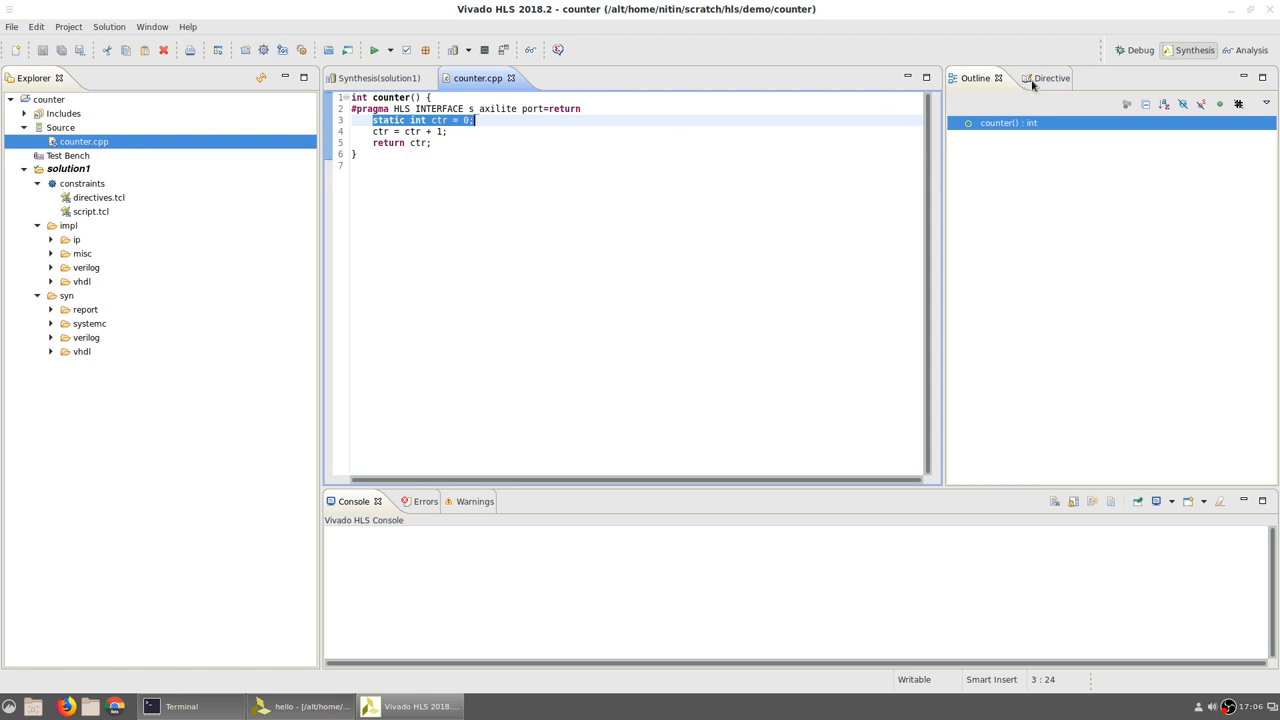
Show the counter function's directives, including s_axilite return and ctr.
left_click(1038, 78)
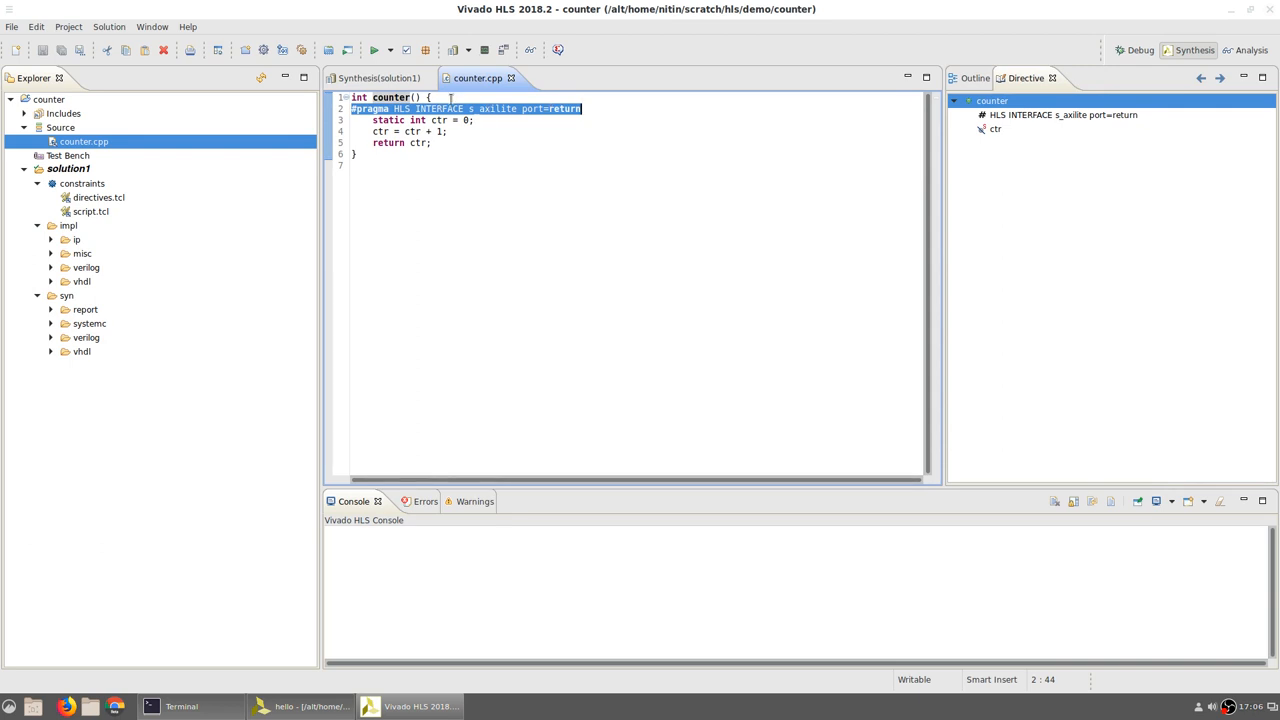
left_click(398, 96)
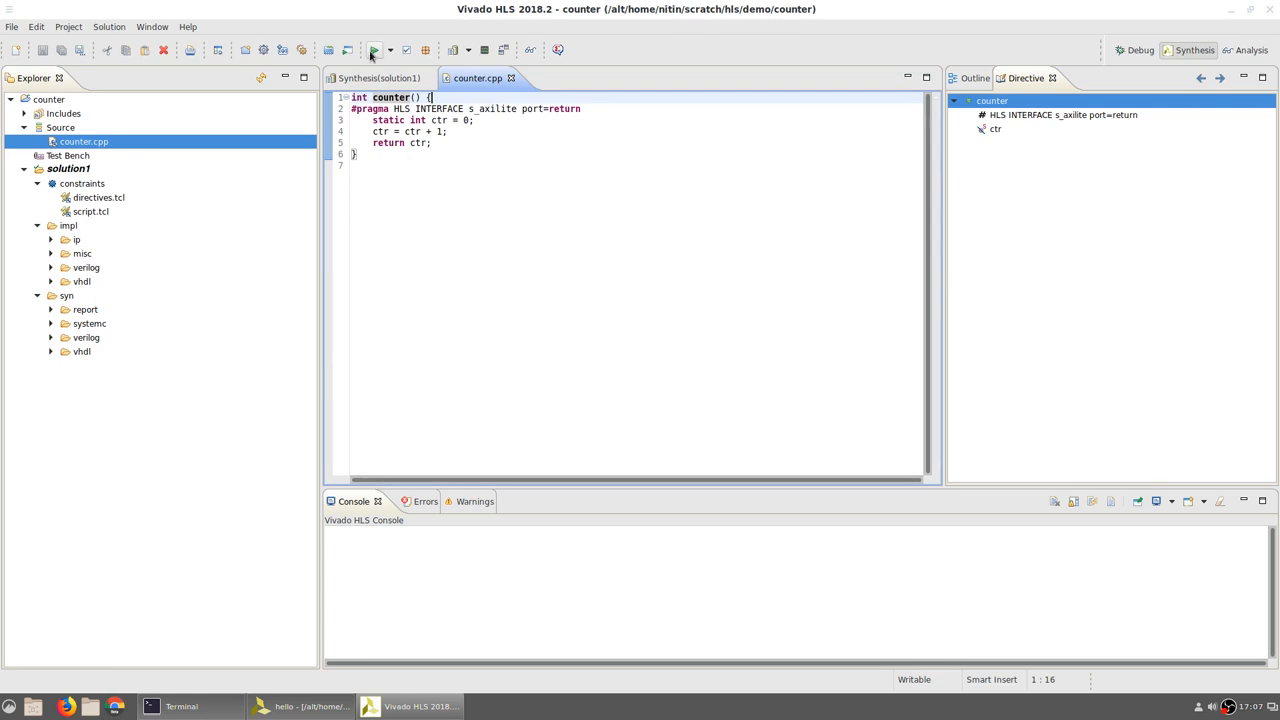
Run C synthesis on counter and scroll the timing, latency and utilization report.
left_click(368, 50)
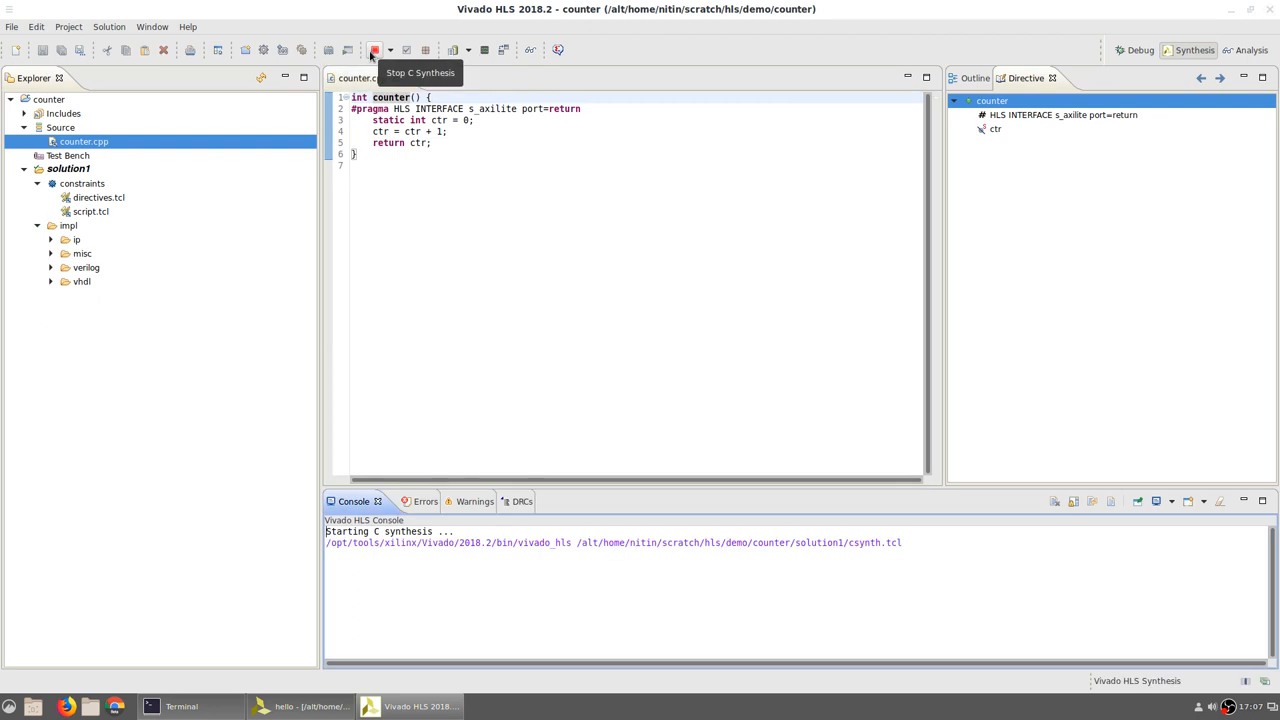
left_click(369, 50)
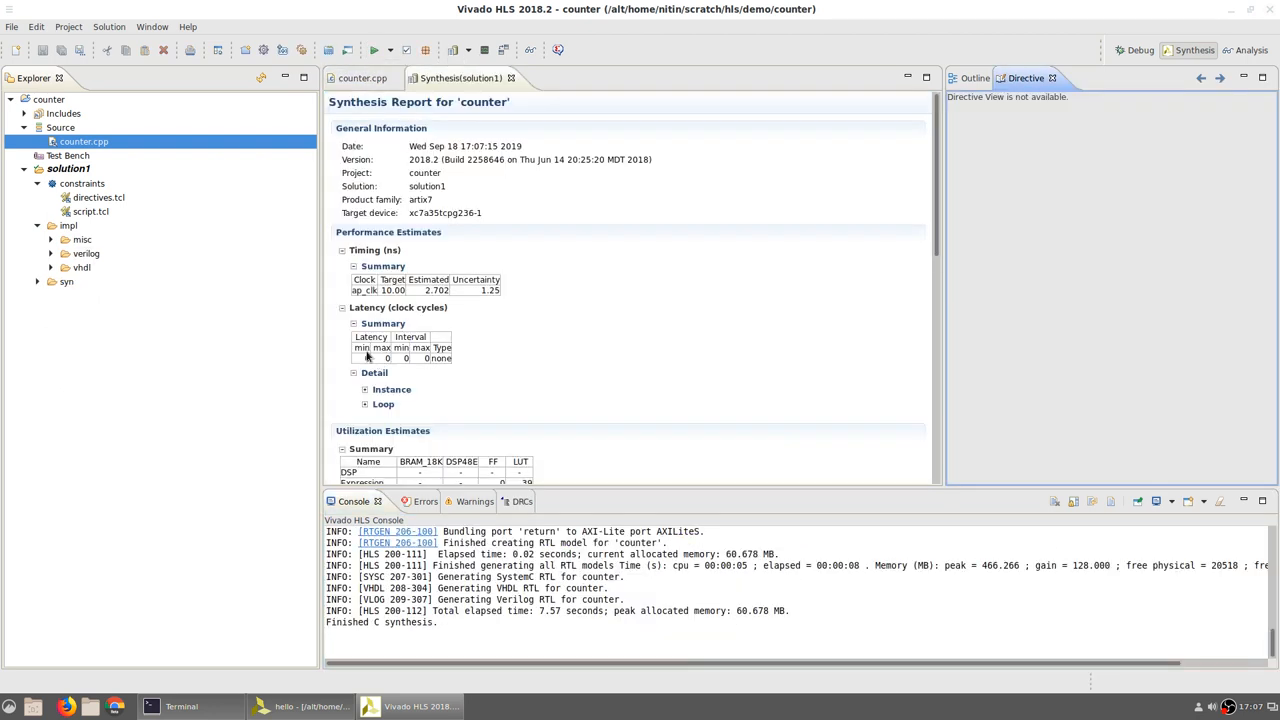
mouse_move(417, 366)
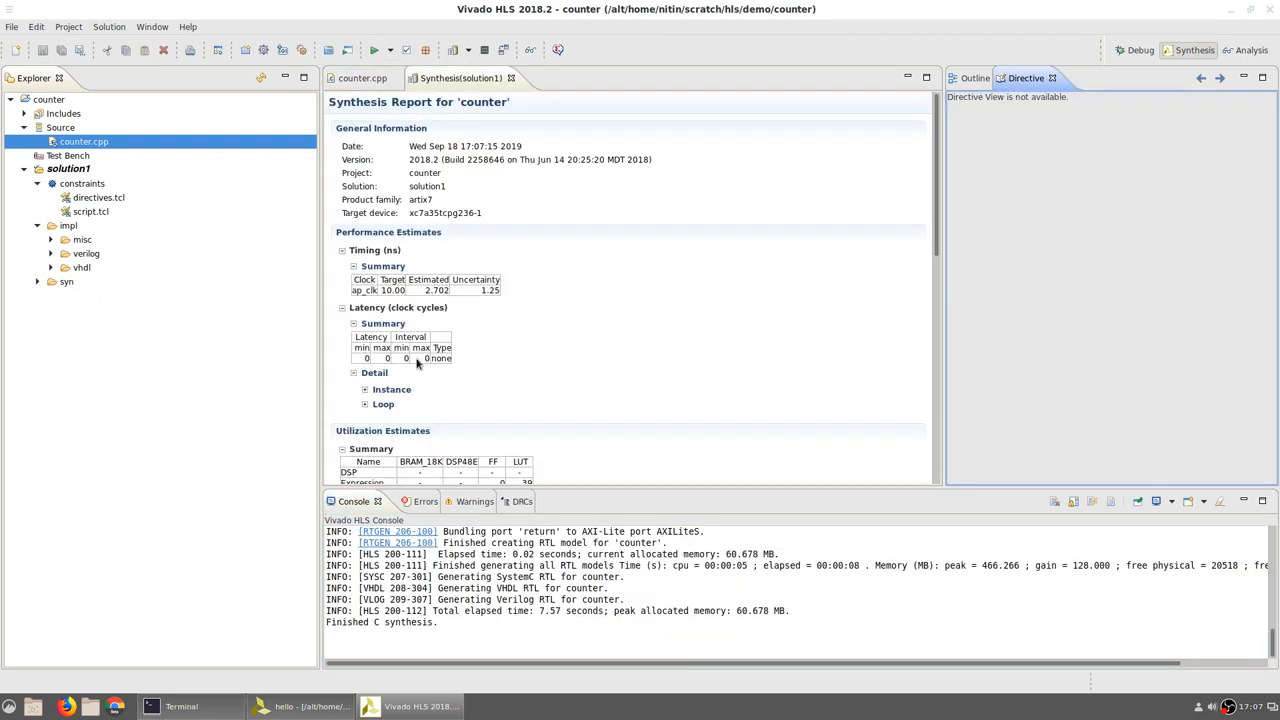
scroll("down", 3)
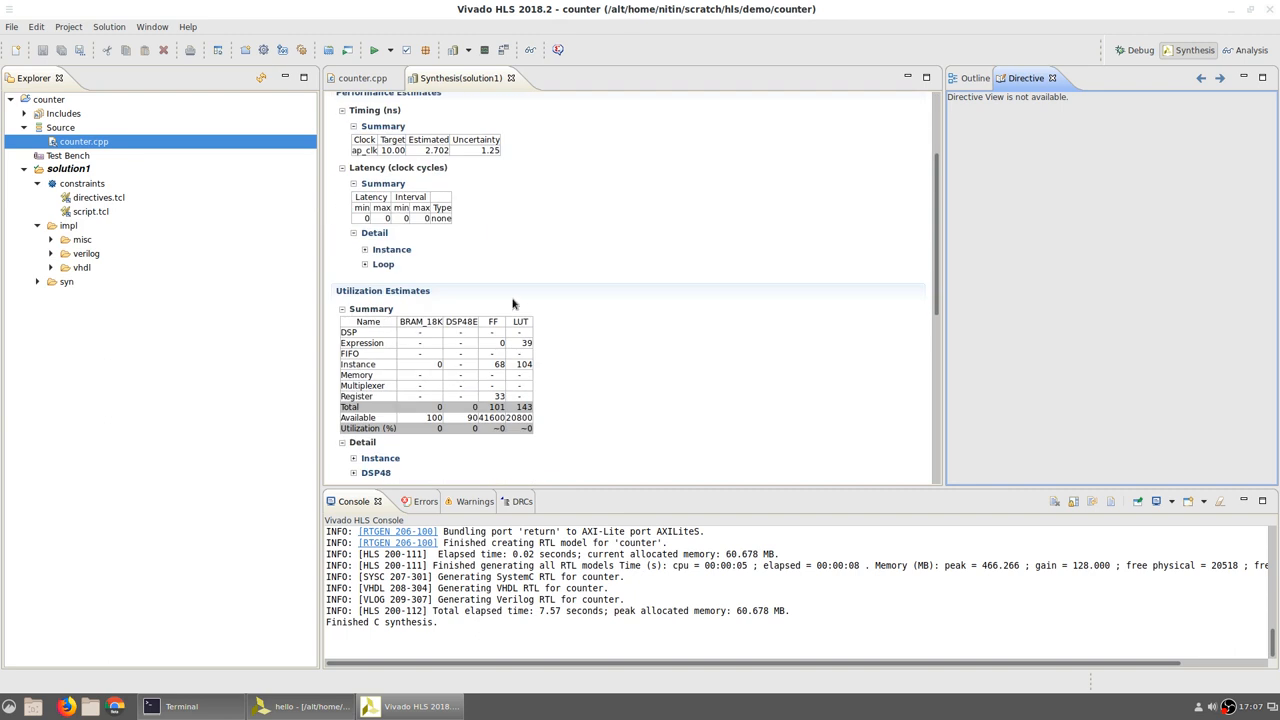
mouse_move(465, 268)
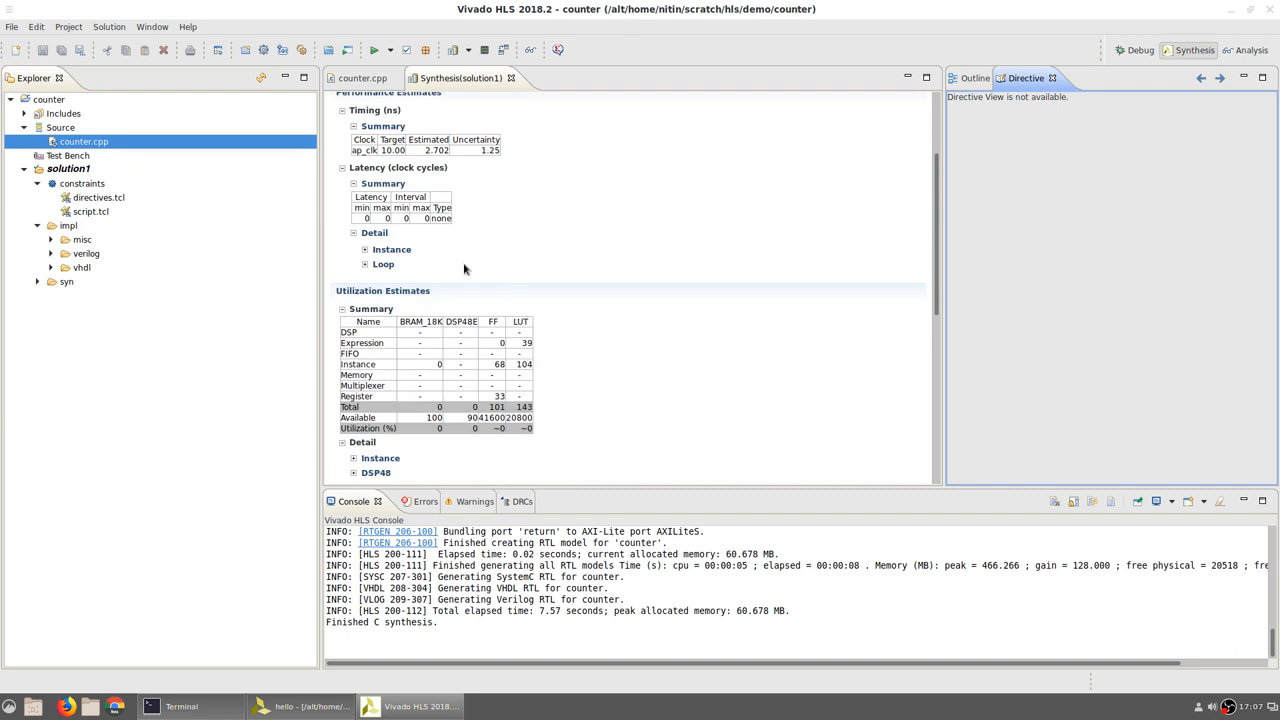
mouse_move(537, 376)
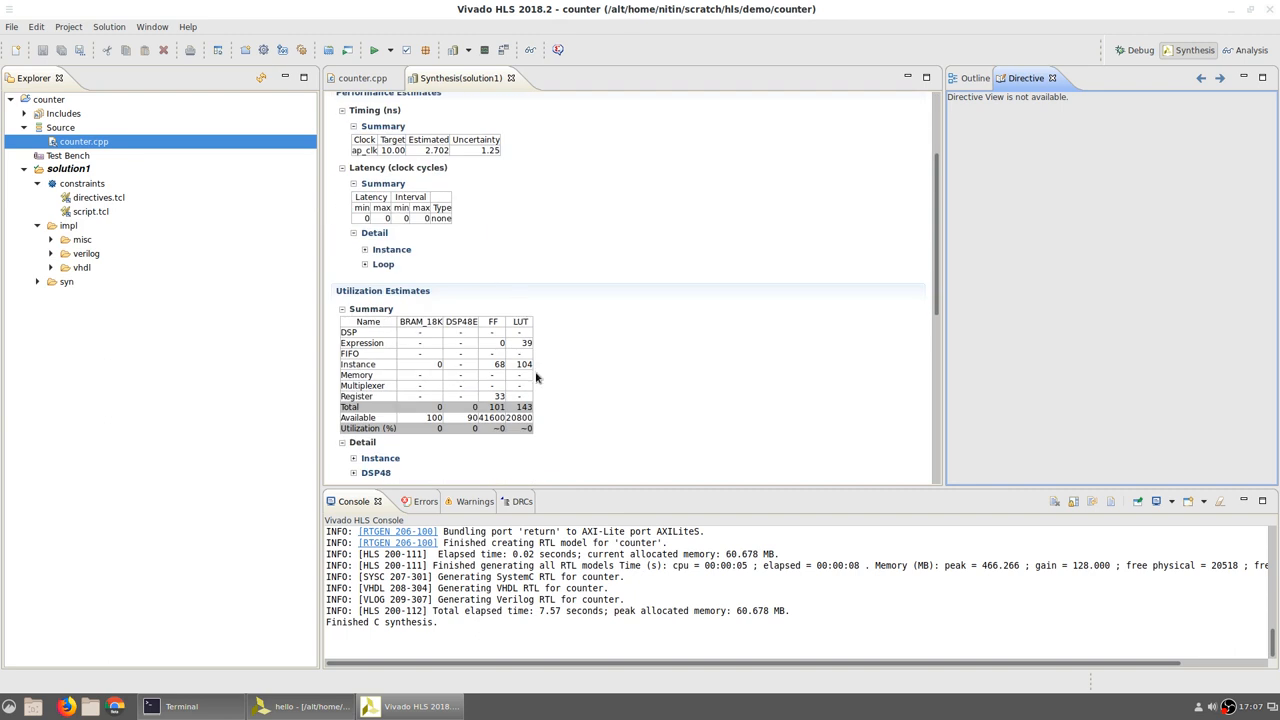
mouse_move(497, 401)
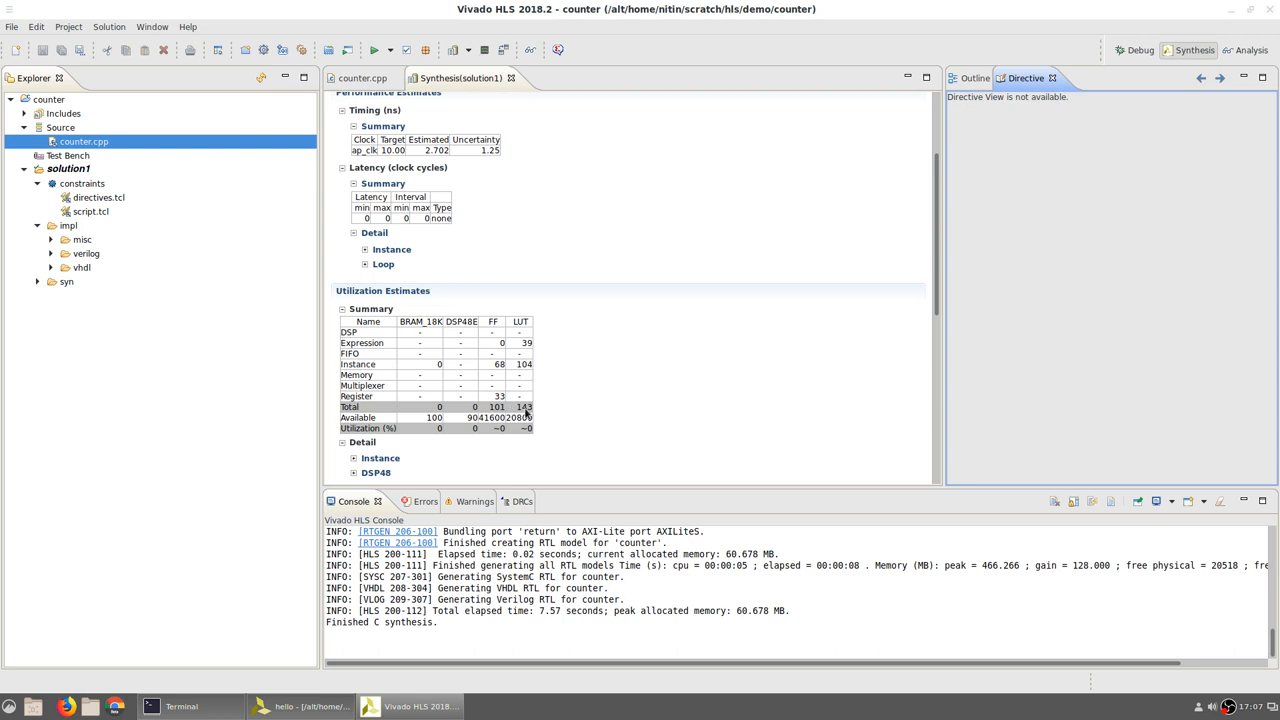
mouse_move(578, 350)
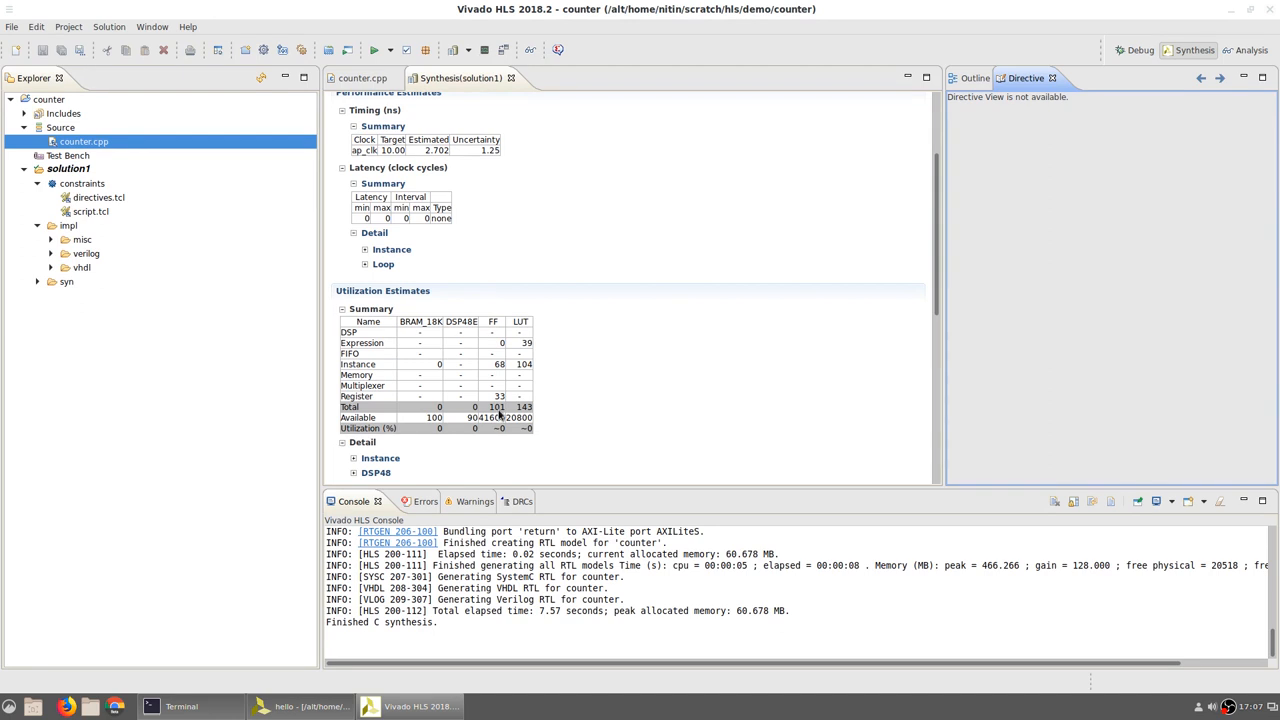
mouse_move(622, 380)
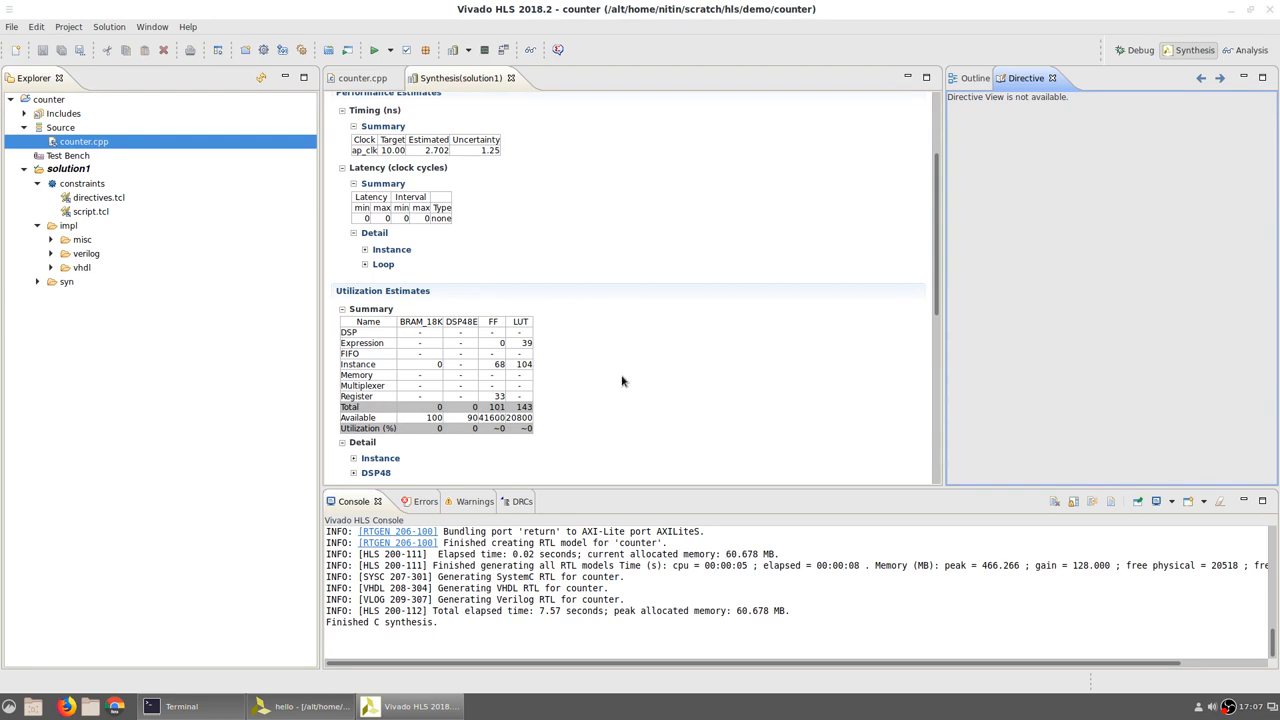
scroll("down", 3)
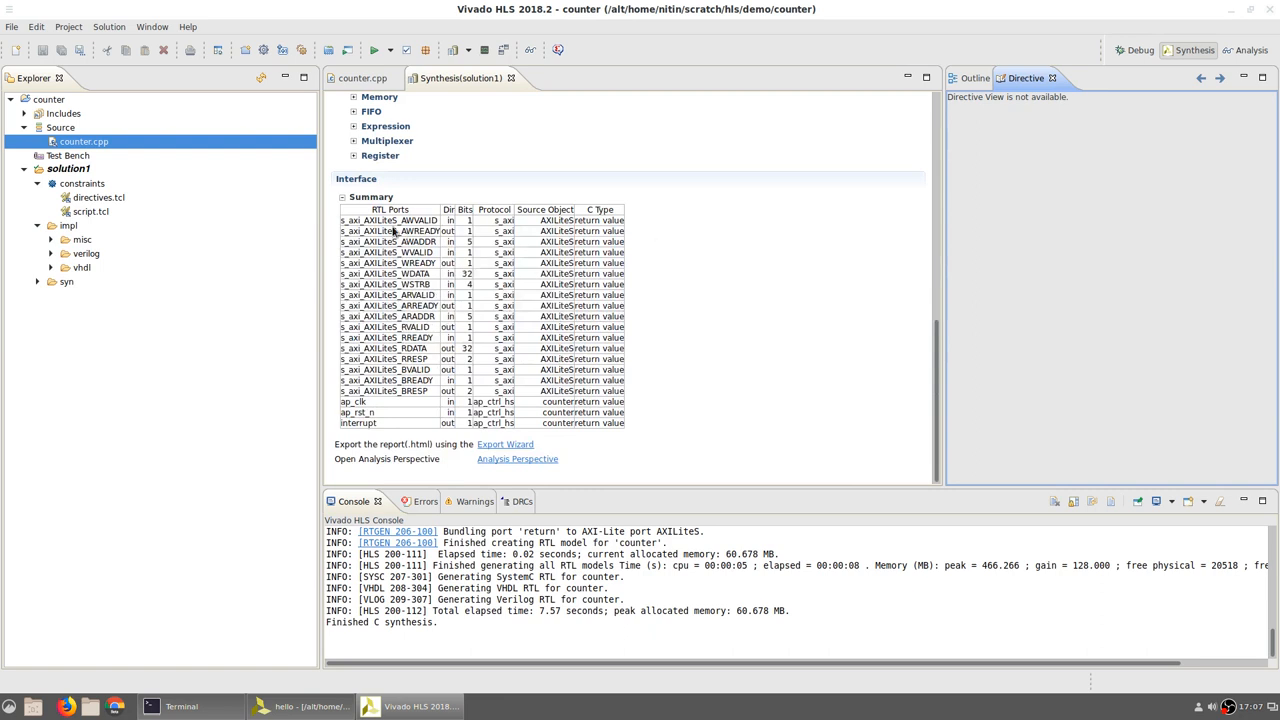
mouse_move(348, 401)
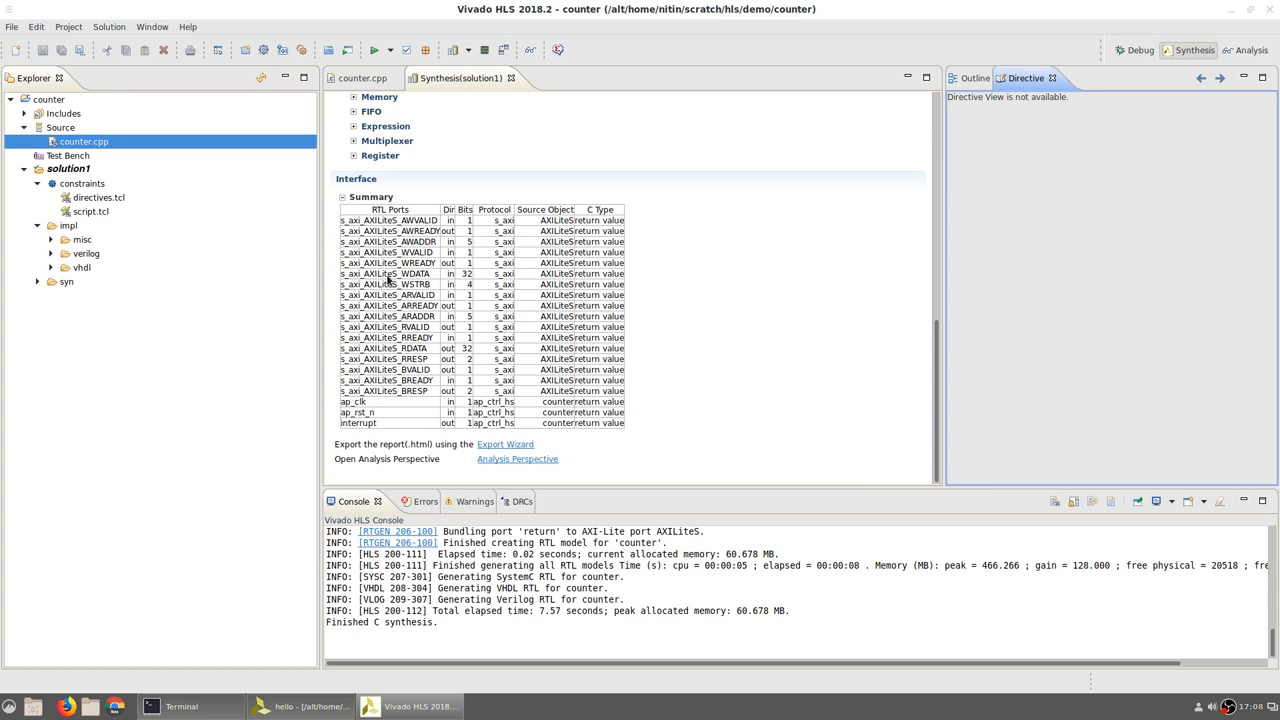
mouse_move(420, 369)
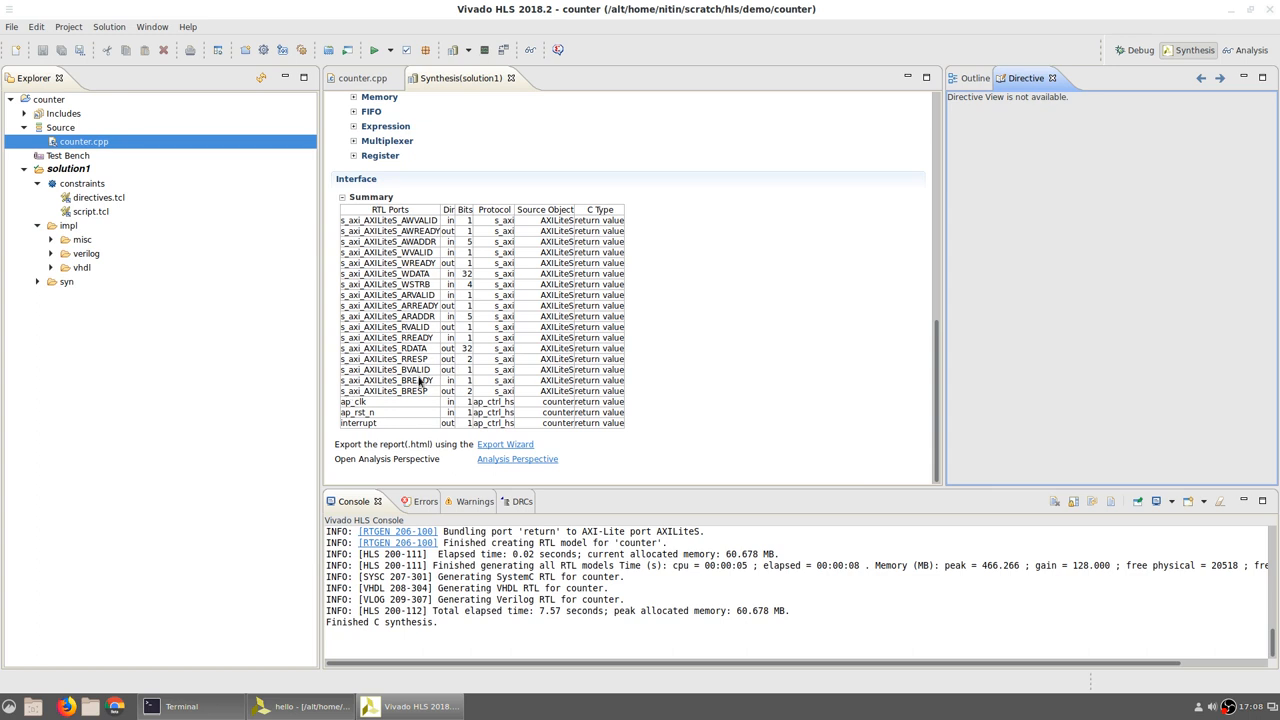
mouse_move(352, 407)
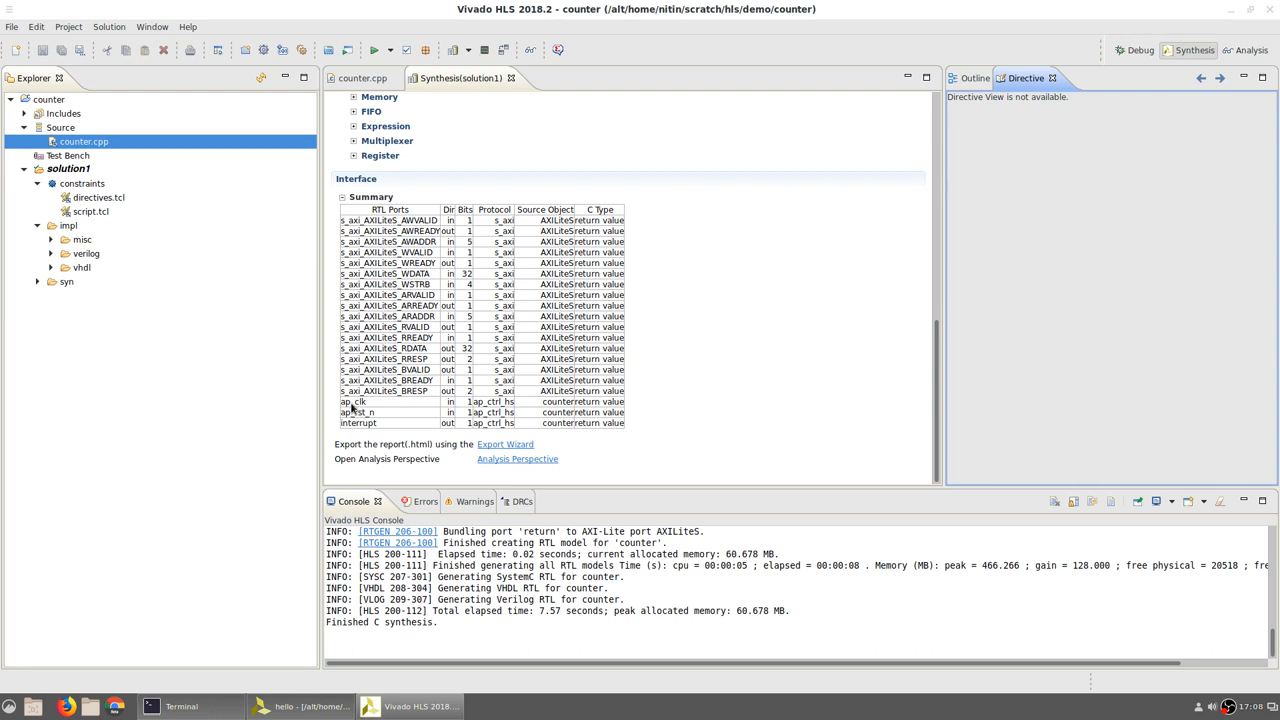
mouse_move(334, 416)
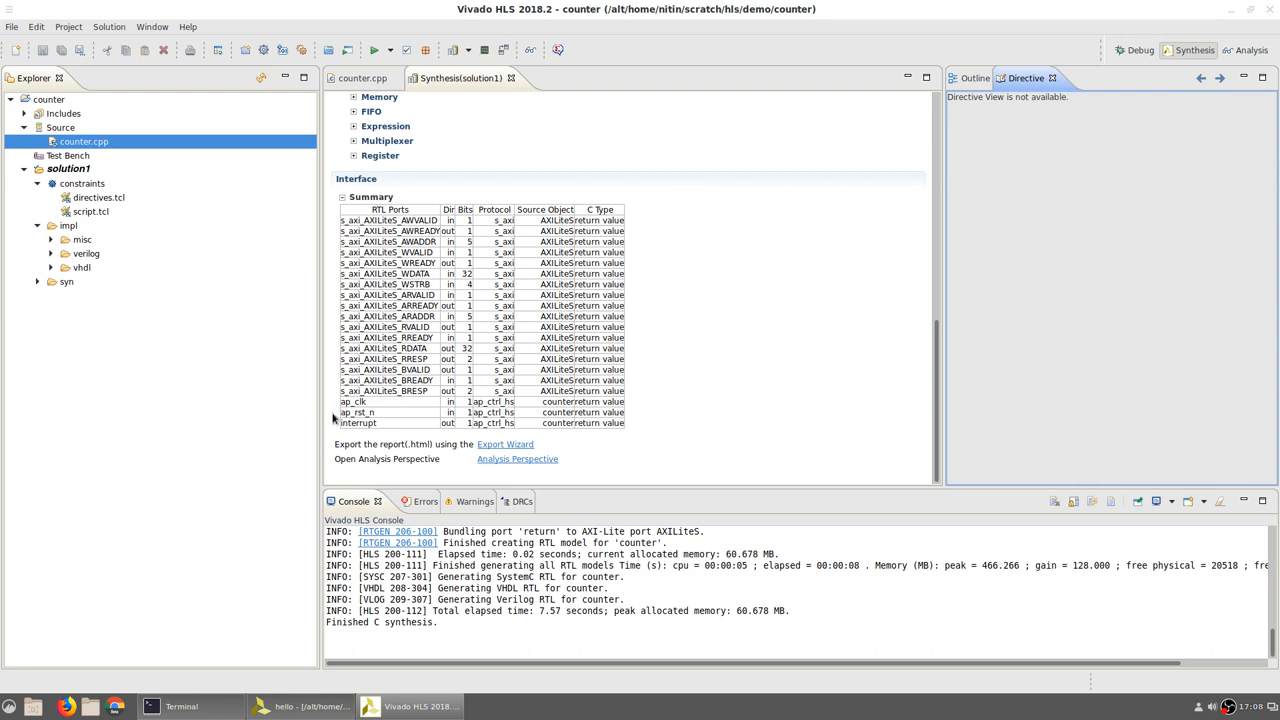
mouse_move(347, 428)
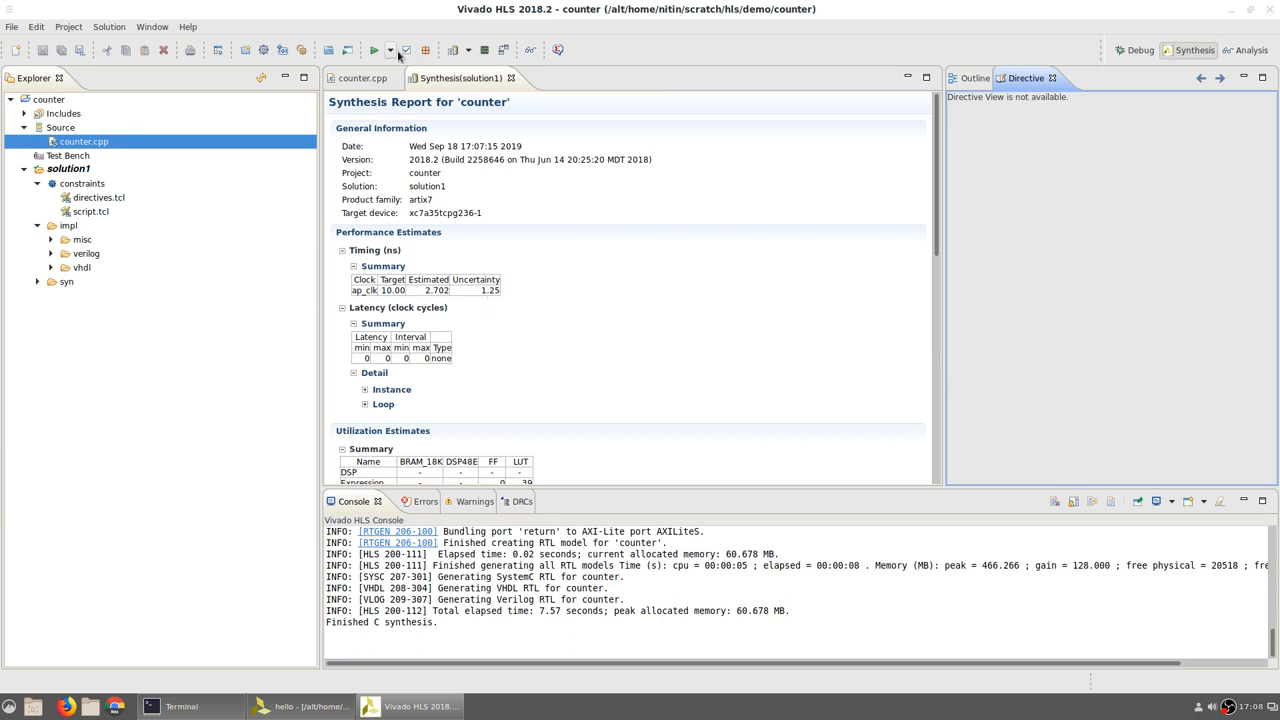
mouse_move(423, 50)
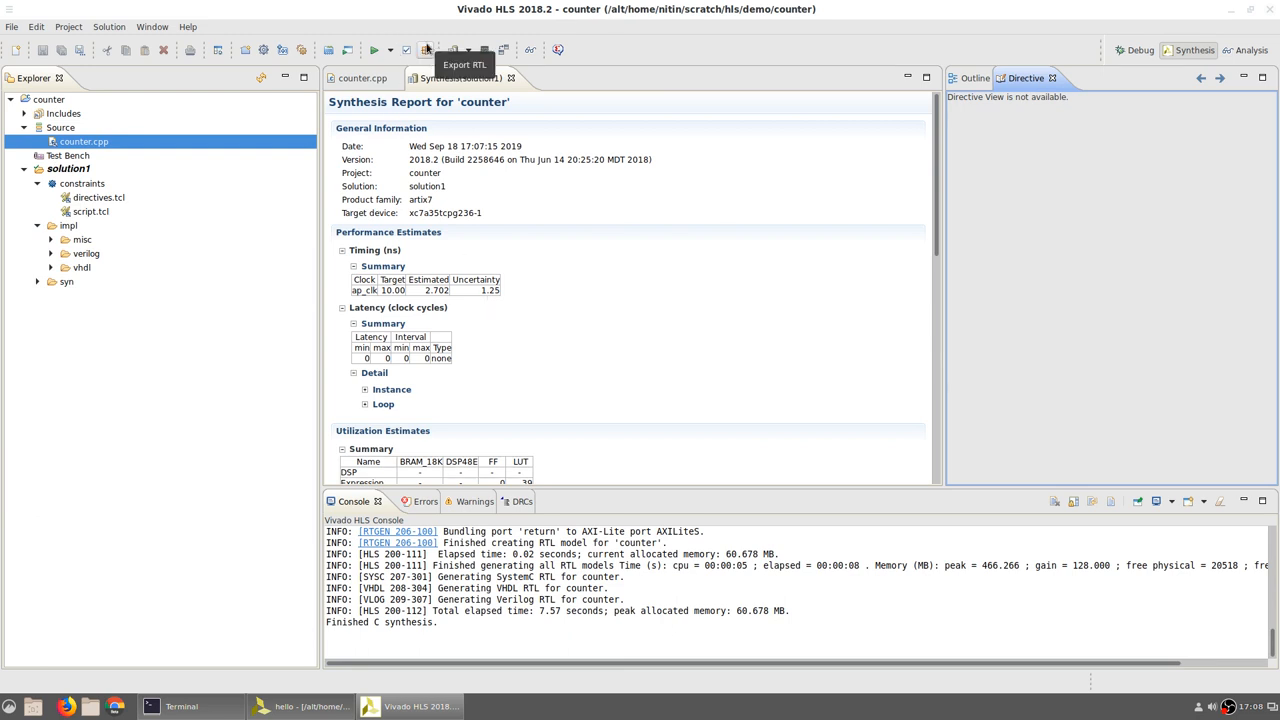
Export the counter RTL in IP Catalog format and confirm export finished.
left_click(423, 50)
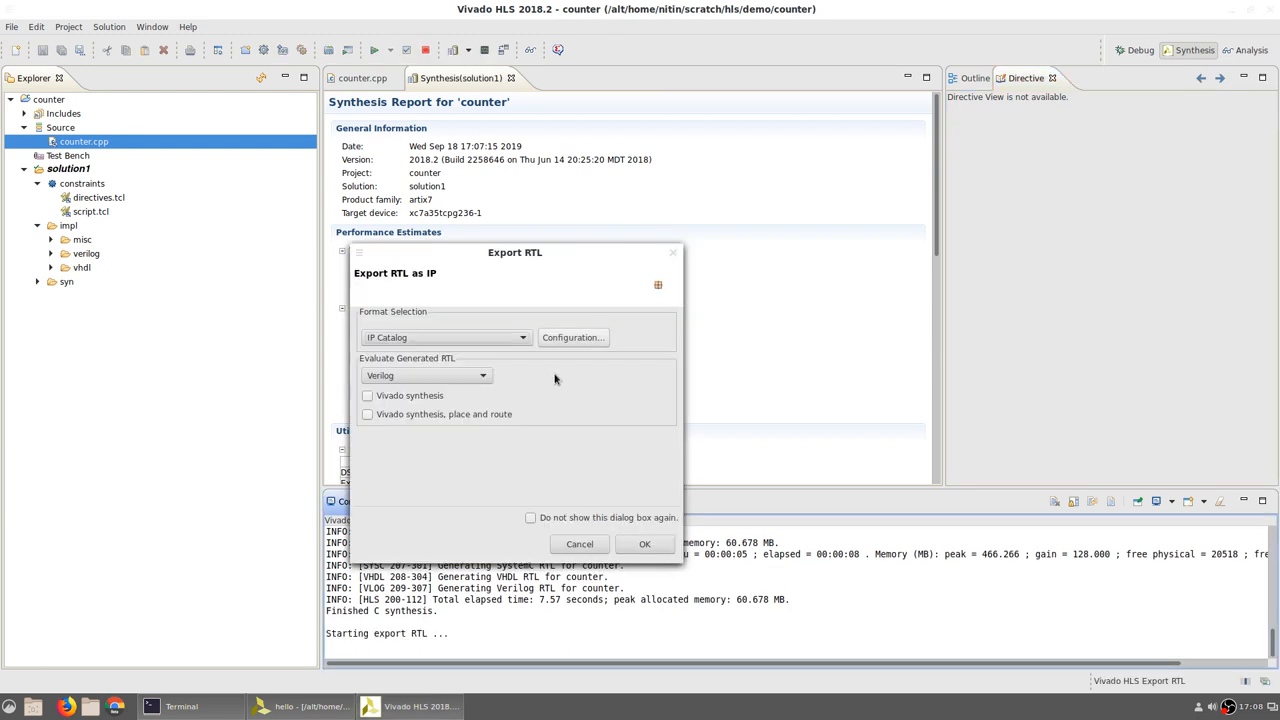
left_click(644, 544)
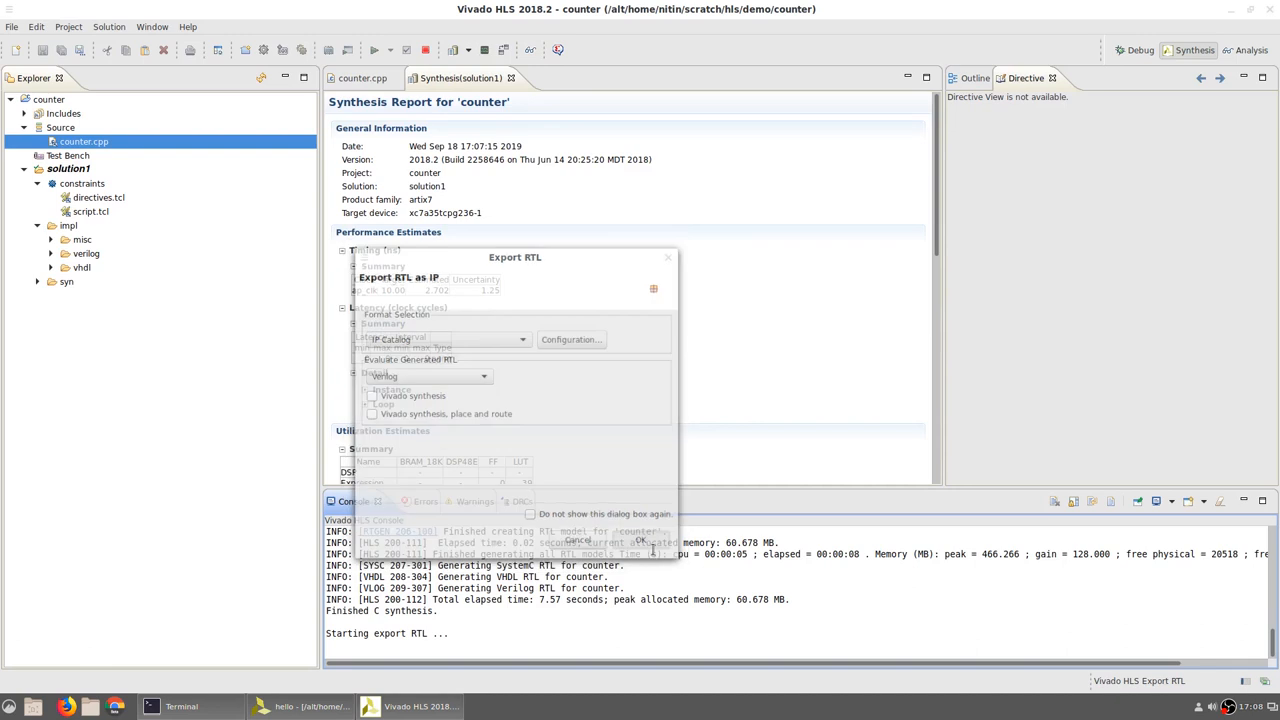
left_click(630, 542)
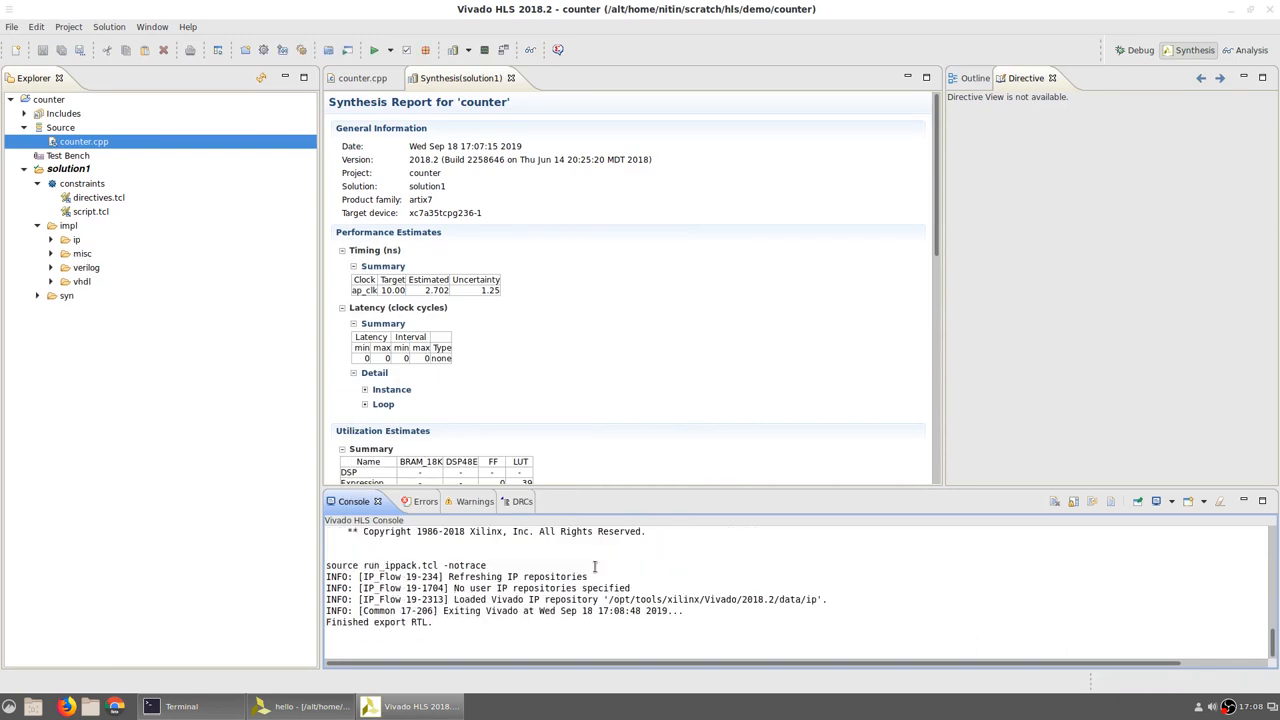
double_click(365, 622)
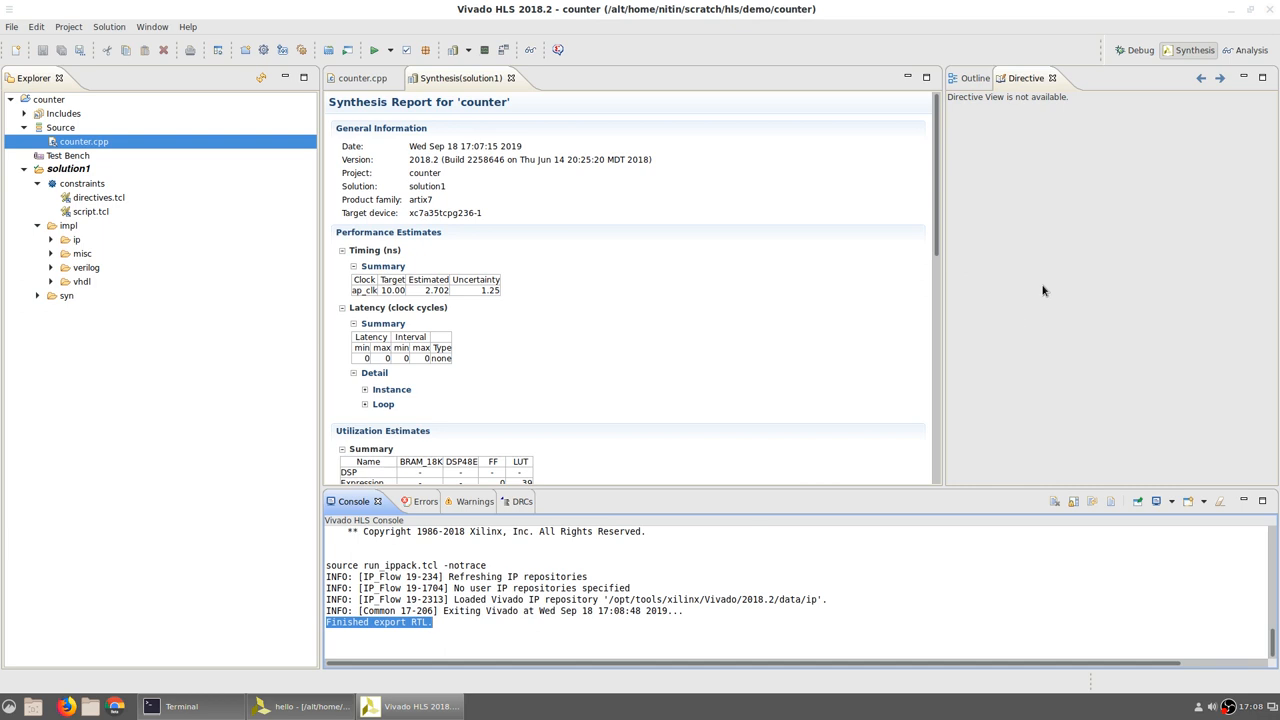
left_click(180, 706)
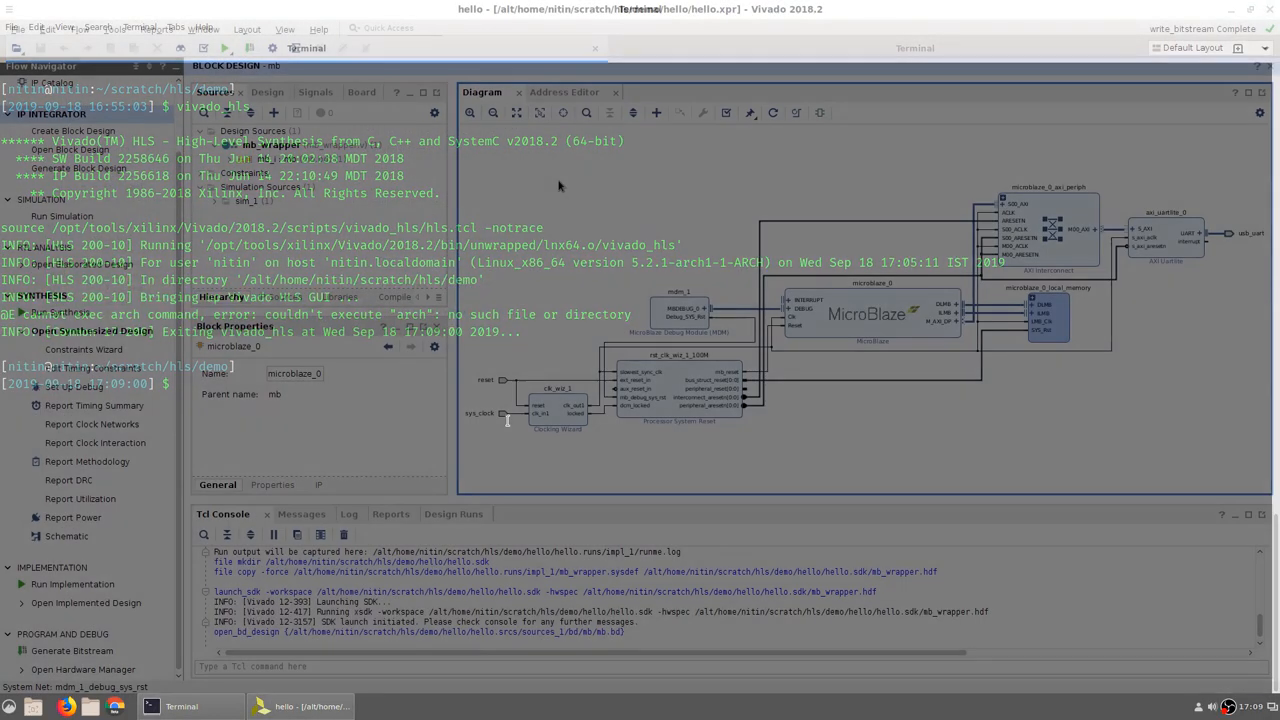
Switch to the hello project's MicroBlaze block design in Vivado.
left_click(323, 705)
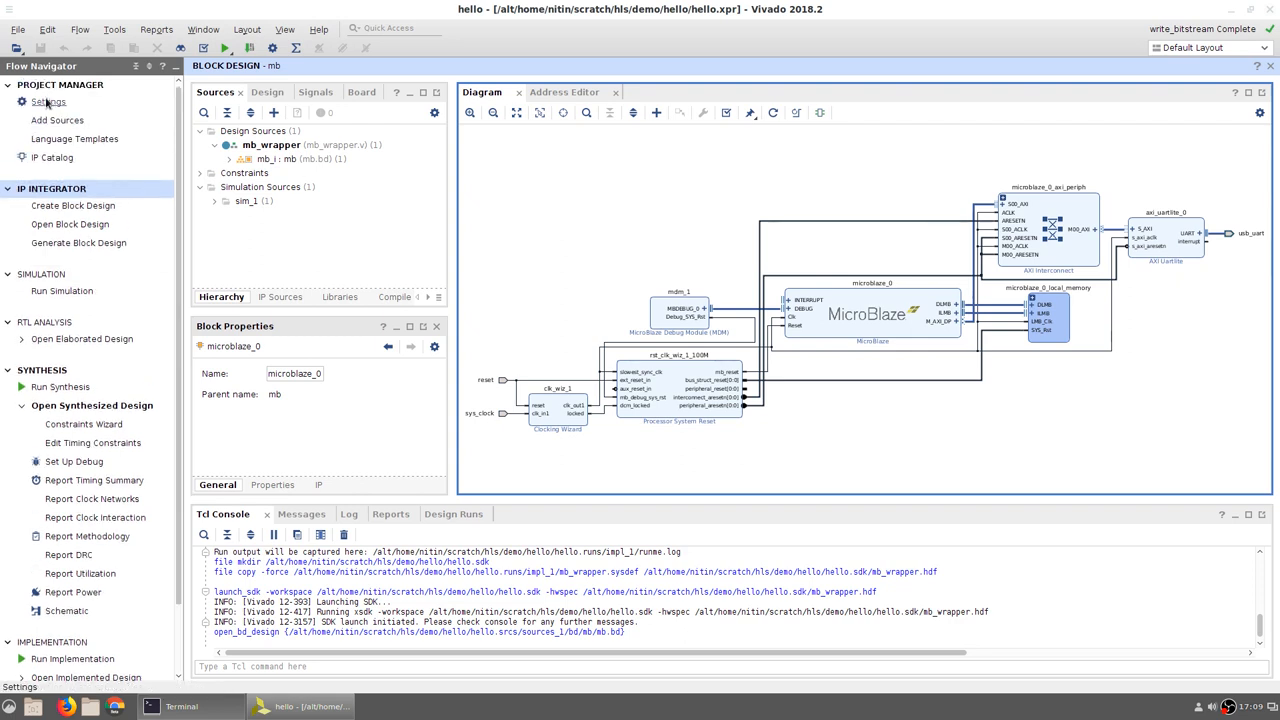
Add scratch/hls/demo/counter as an IP repository and acknowledge the one-IP message.
left_click(49, 102)
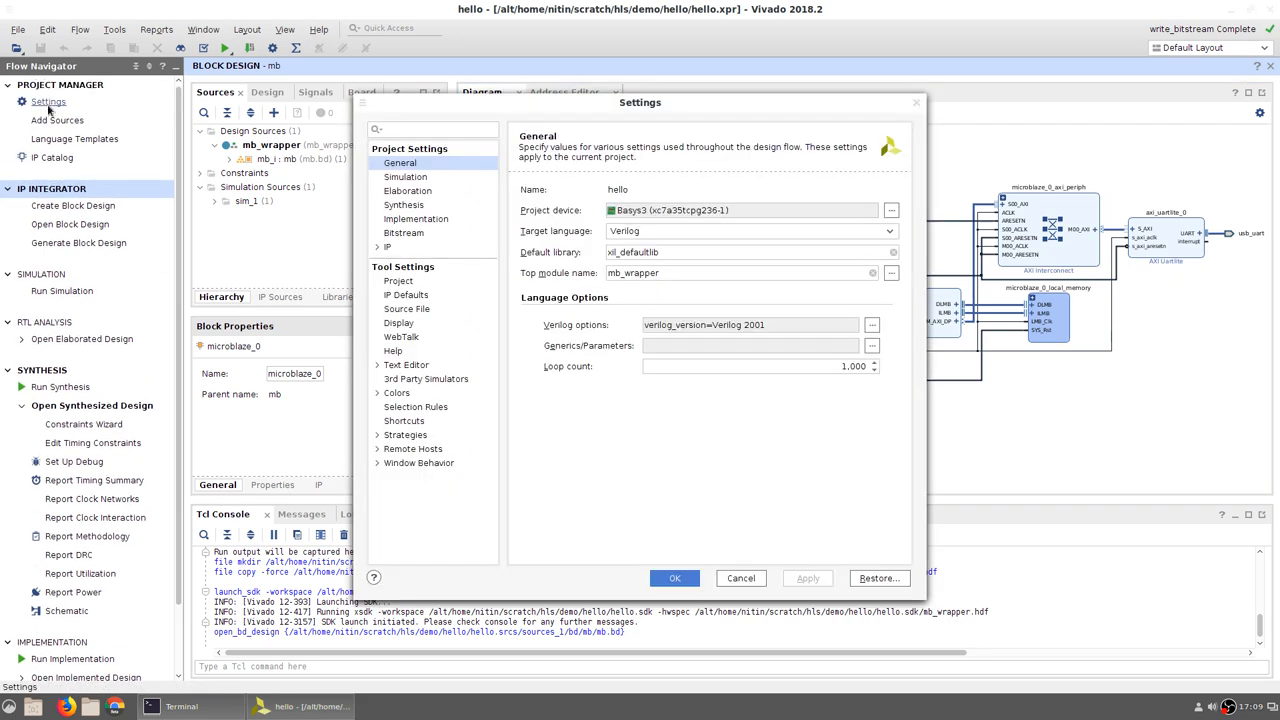
mouse_move(380, 250)
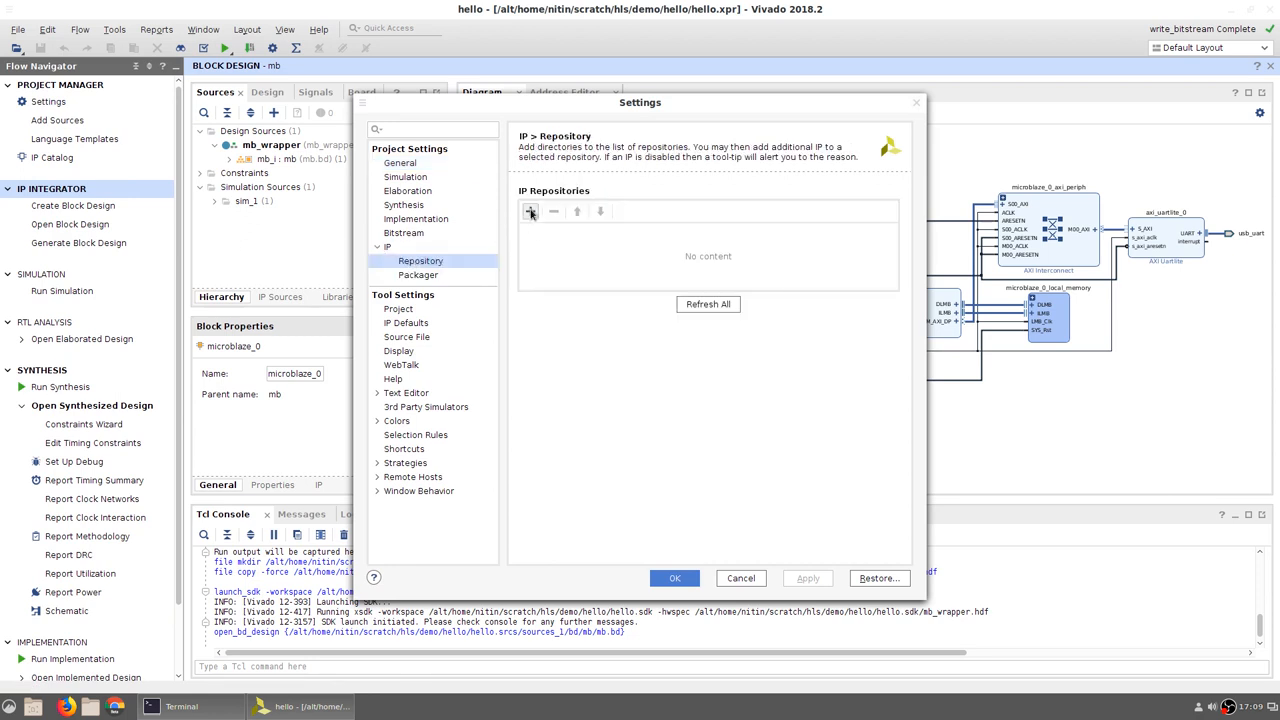
left_click(531, 211)
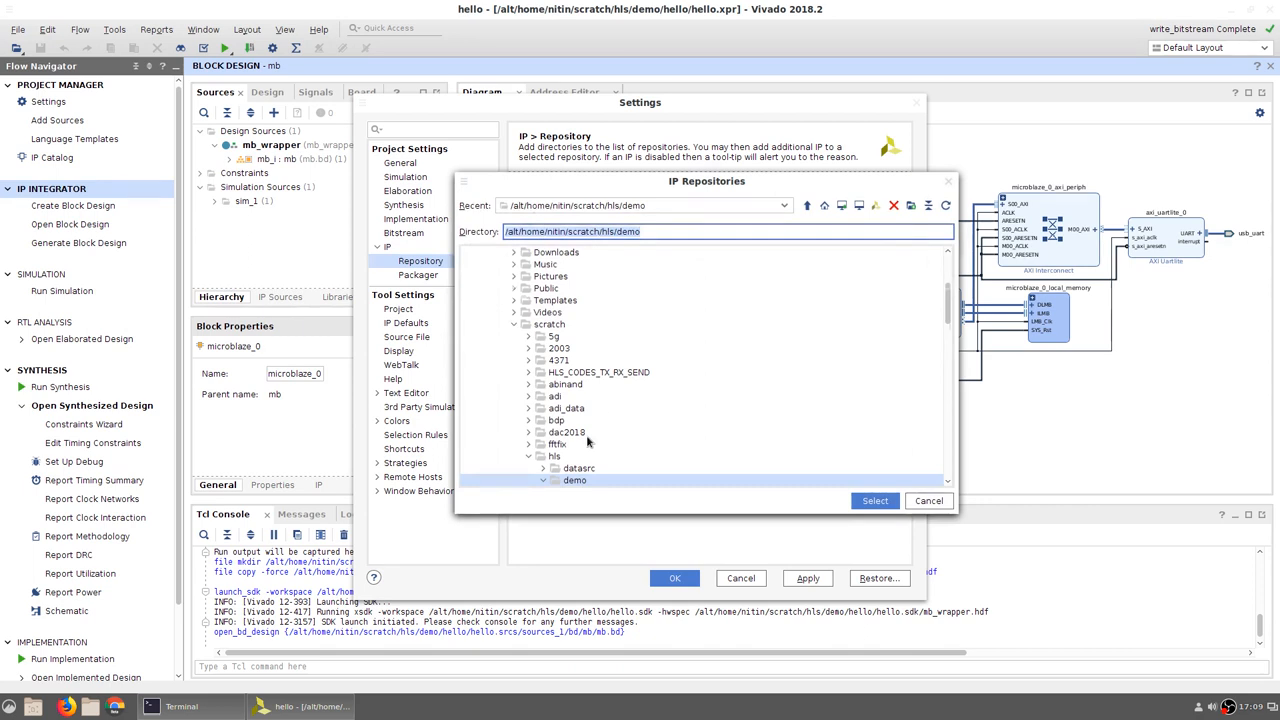
left_click(551, 480)
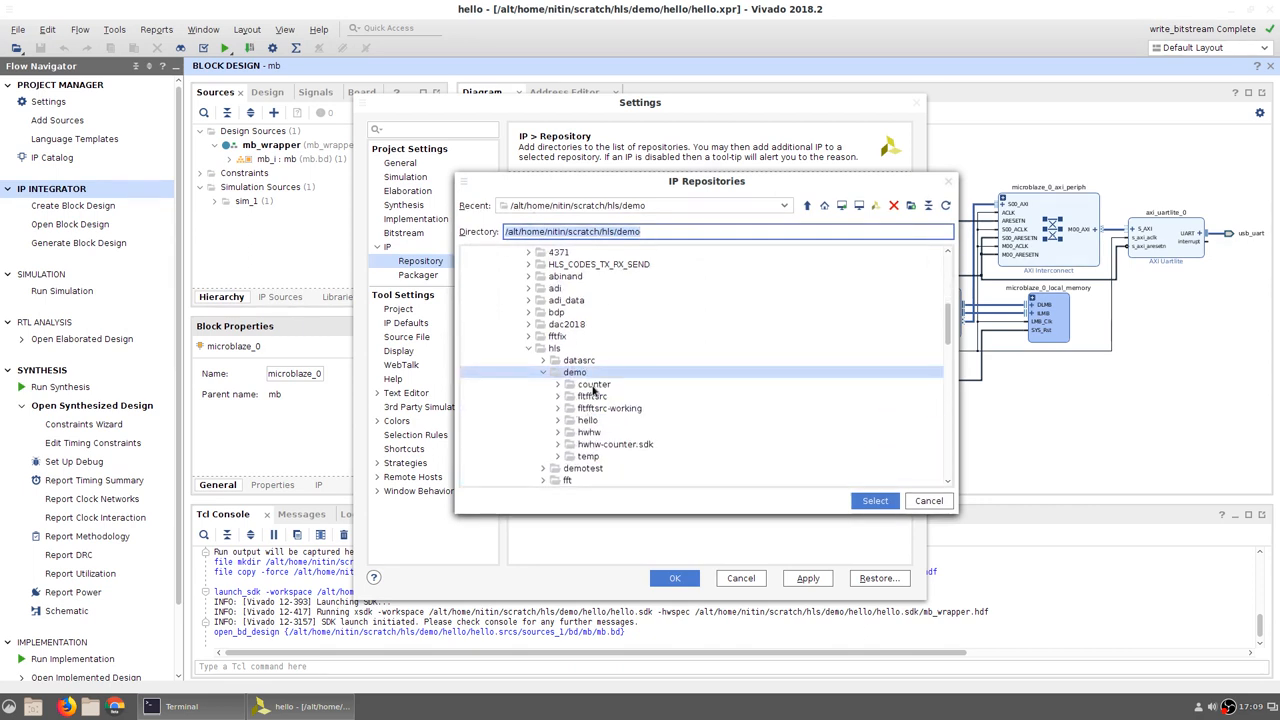
left_click(592, 384)
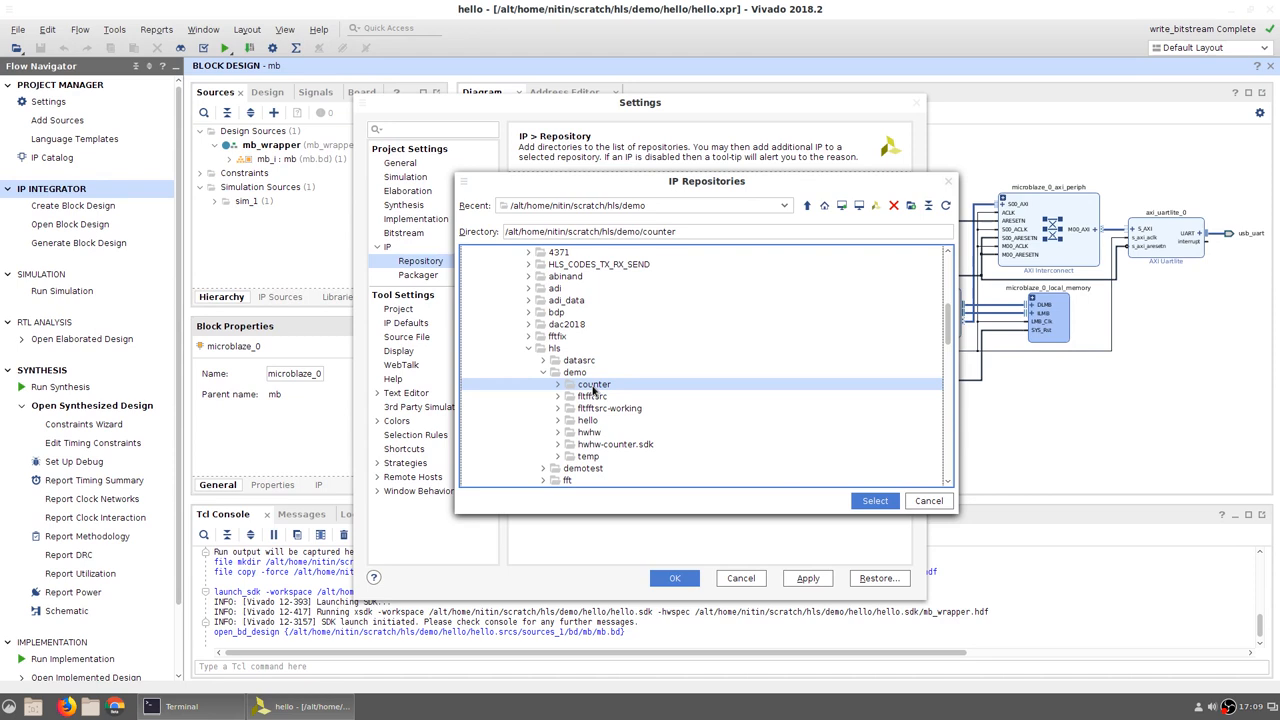
left_click(875, 500)
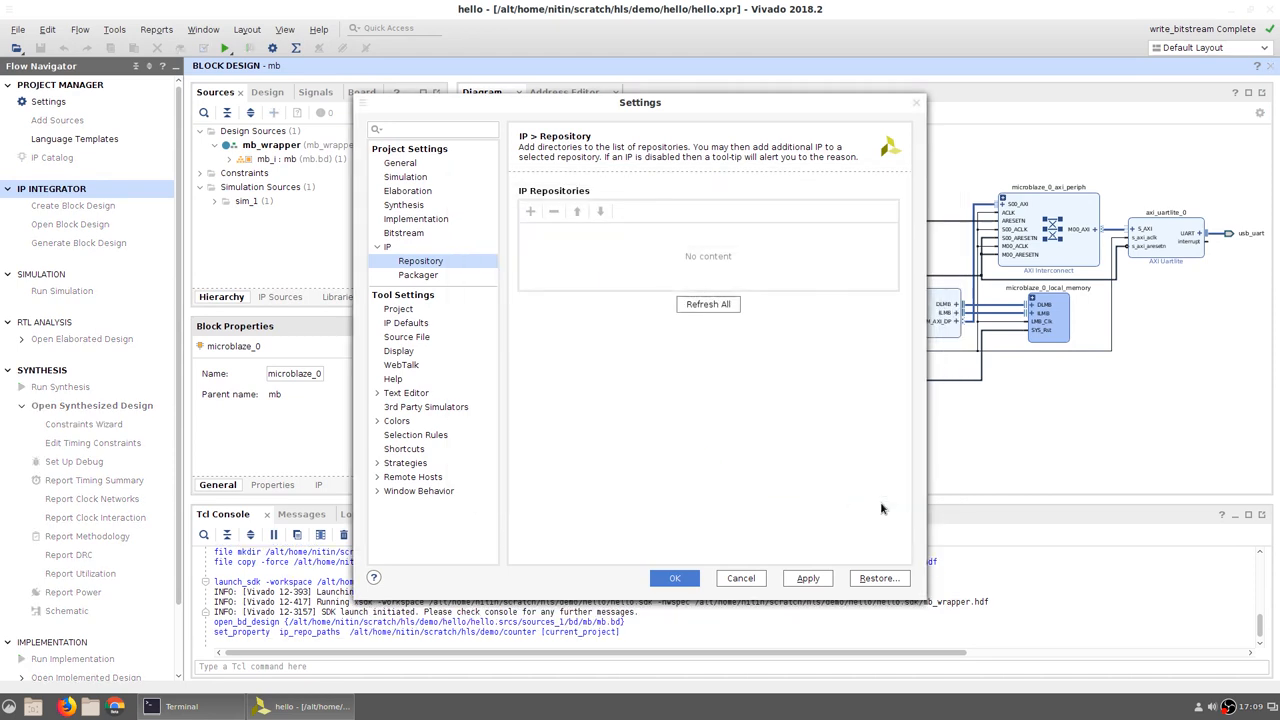
left_click(530, 211)
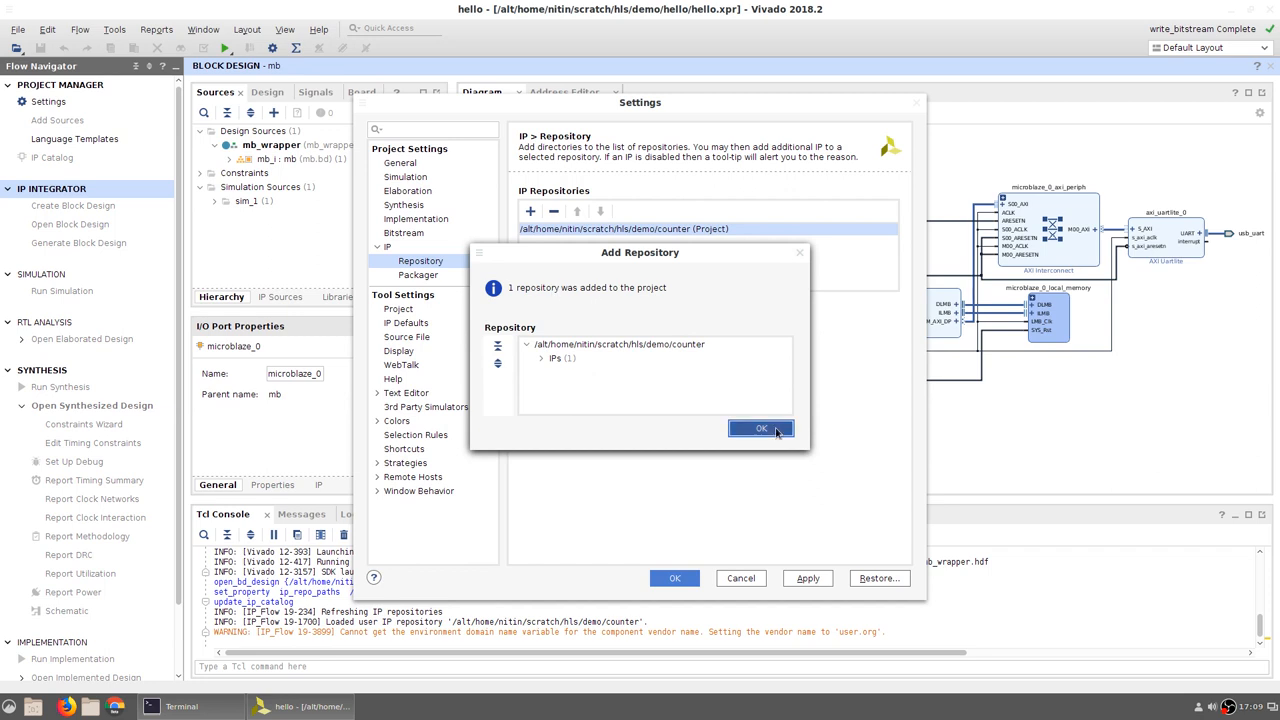
left_click(761, 428)
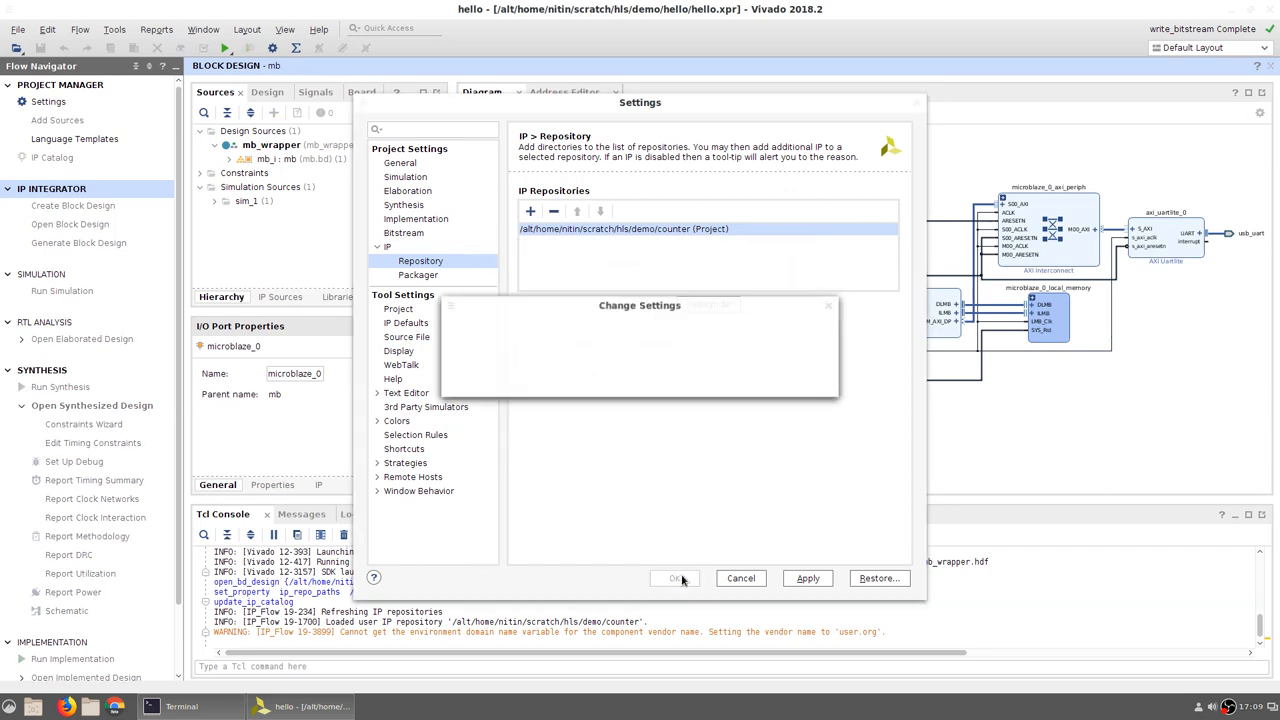
Close Settings and add the Performance Counter IP found by searching 'counter'.
left_click(673, 578)
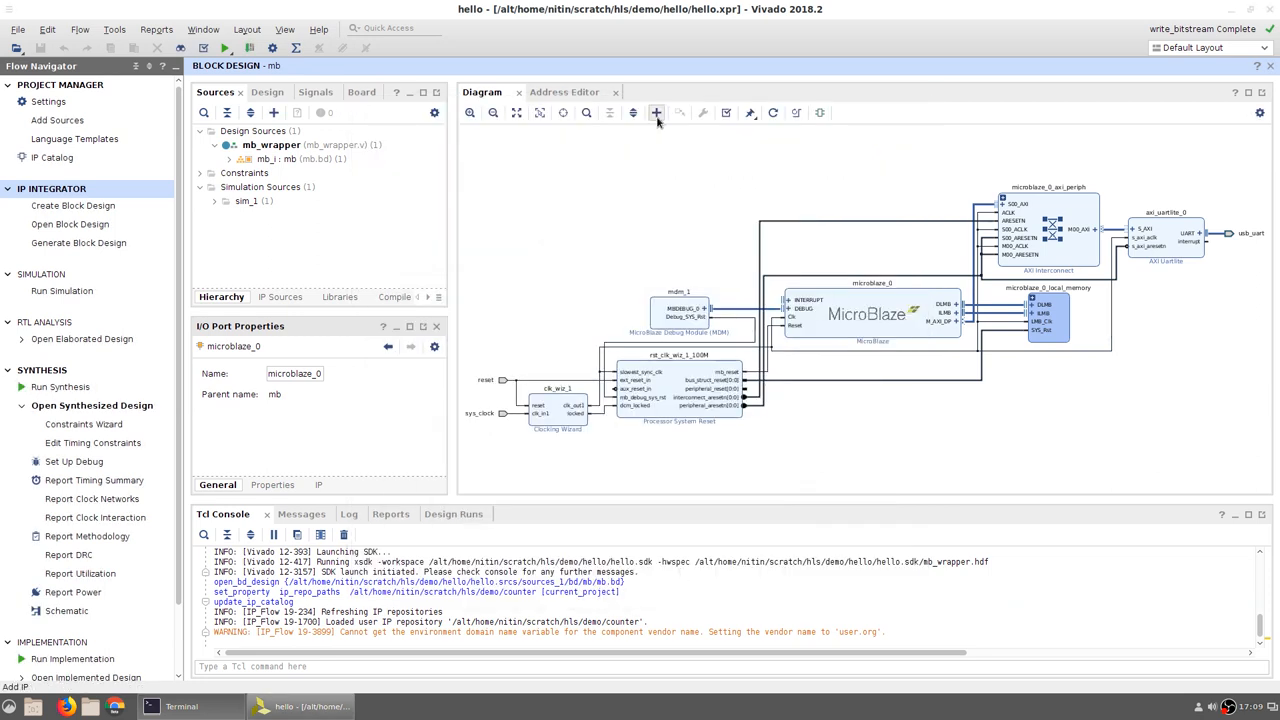
mouse_move(657, 113)
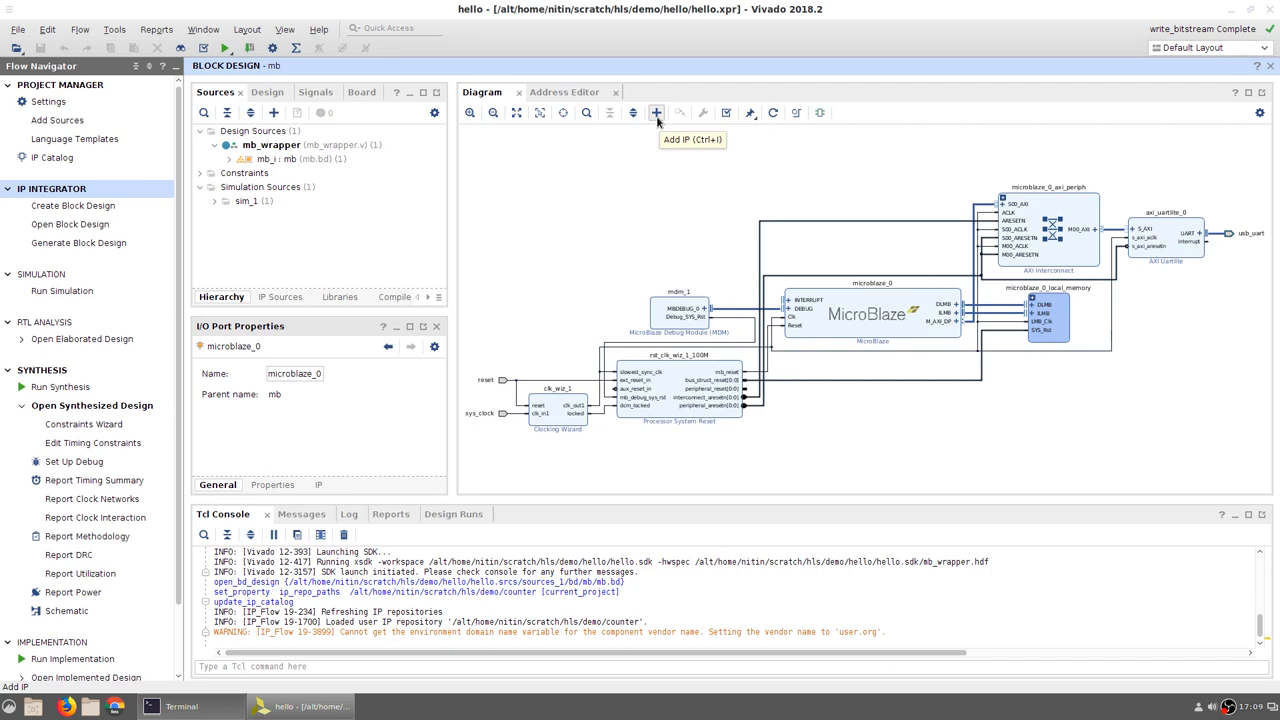
left_click(654, 113)
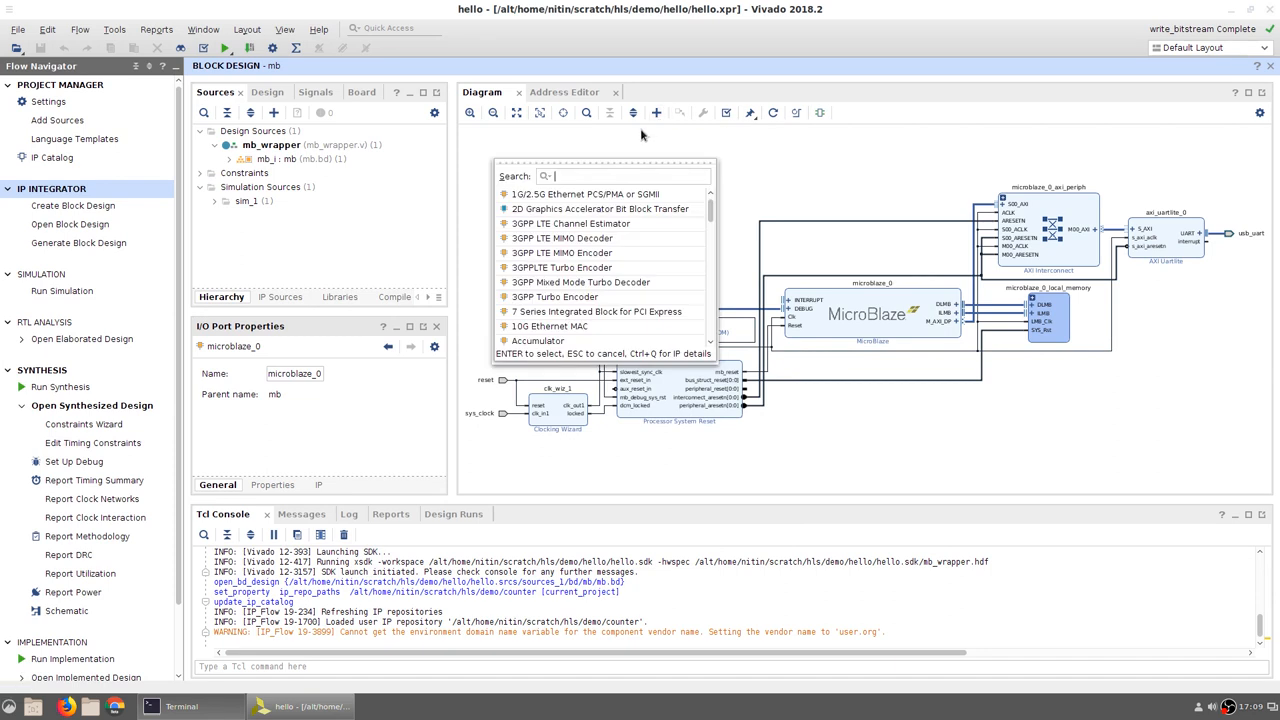
type("counter")
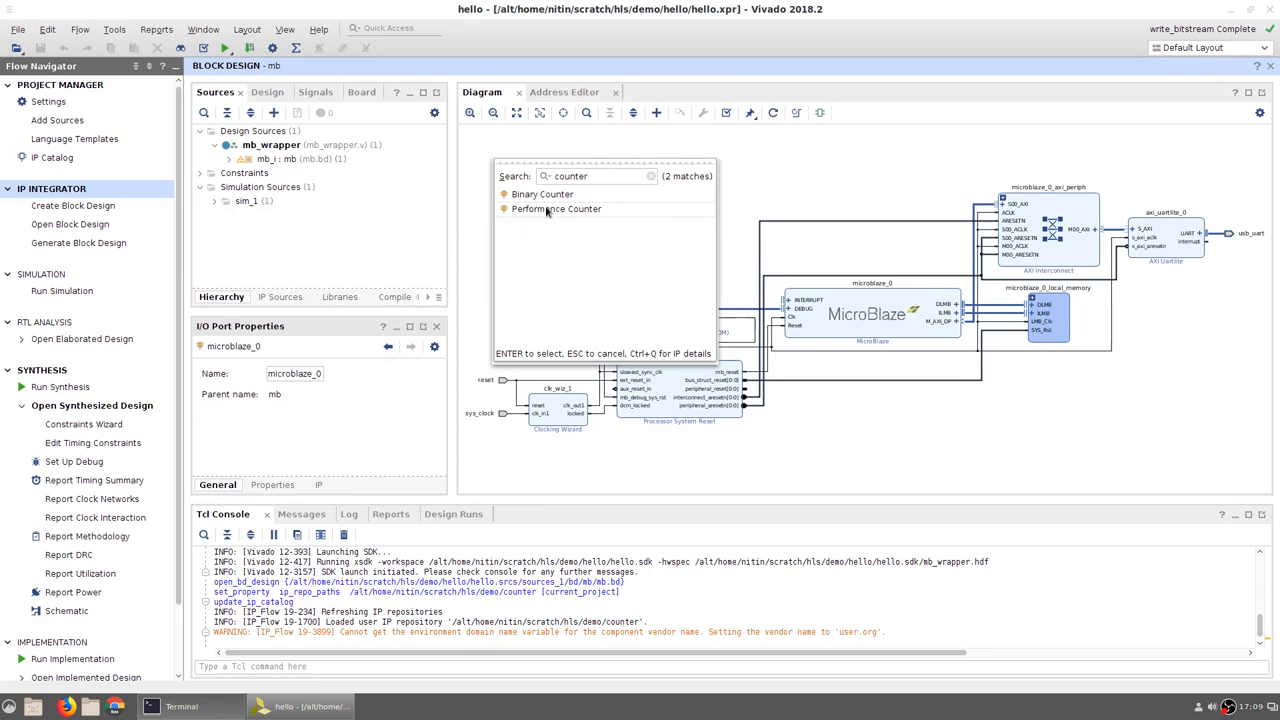
left_click(554, 208)
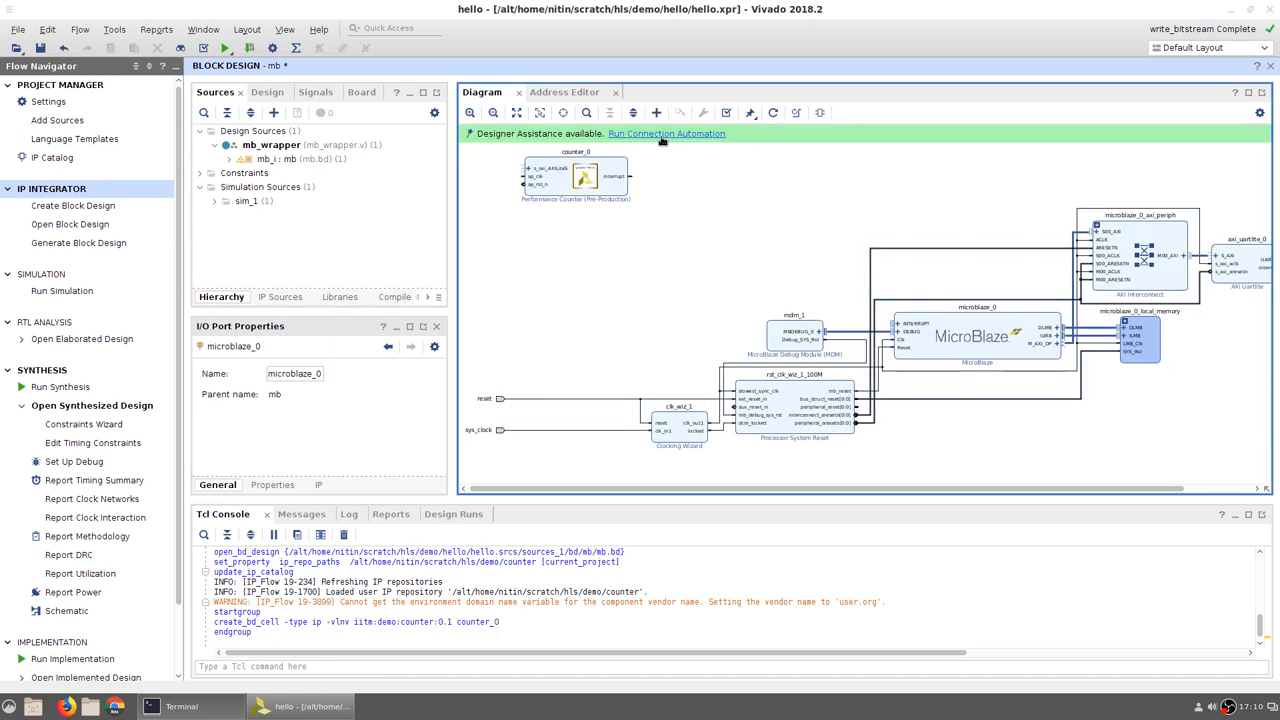
Run connection automation for counter_0's s_axi_AXILiteS interface.
left_click(666, 133)
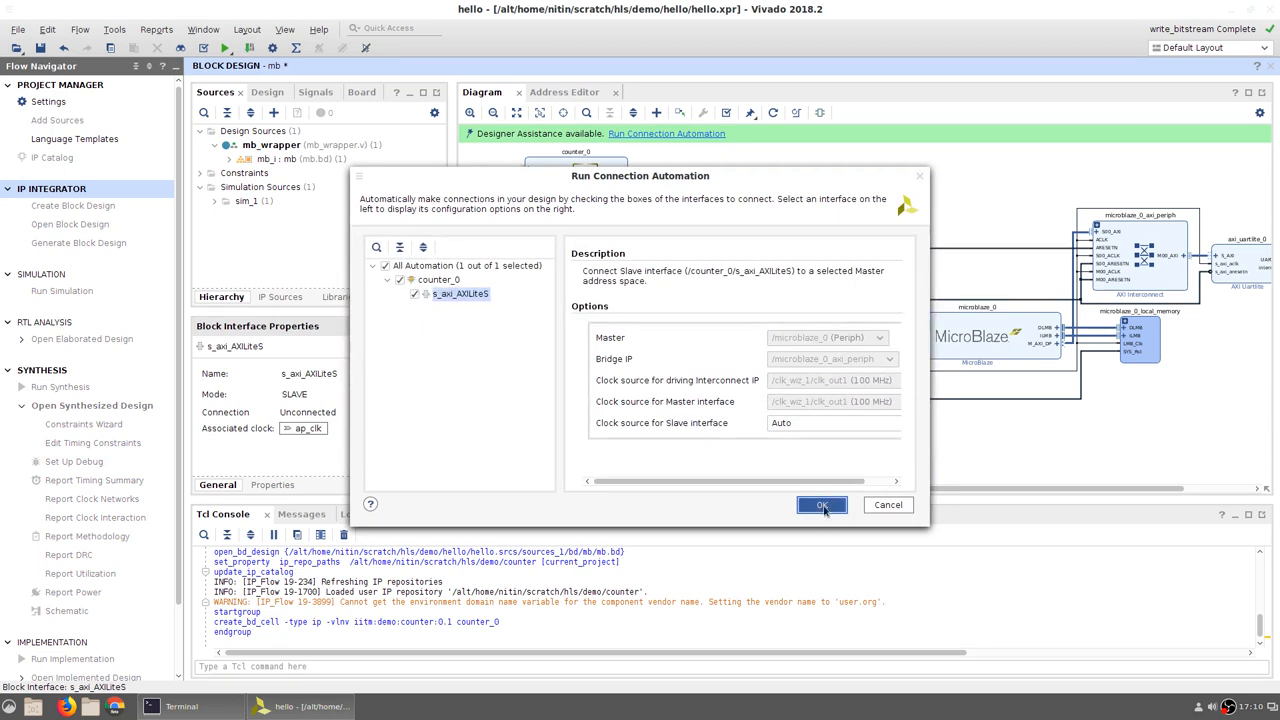
left_click(822, 504)
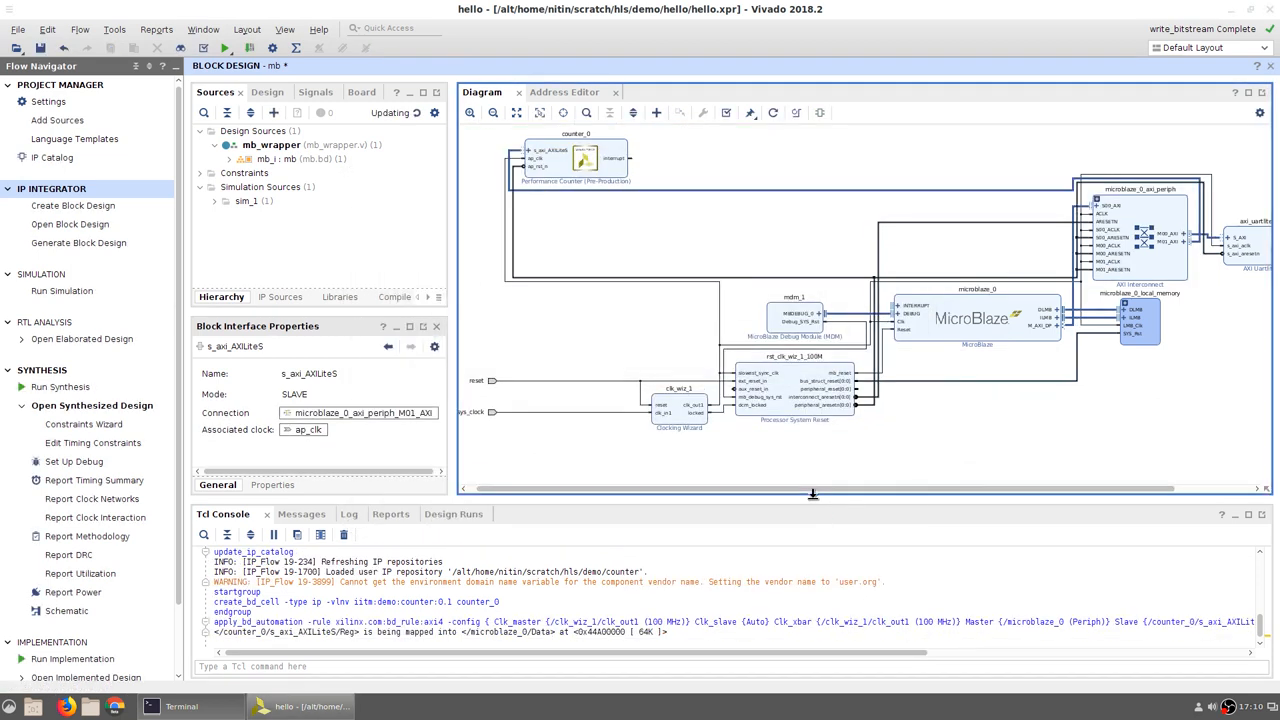
mouse_move(1158, 228)
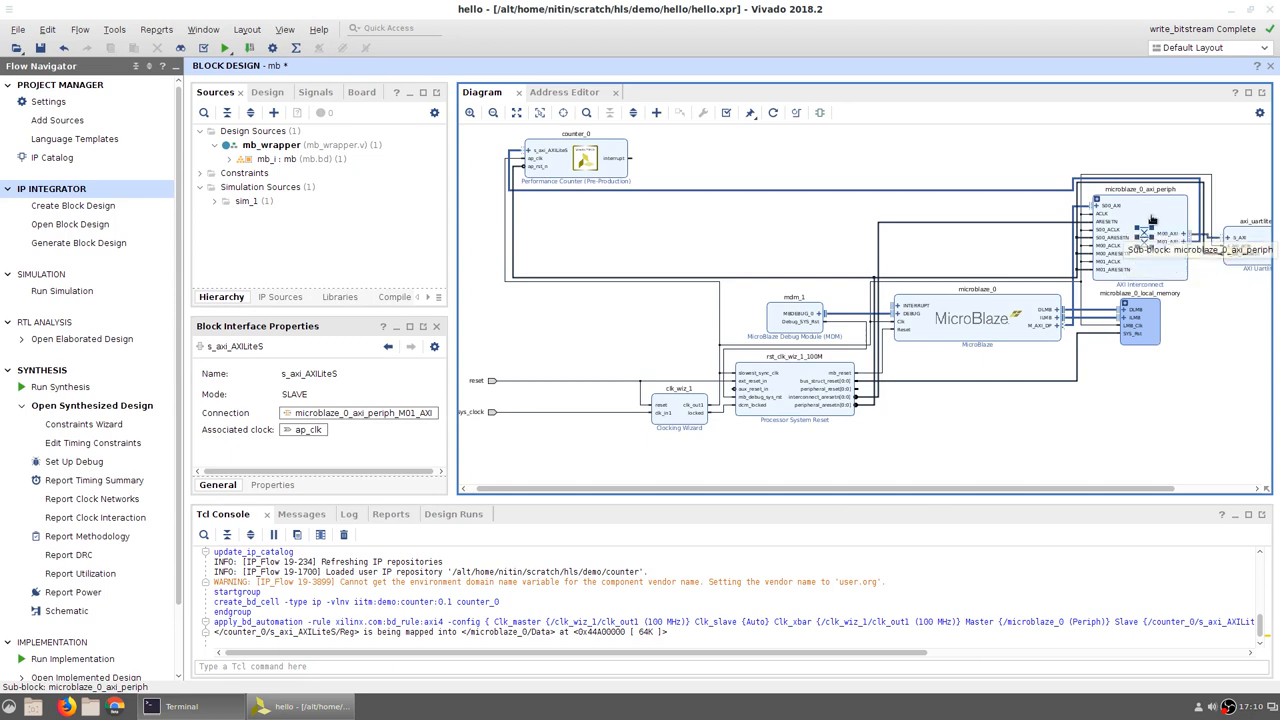
mouse_move(1165, 230)
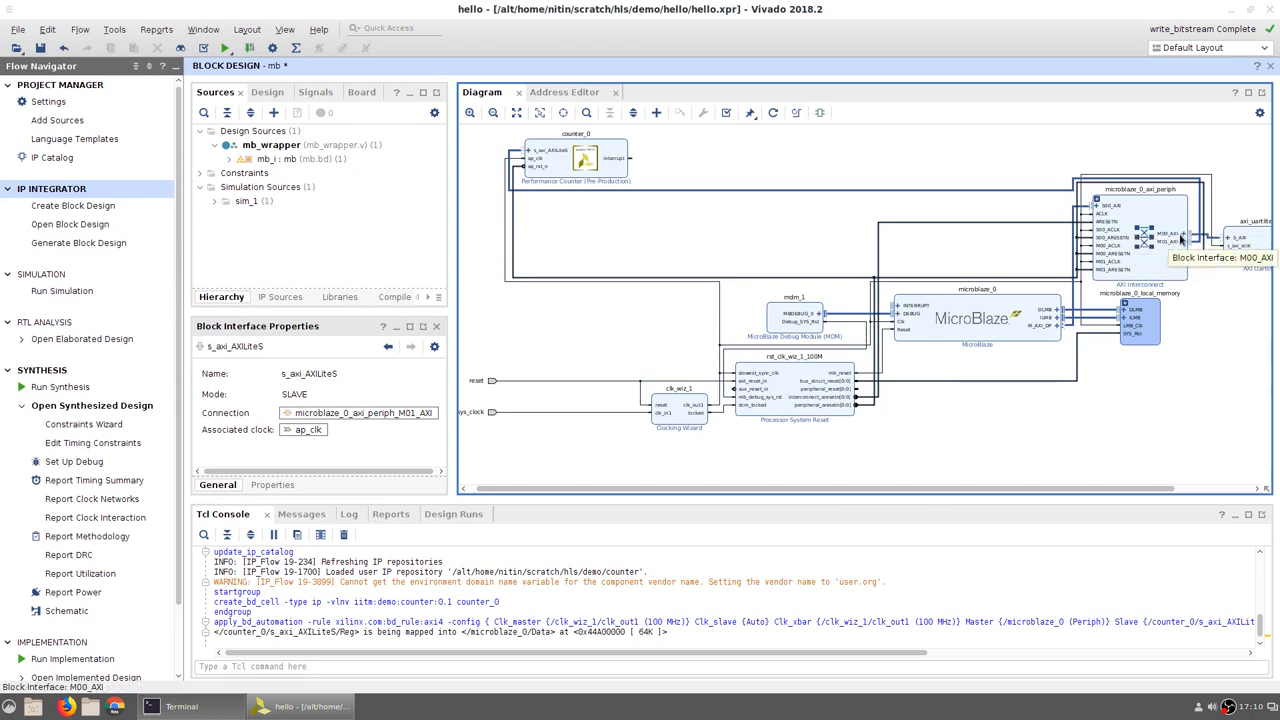
mouse_move(1160, 247)
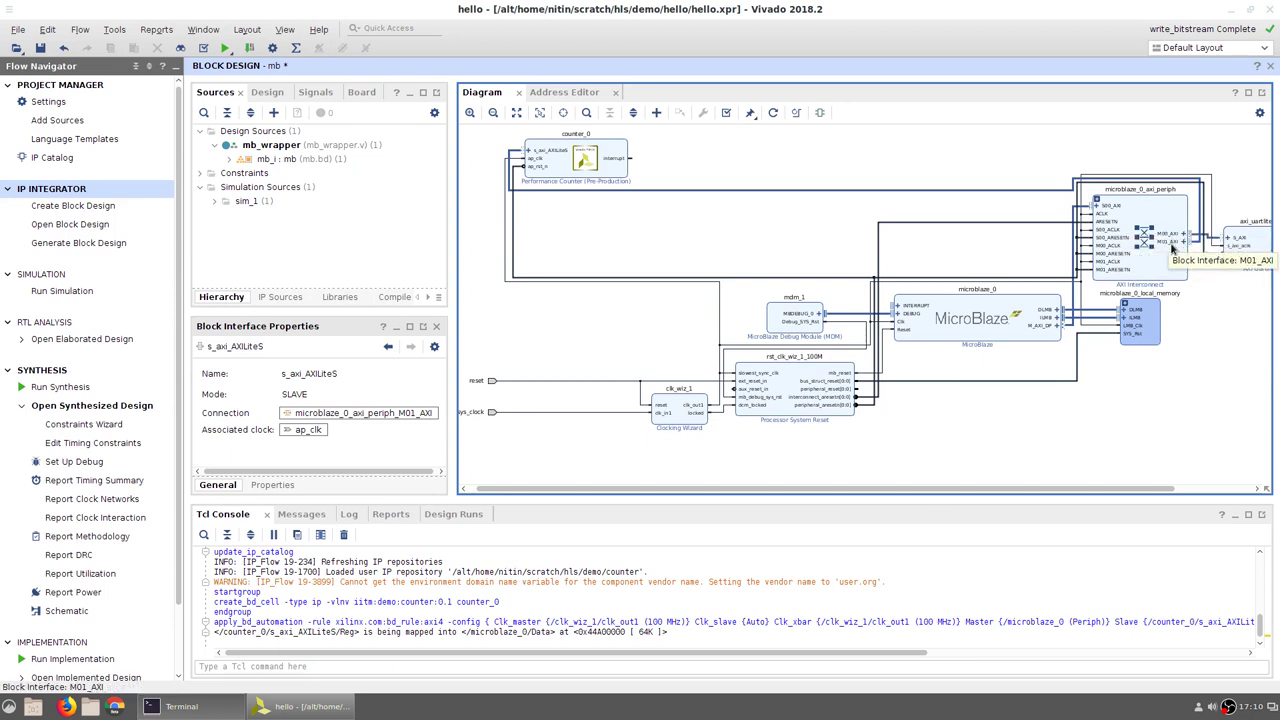
mouse_move(1270, 230)
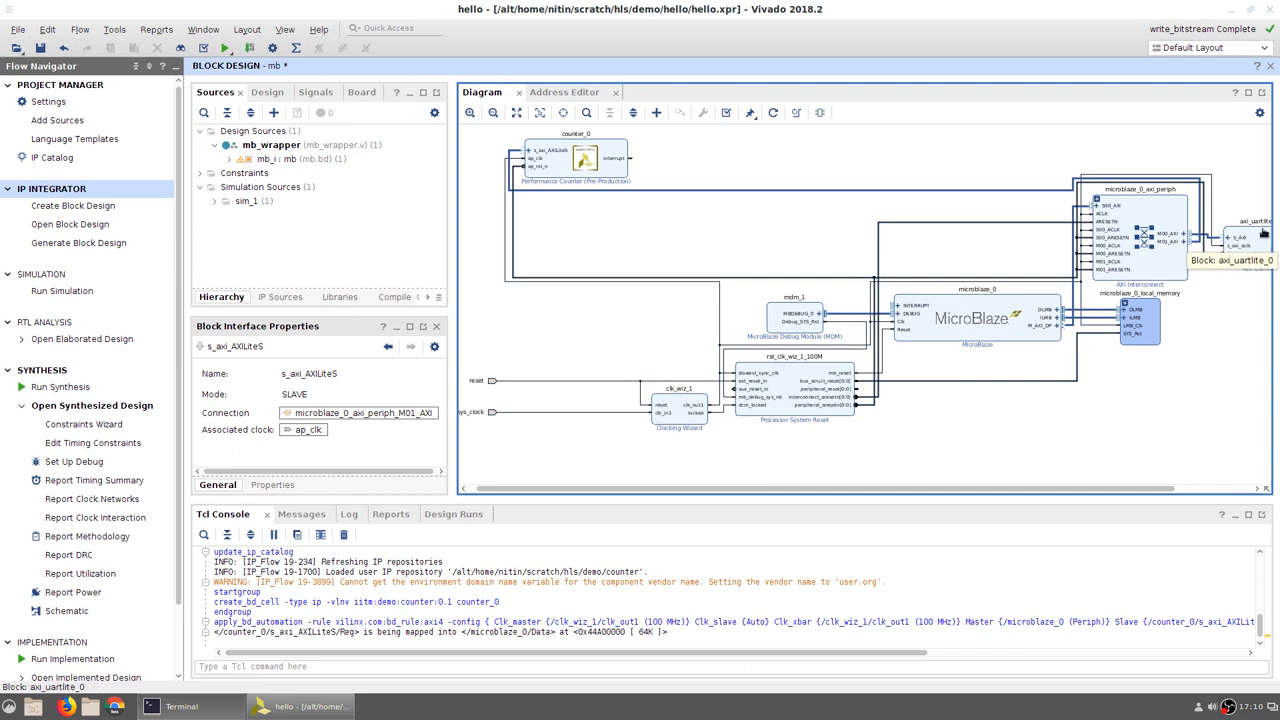
mouse_move(615, 160)
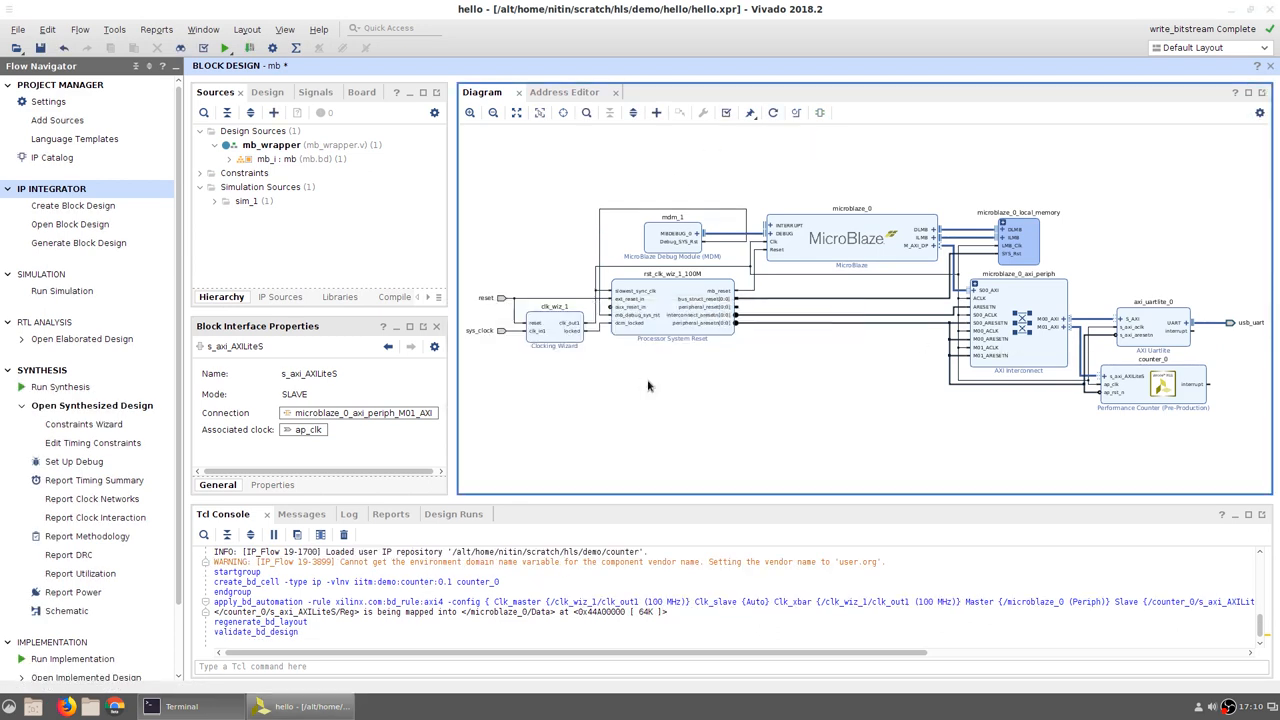
mouse_move(55, 62)
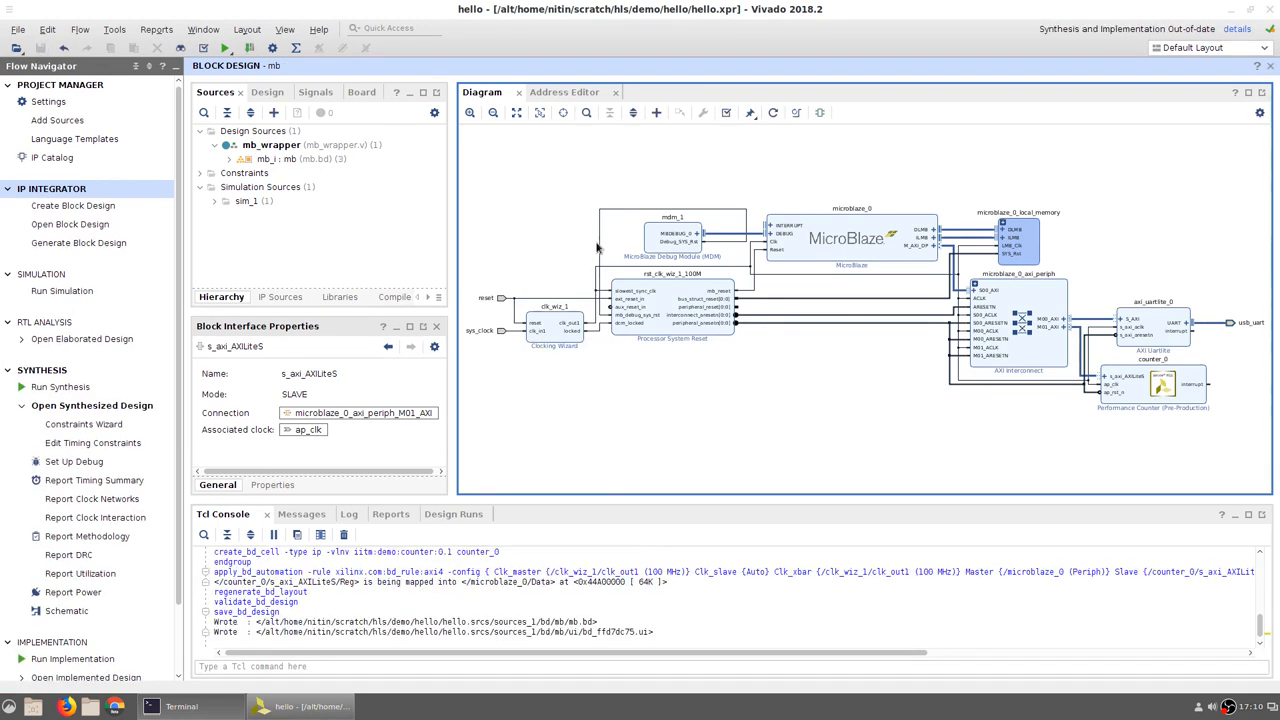
mouse_move(1210, 324)
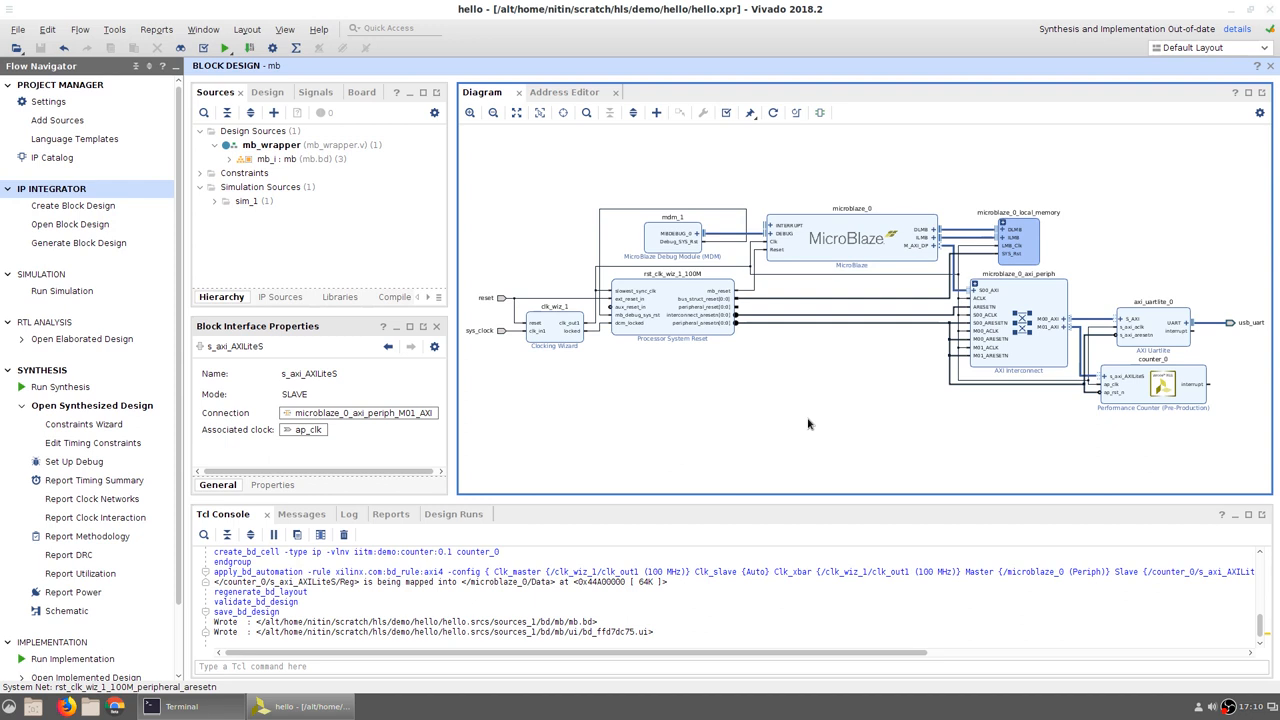
mouse_move(440, 453)
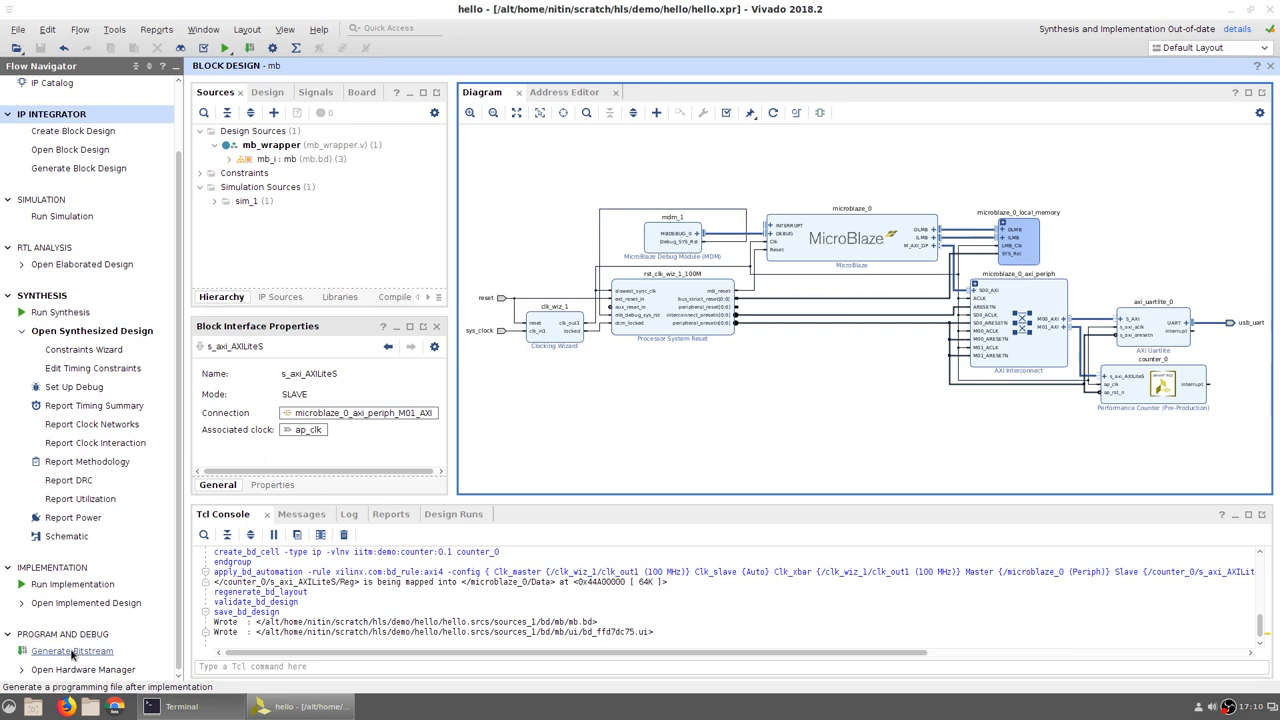
Generate the bitstream, approving synthesis and implementation, then dismiss the completion dialog.
left_click(72, 650)
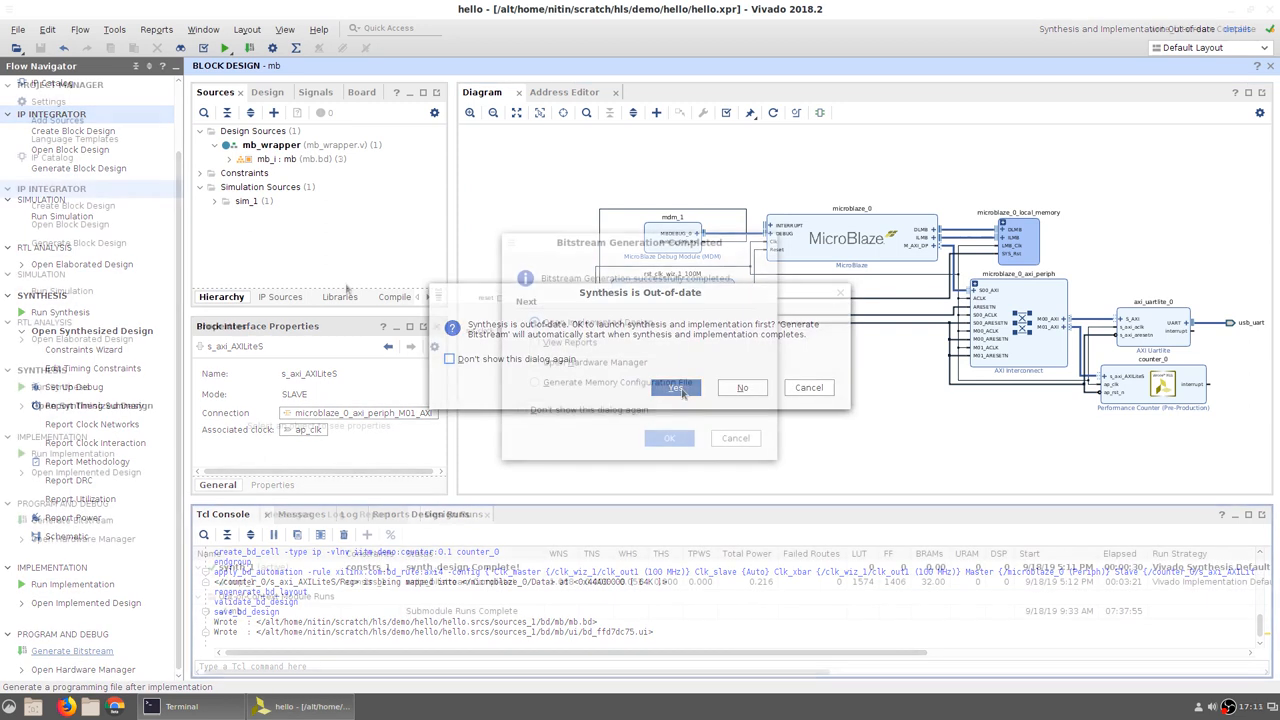
left_click(676, 387)
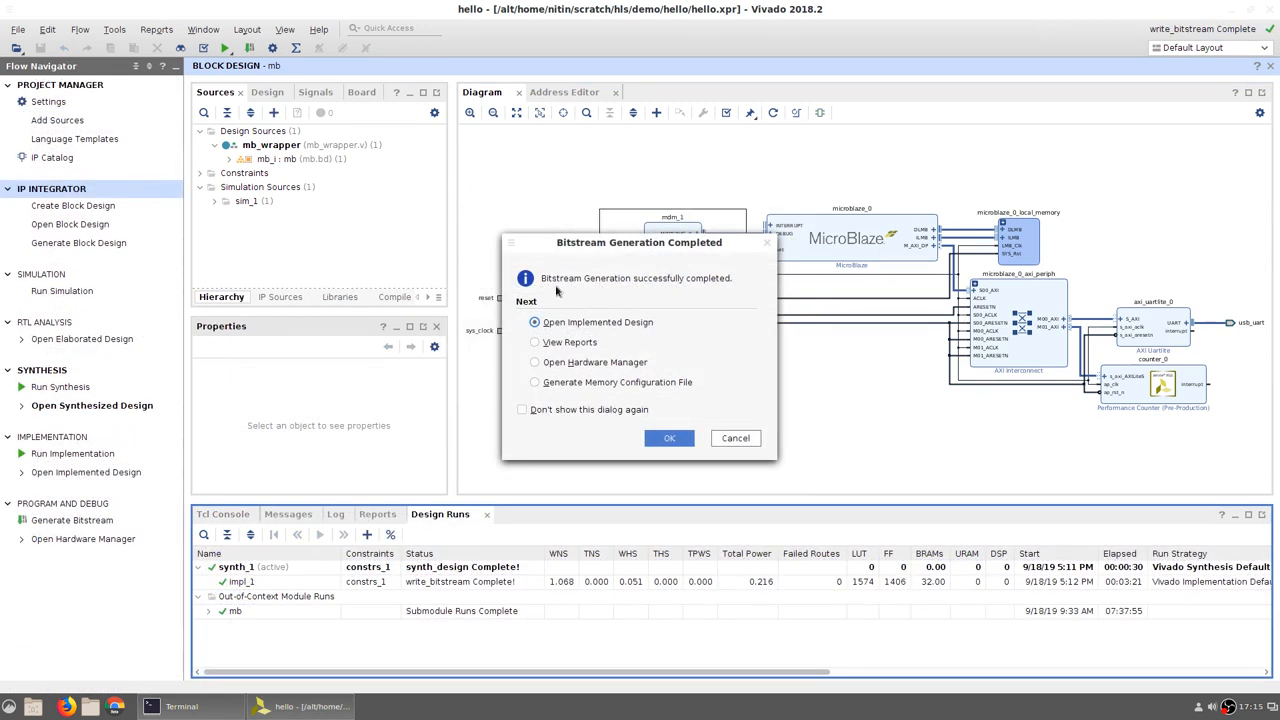
mouse_move(647, 296)
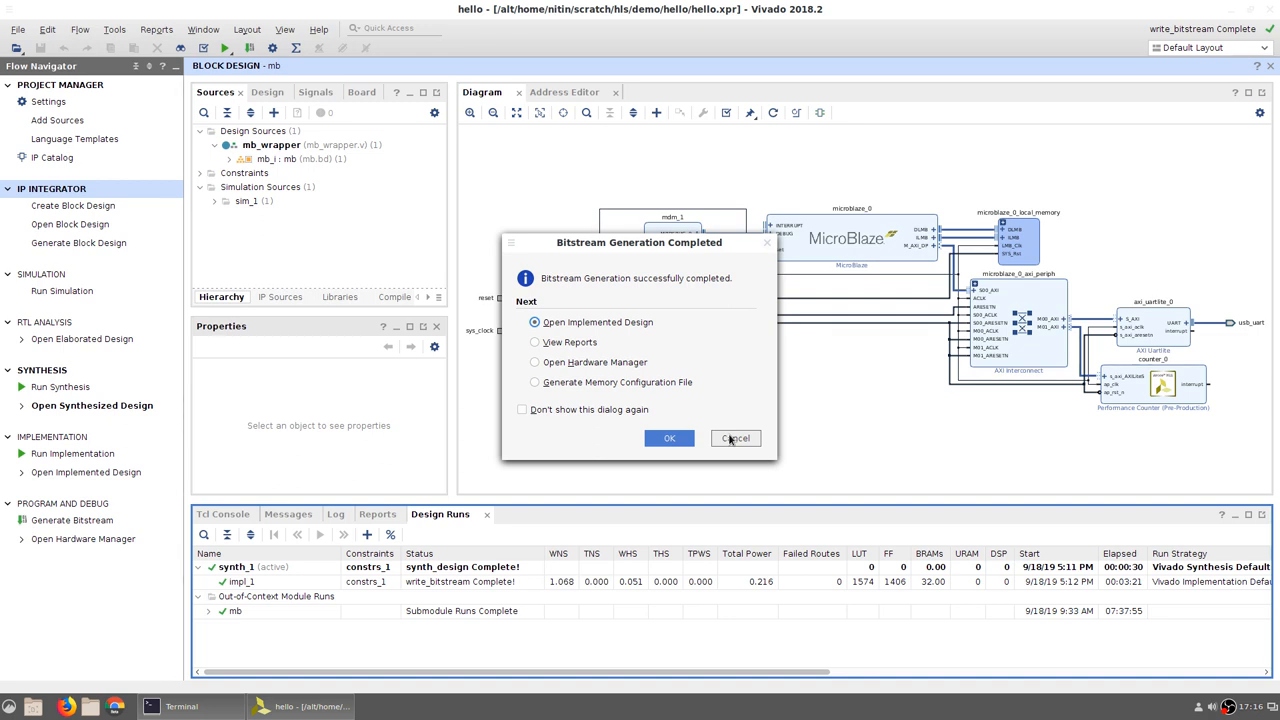
left_click(735, 438)
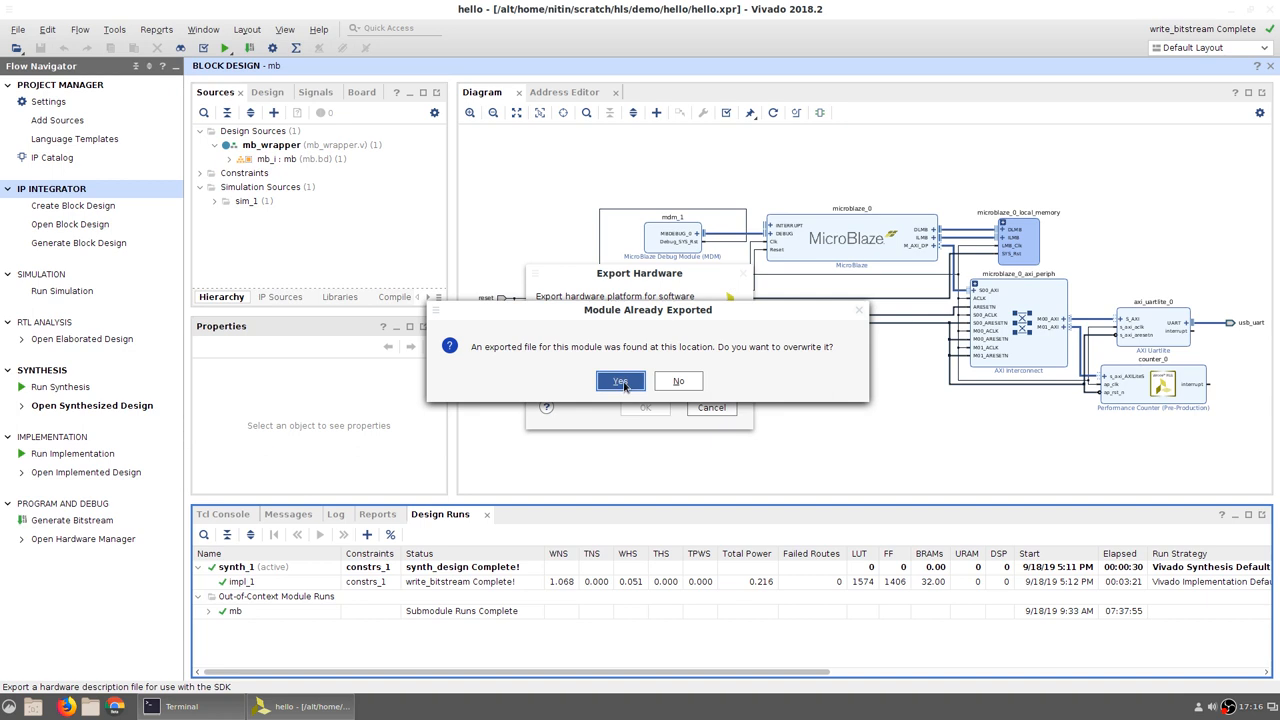
Overwrite the existing hardware export and launch SDK with local-to-project locations.
left_click(621, 381)
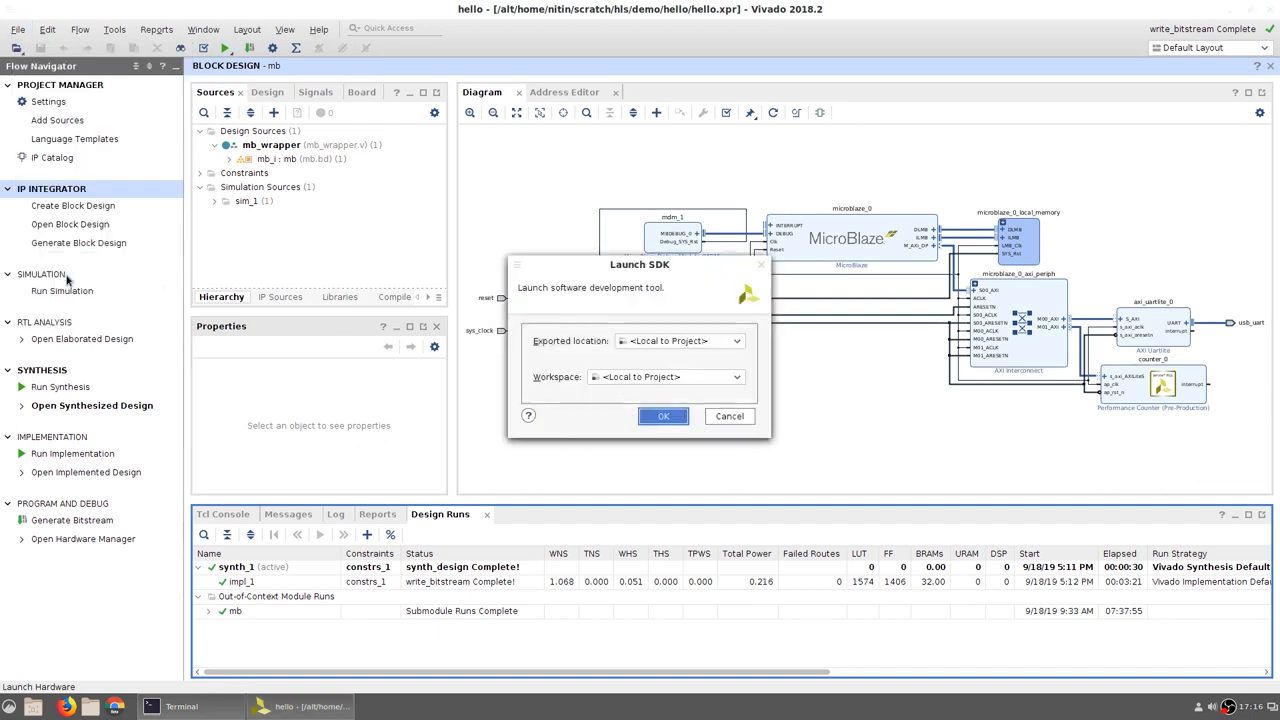
left_click(663, 416)
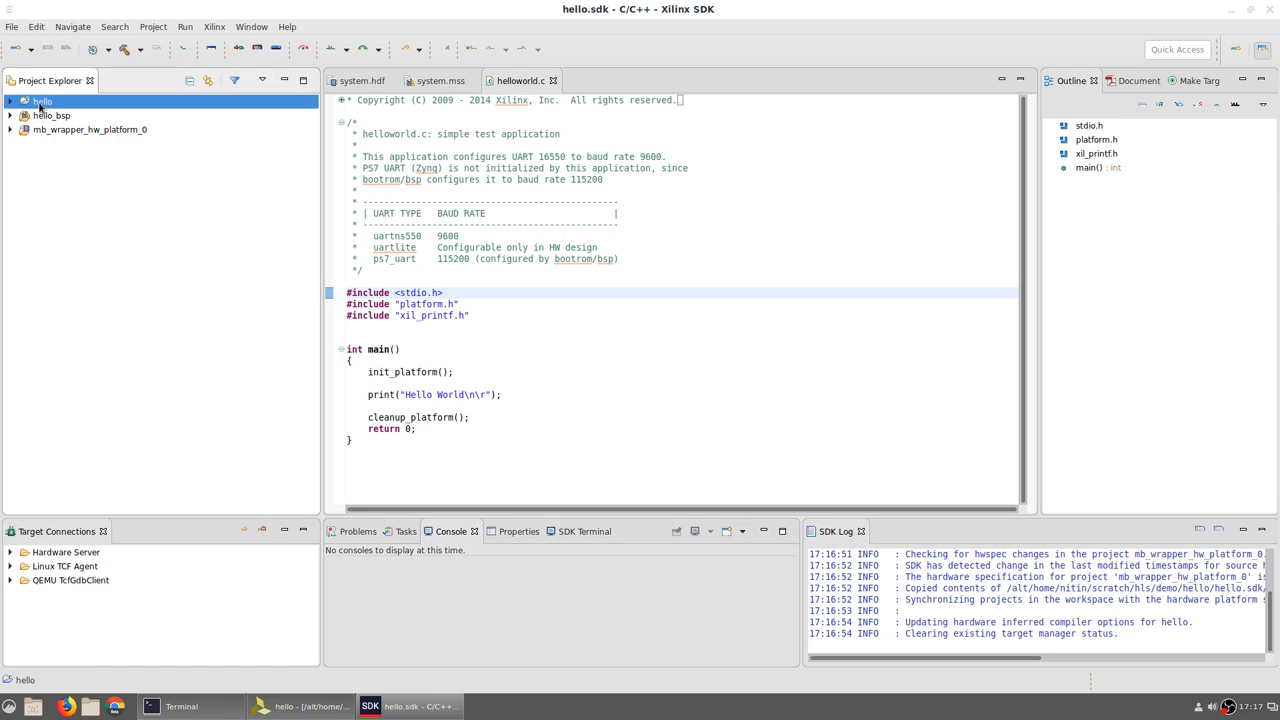
Create a new application named perfctr in C++ using the Empty Application template.
left_click(358, 80)
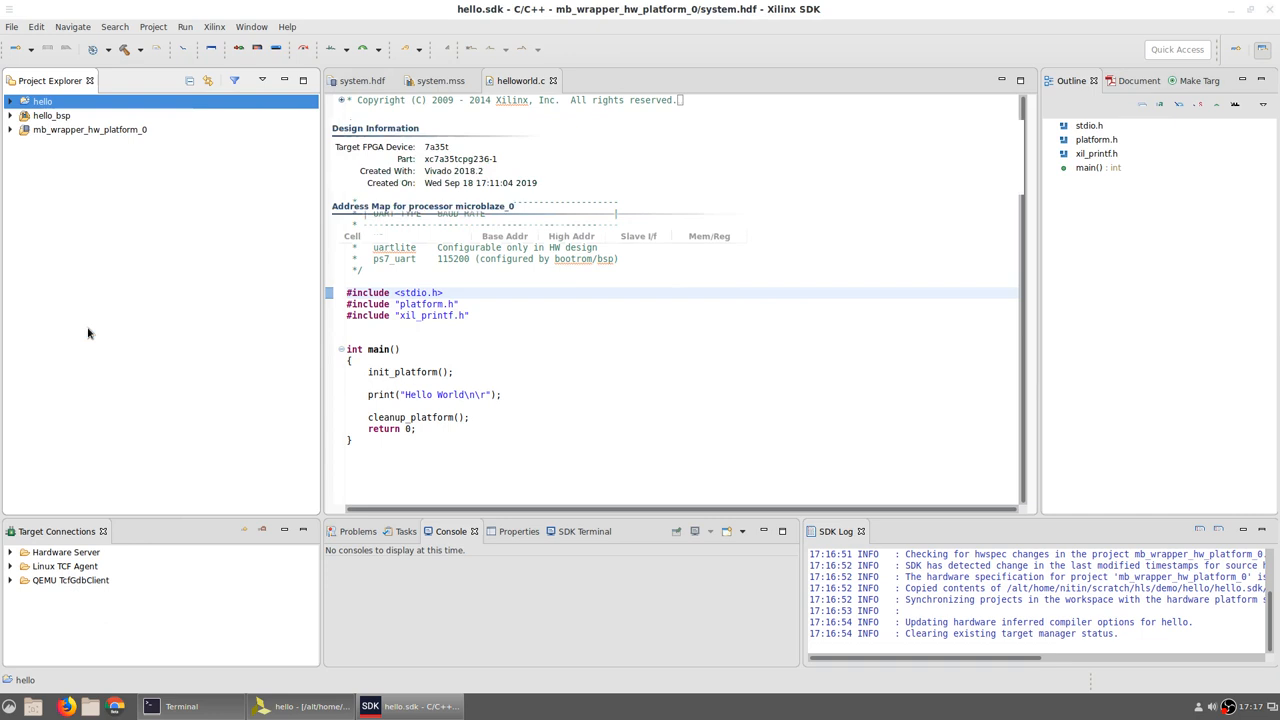
right_click(51, 115)
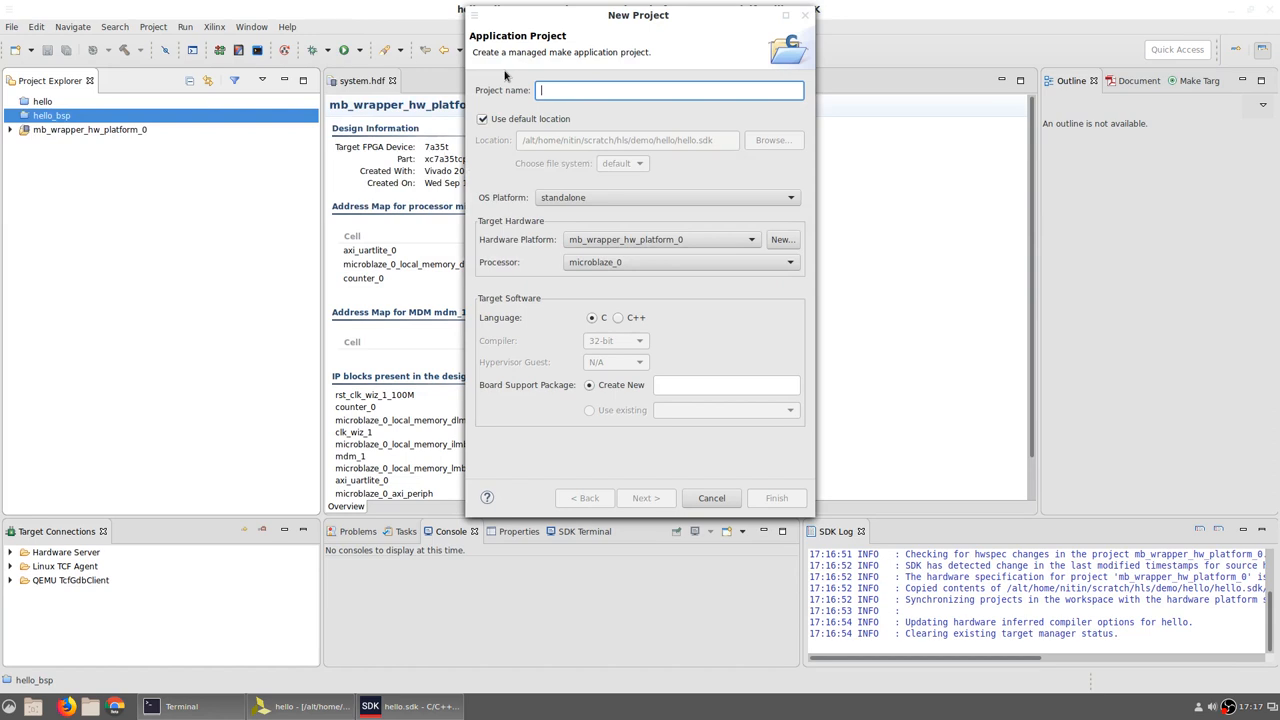
type("perfc")
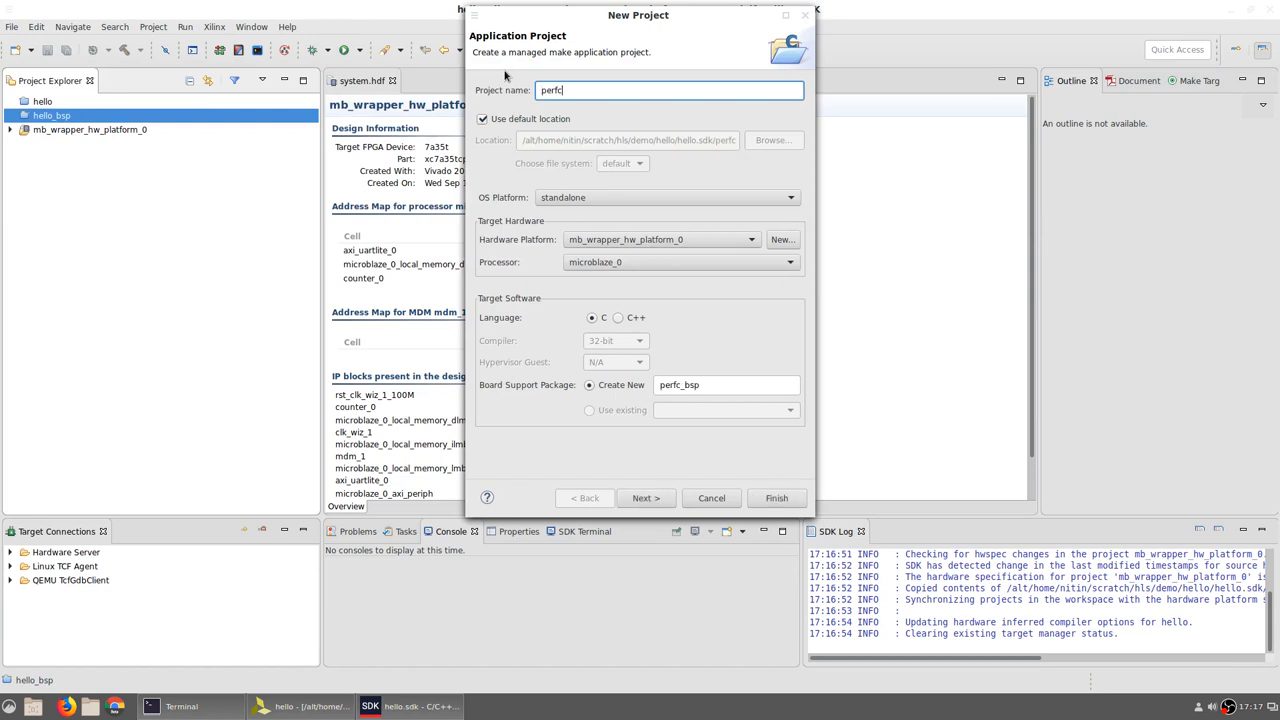
type("tr")
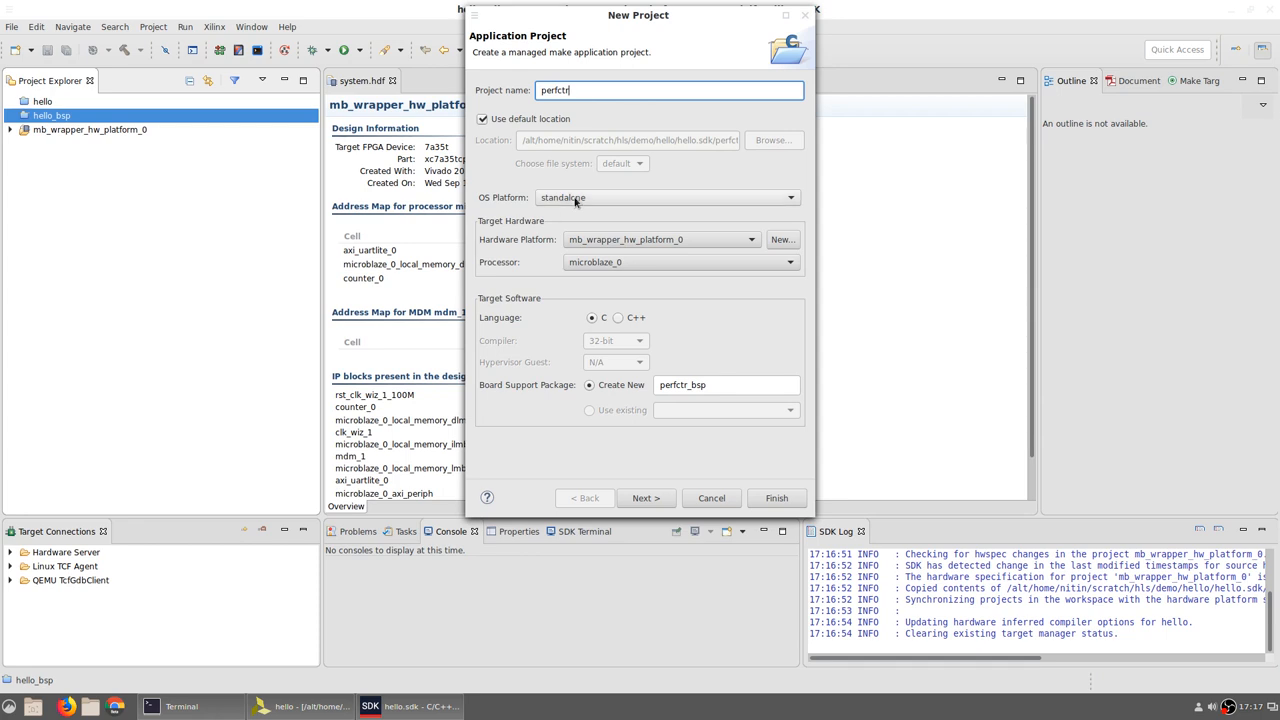
mouse_move(593, 262)
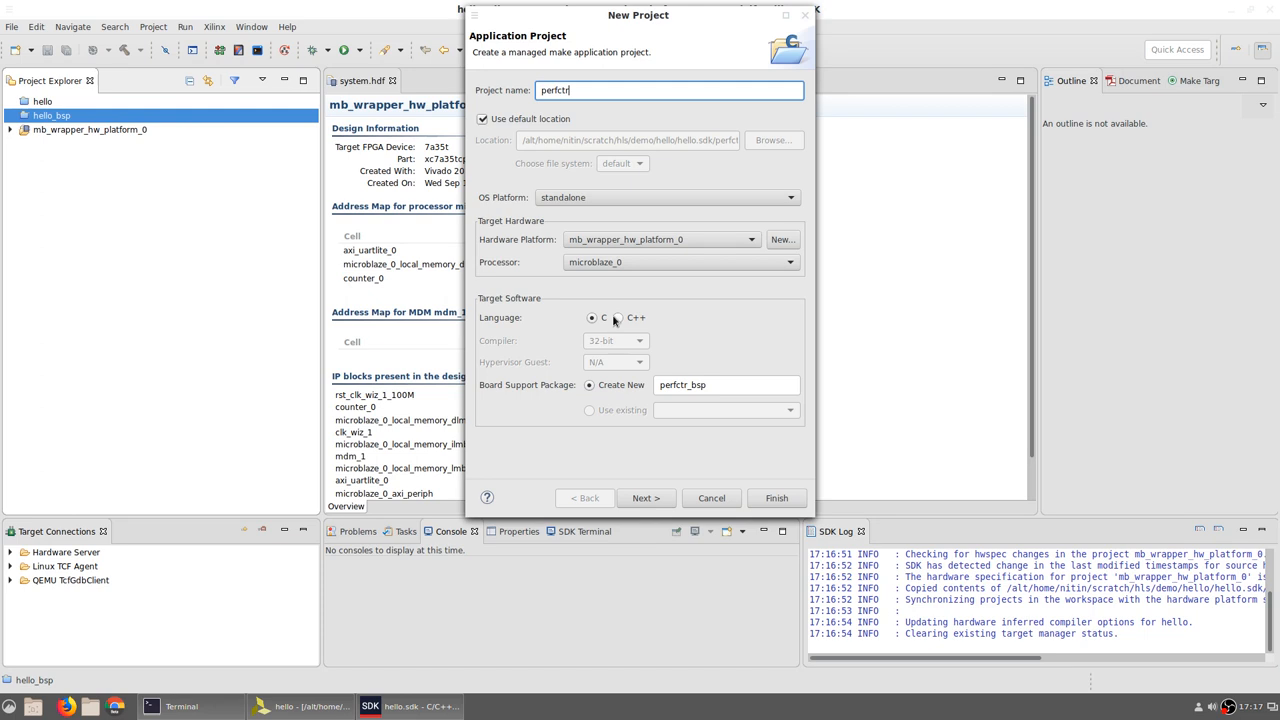
left_click(618, 318)
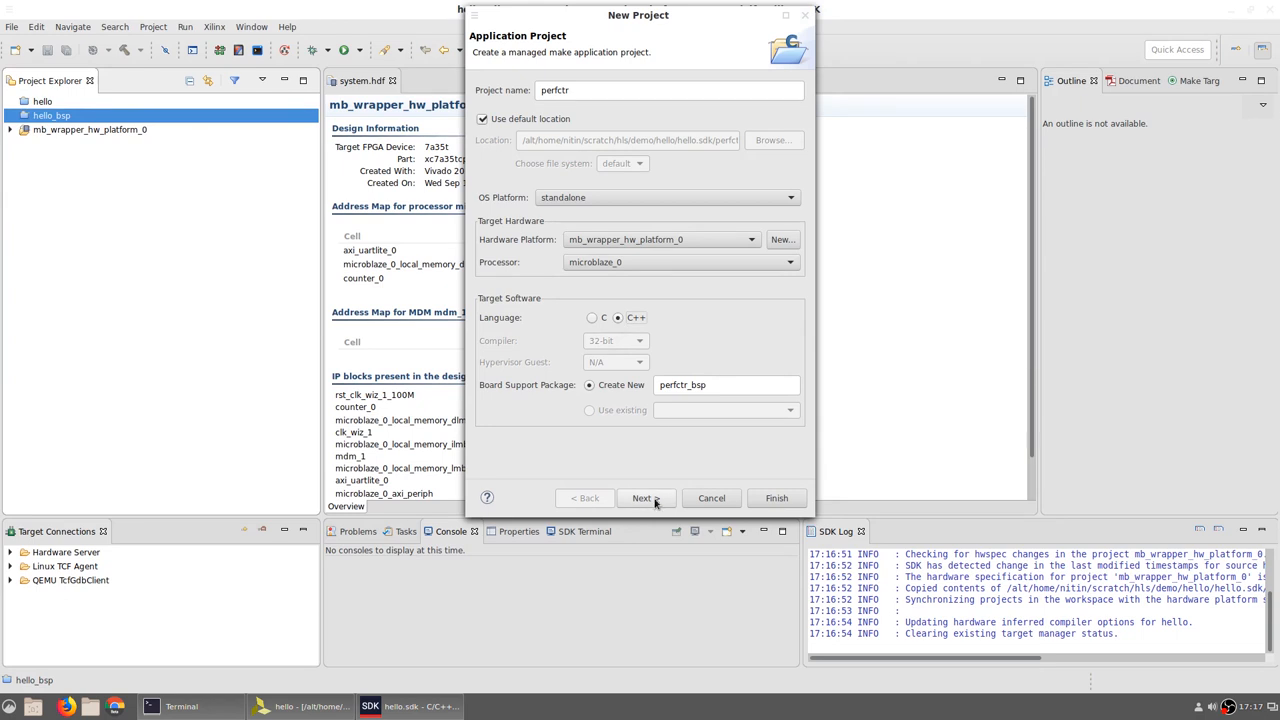
left_click(646, 498)
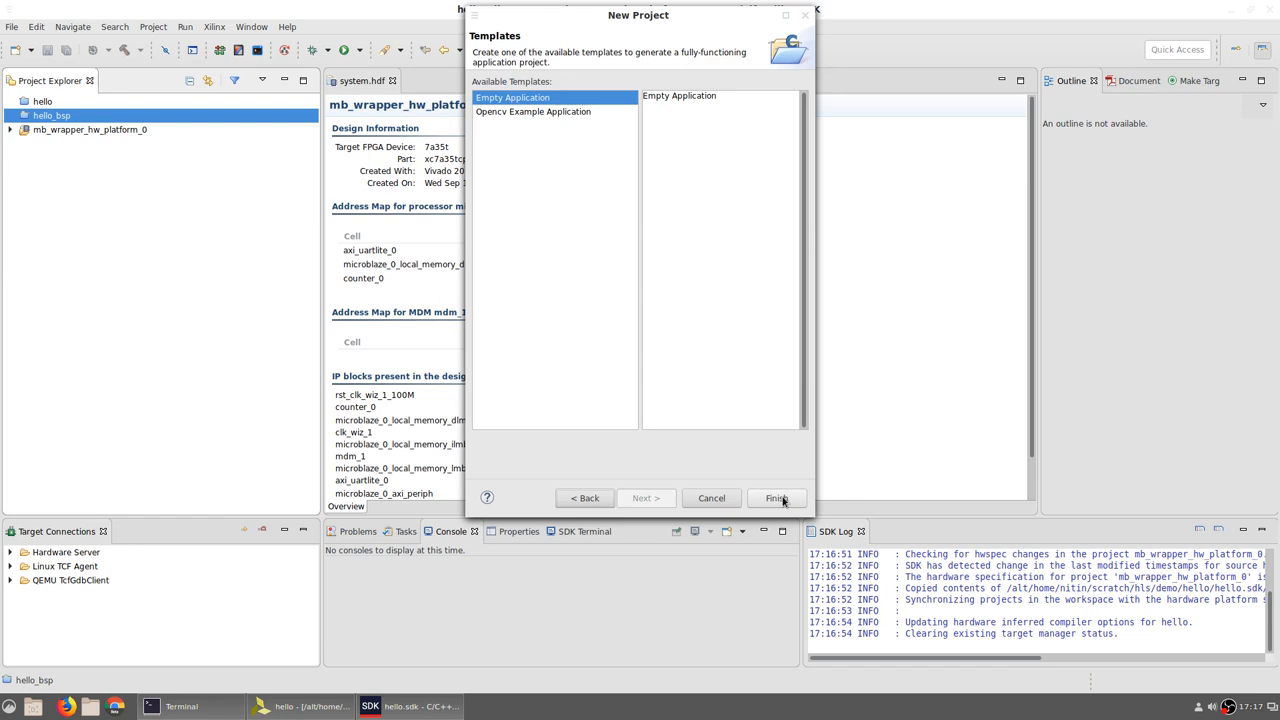
left_click(777, 498)
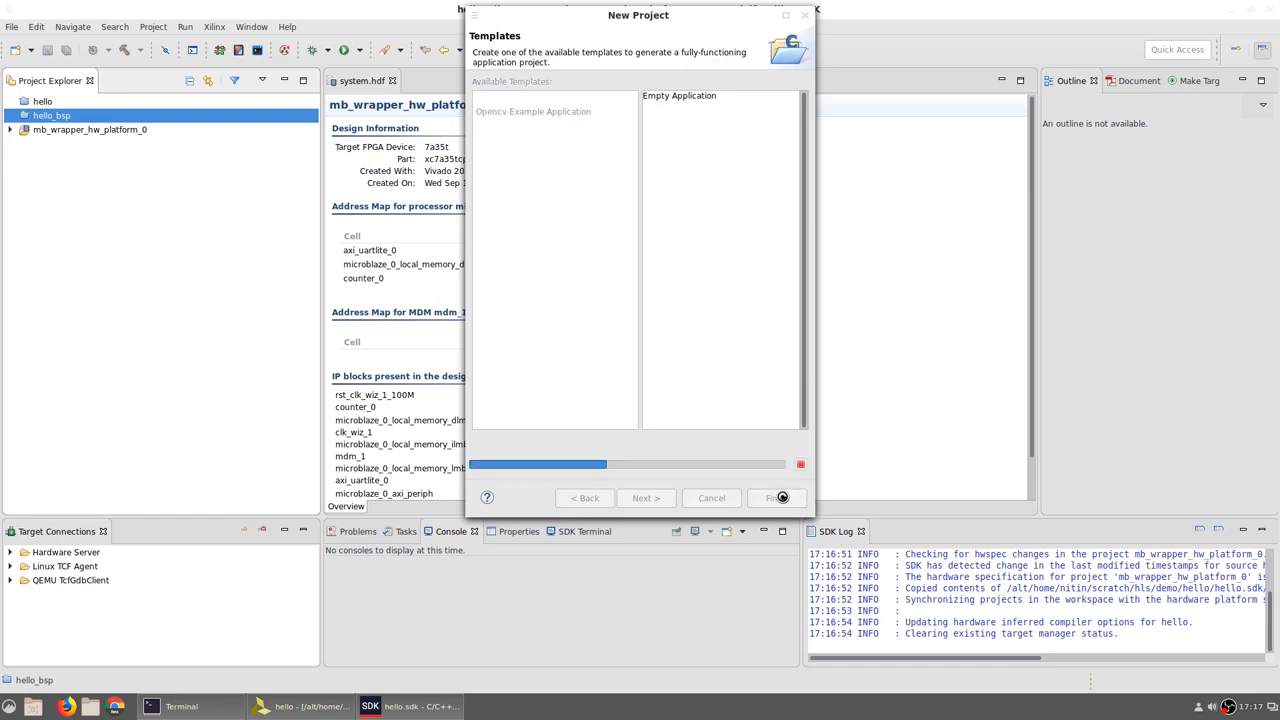
left_click(774, 497)
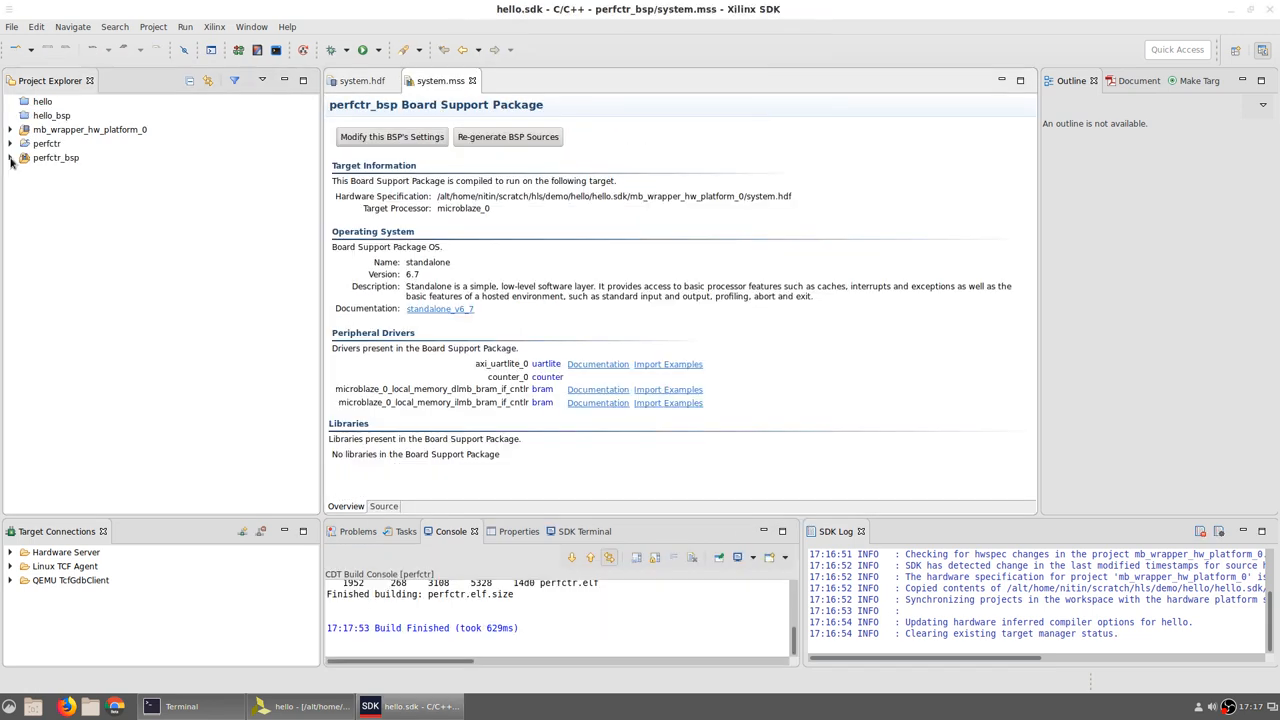
Expand perfctr_bsp > microblaze_0 > libsrc > counter_v0_1 > src and open xcounter.h.
left_click(9, 157)
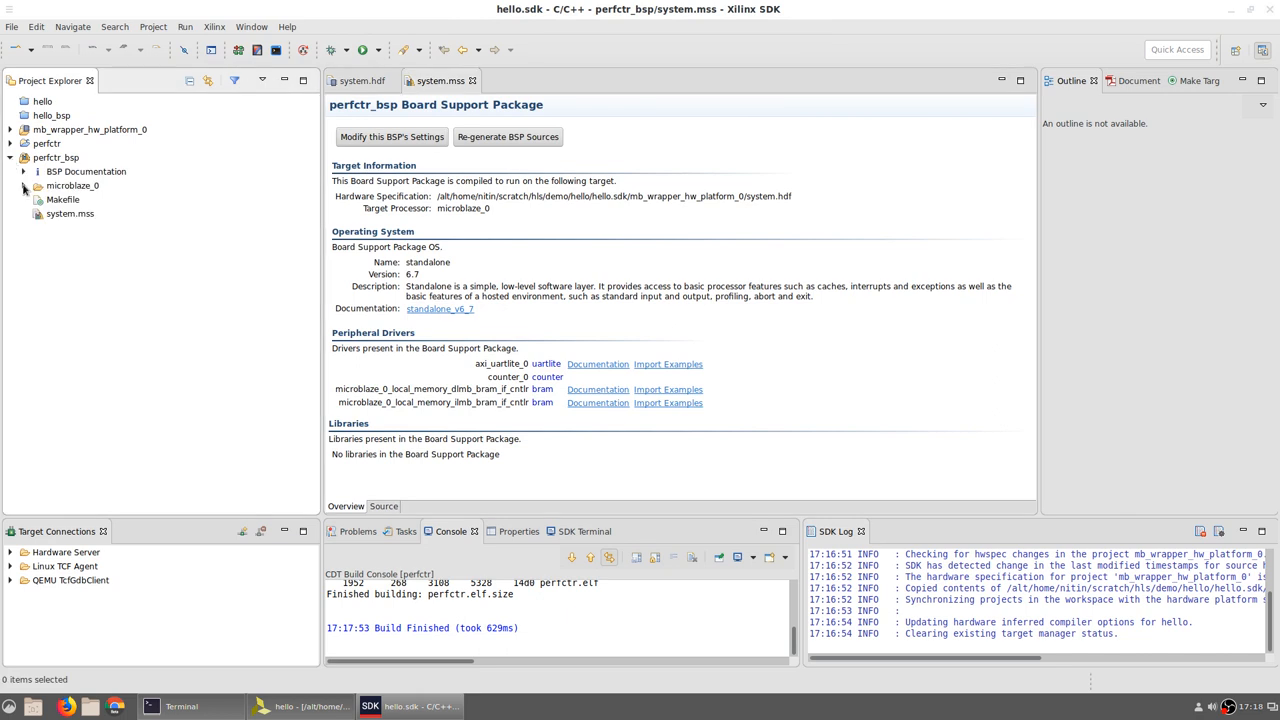
left_click(22, 185)
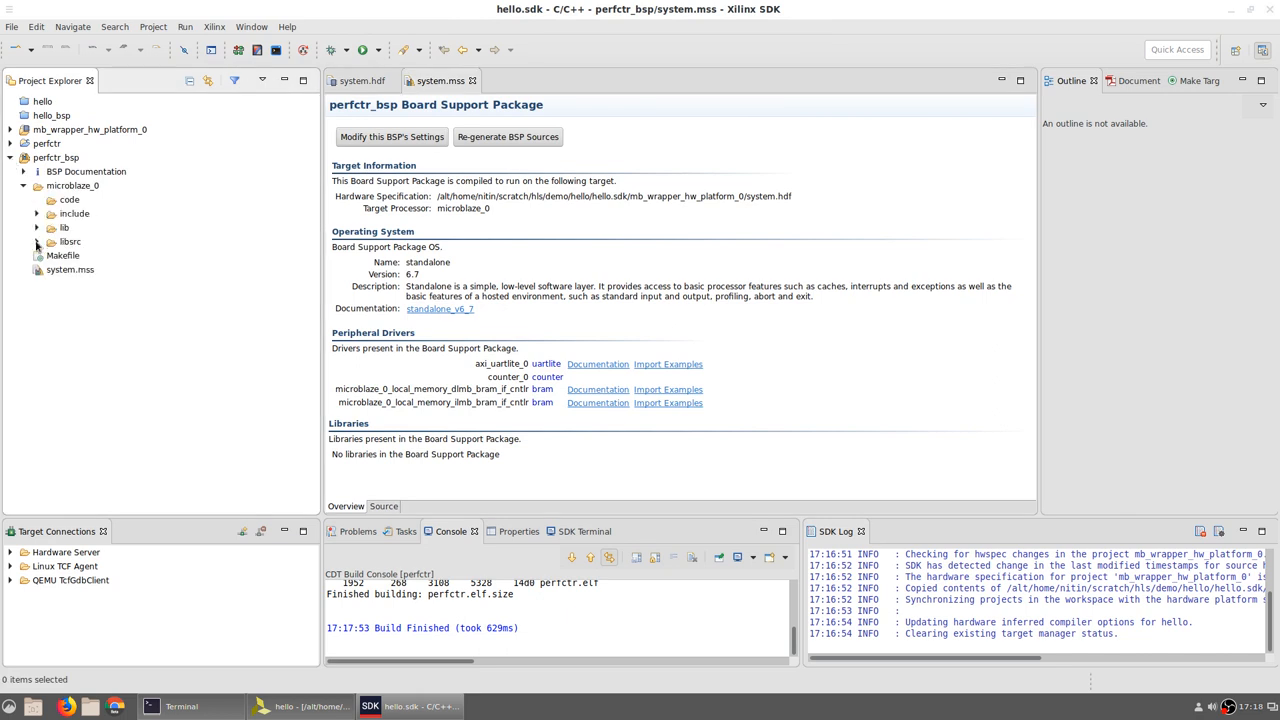
left_click(28, 241)
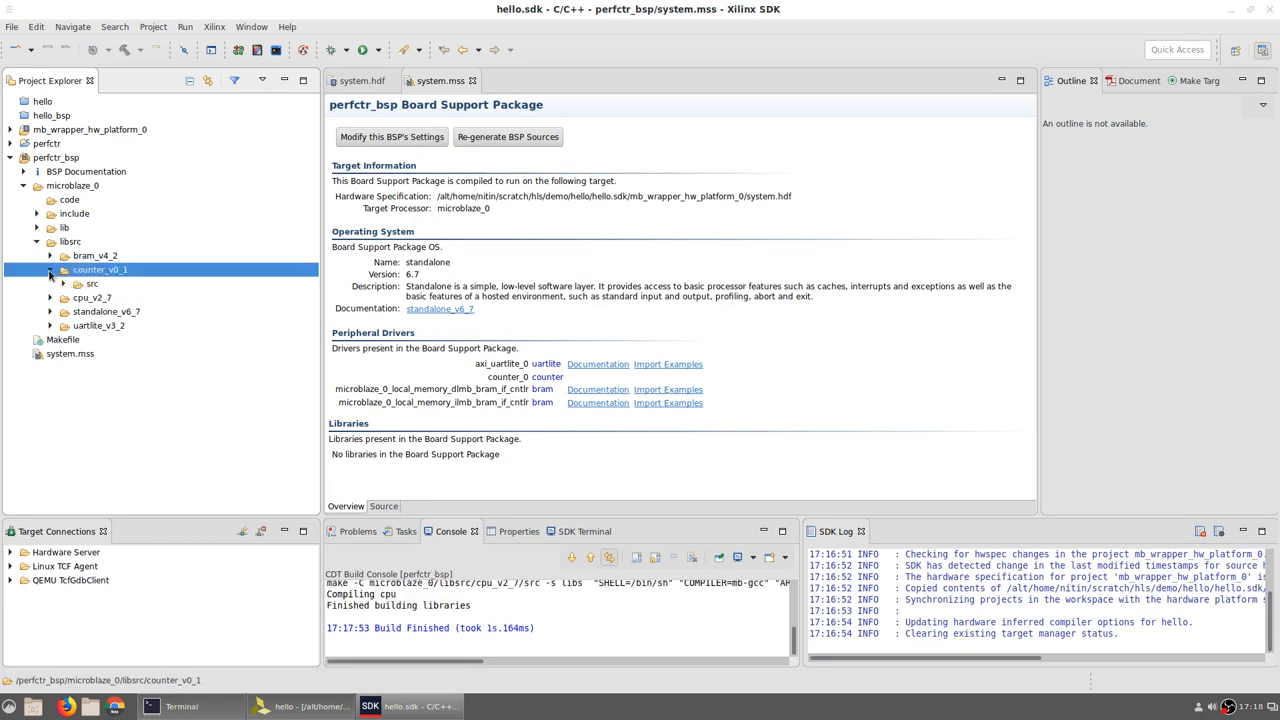
left_click(57, 289)
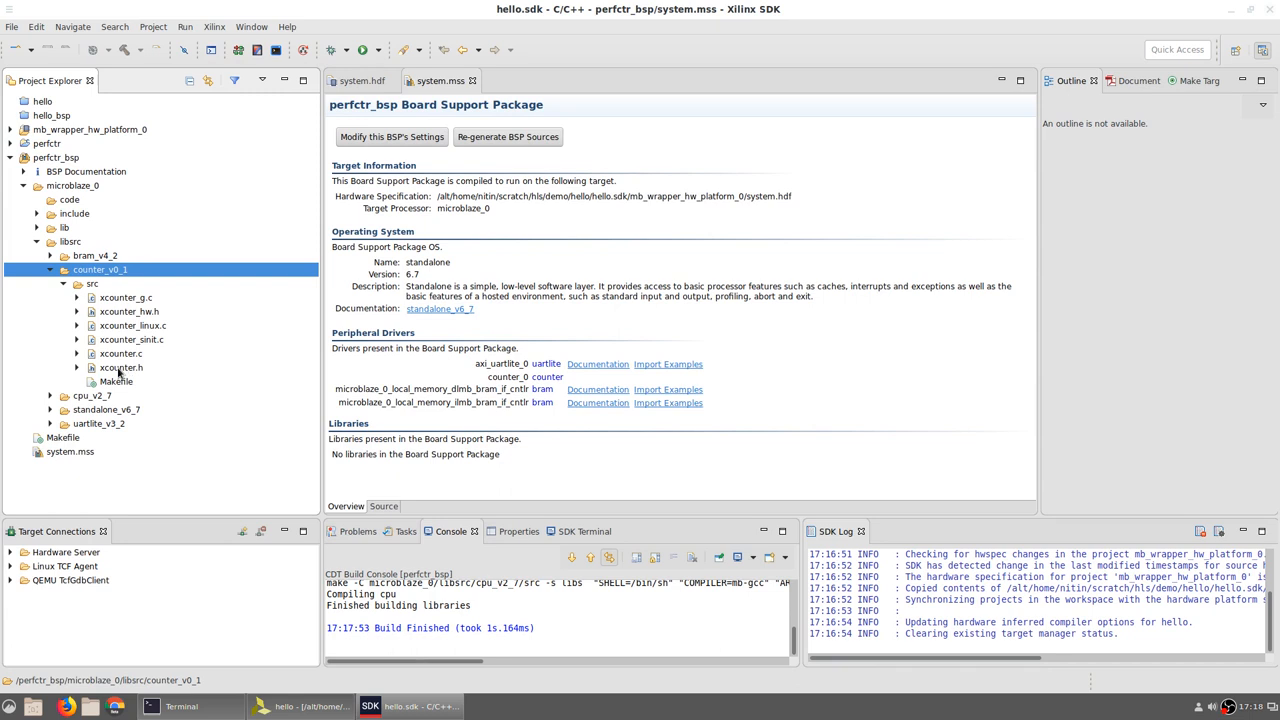
left_click(121, 367)
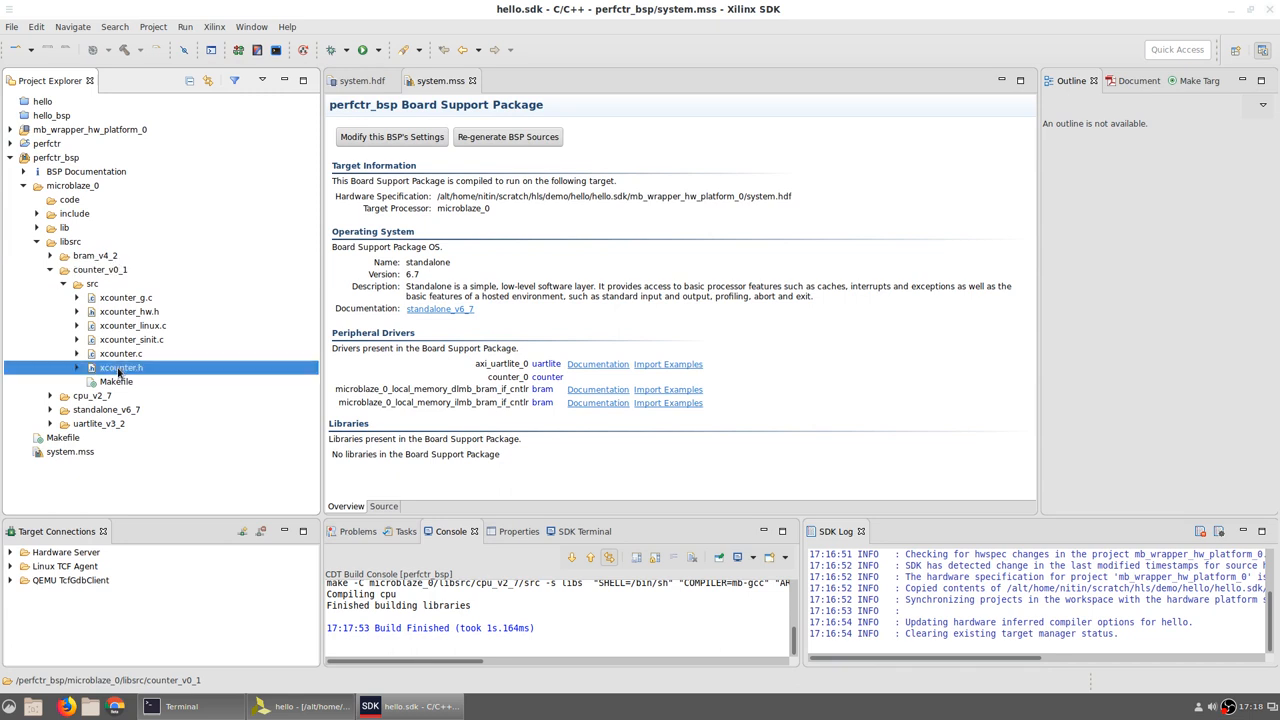
double_click(120, 367)
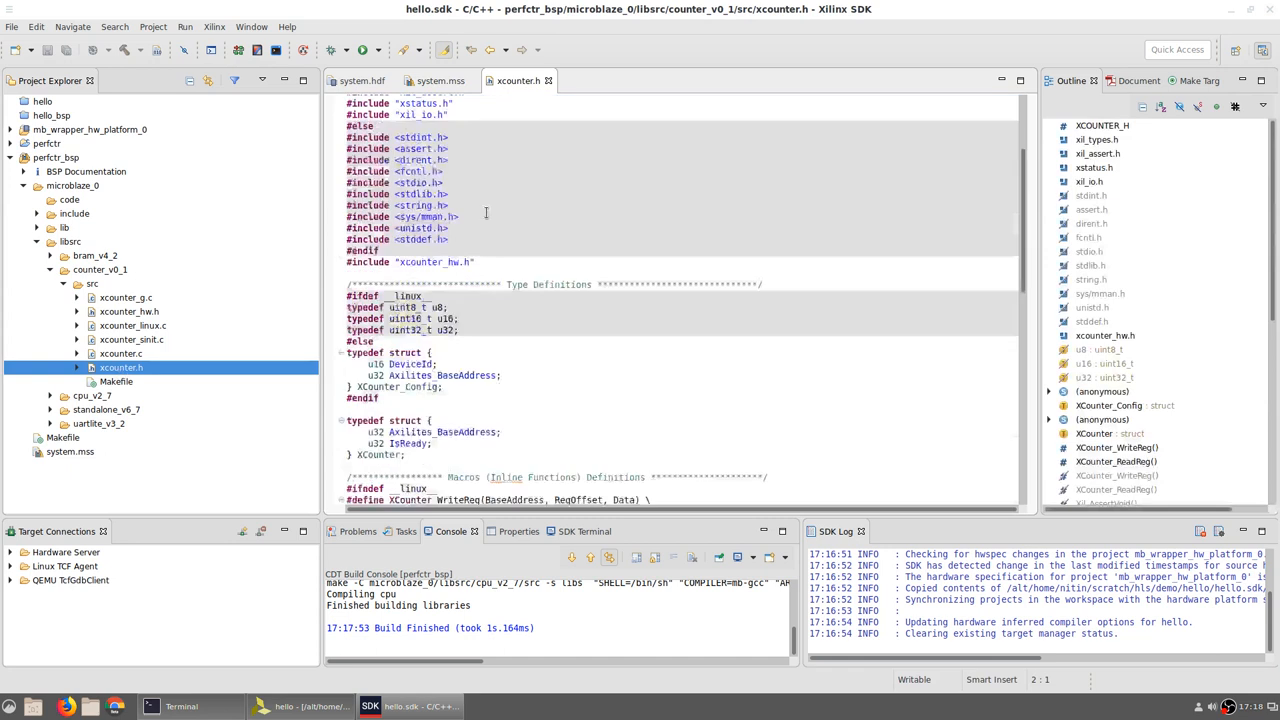
scroll("down", 3)
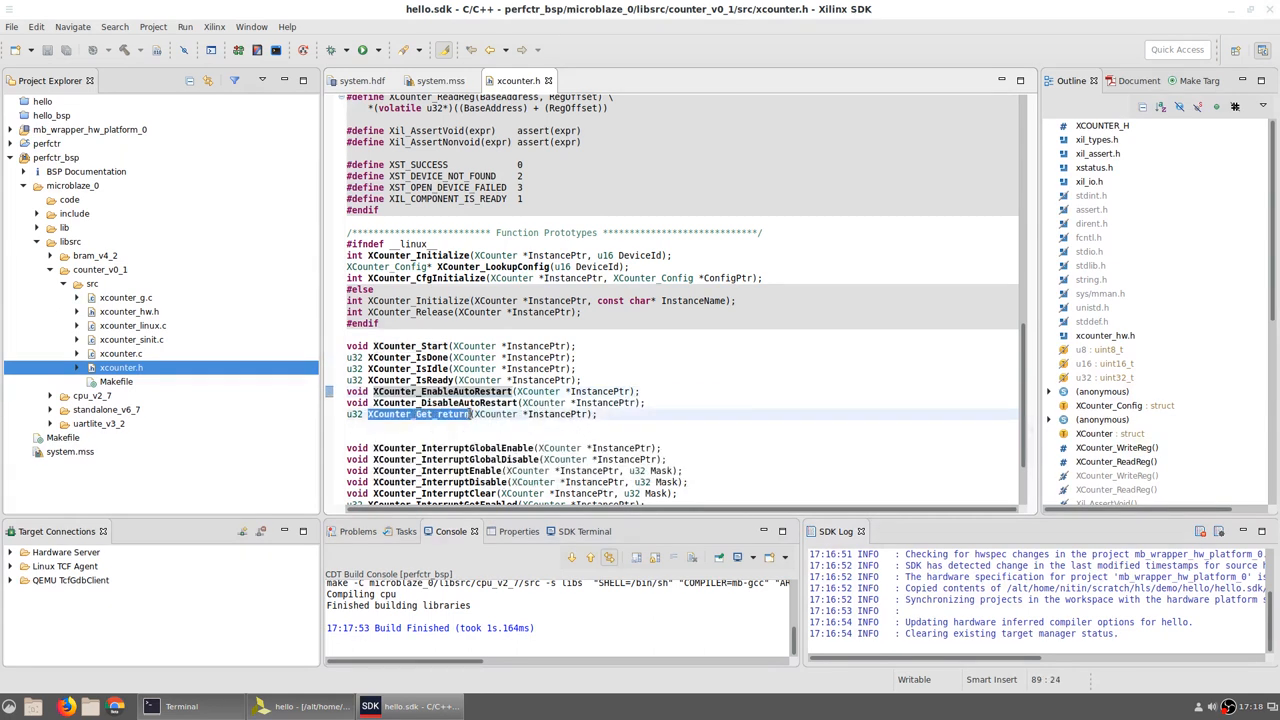
left_click(681, 352)
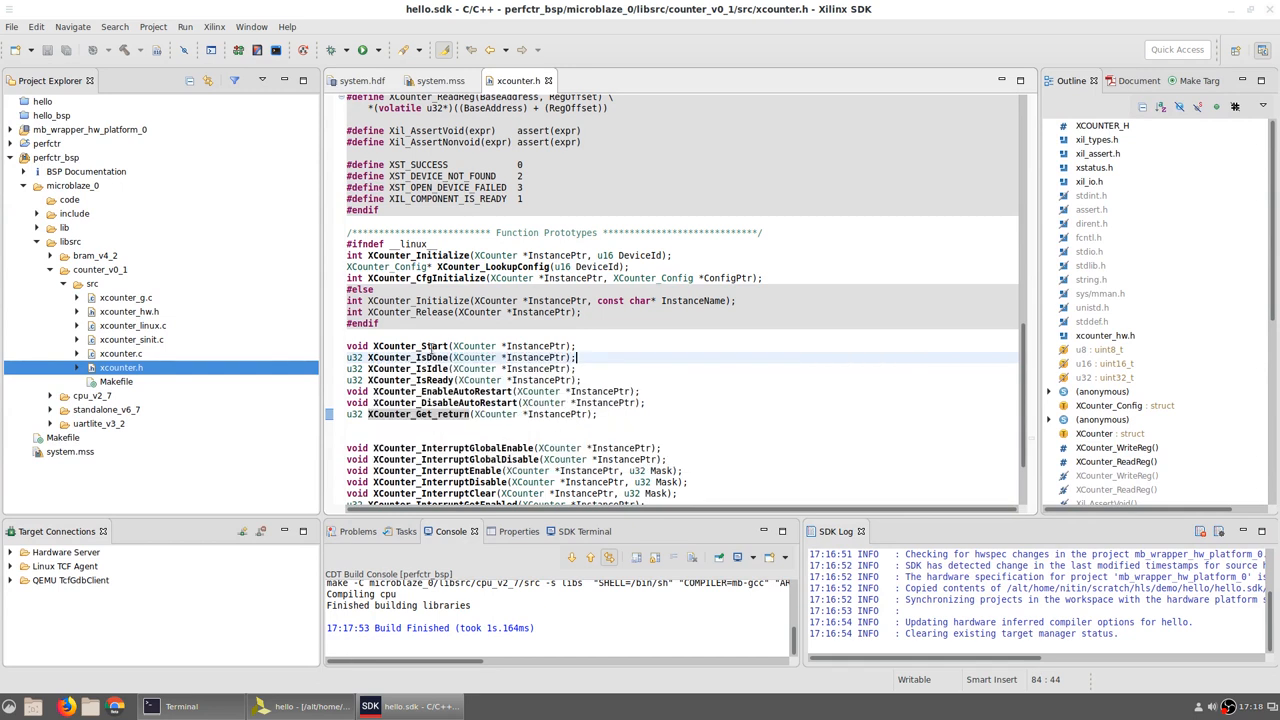
mouse_move(420, 346)
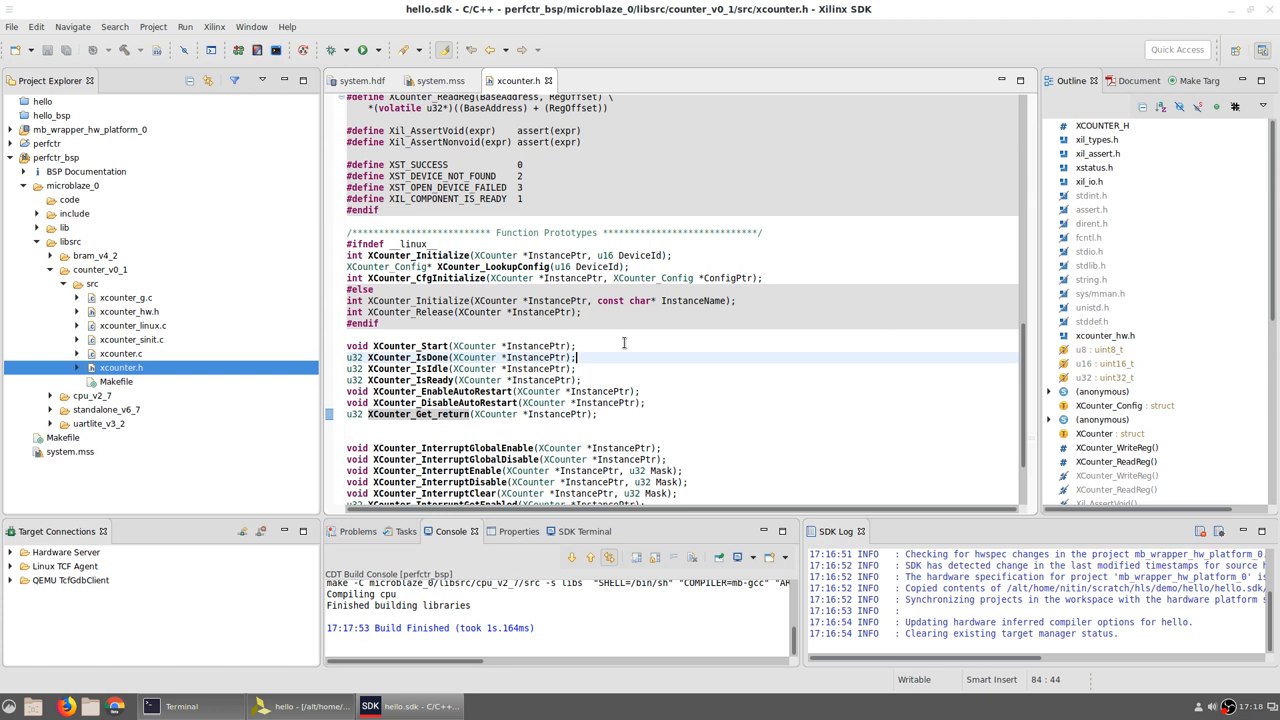
mouse_move(410, 346)
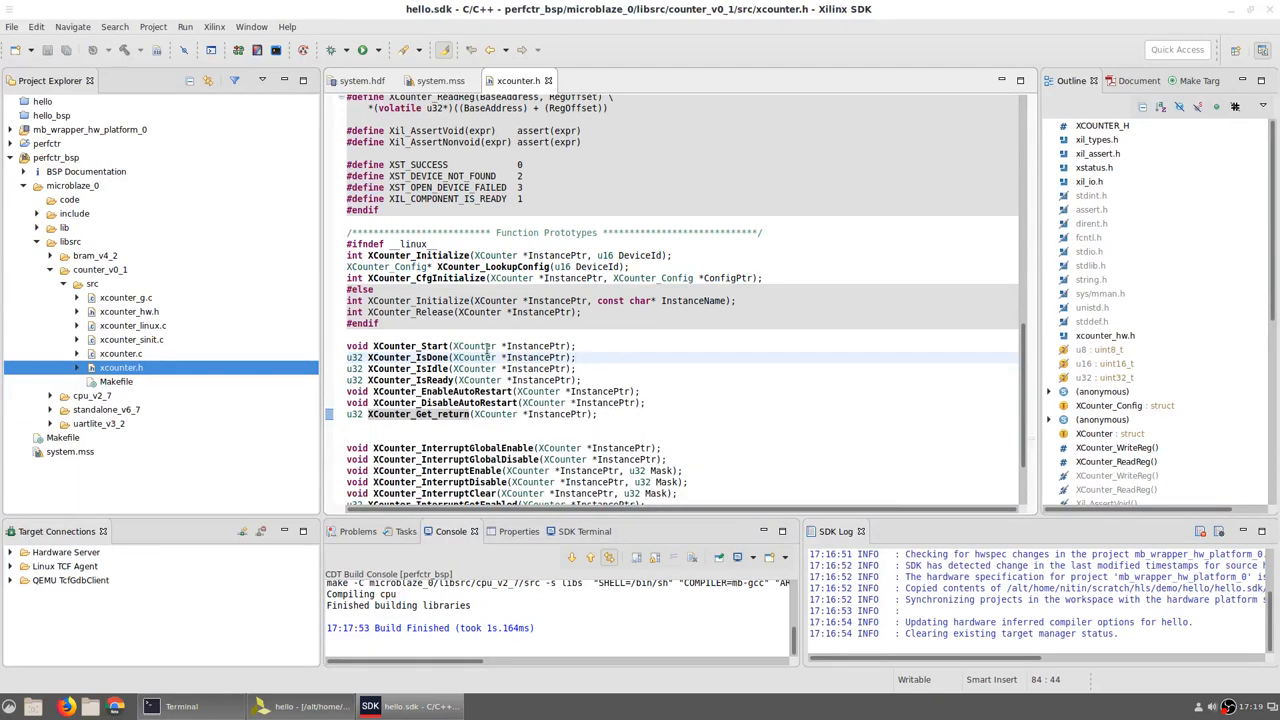
mouse_move(408, 346)
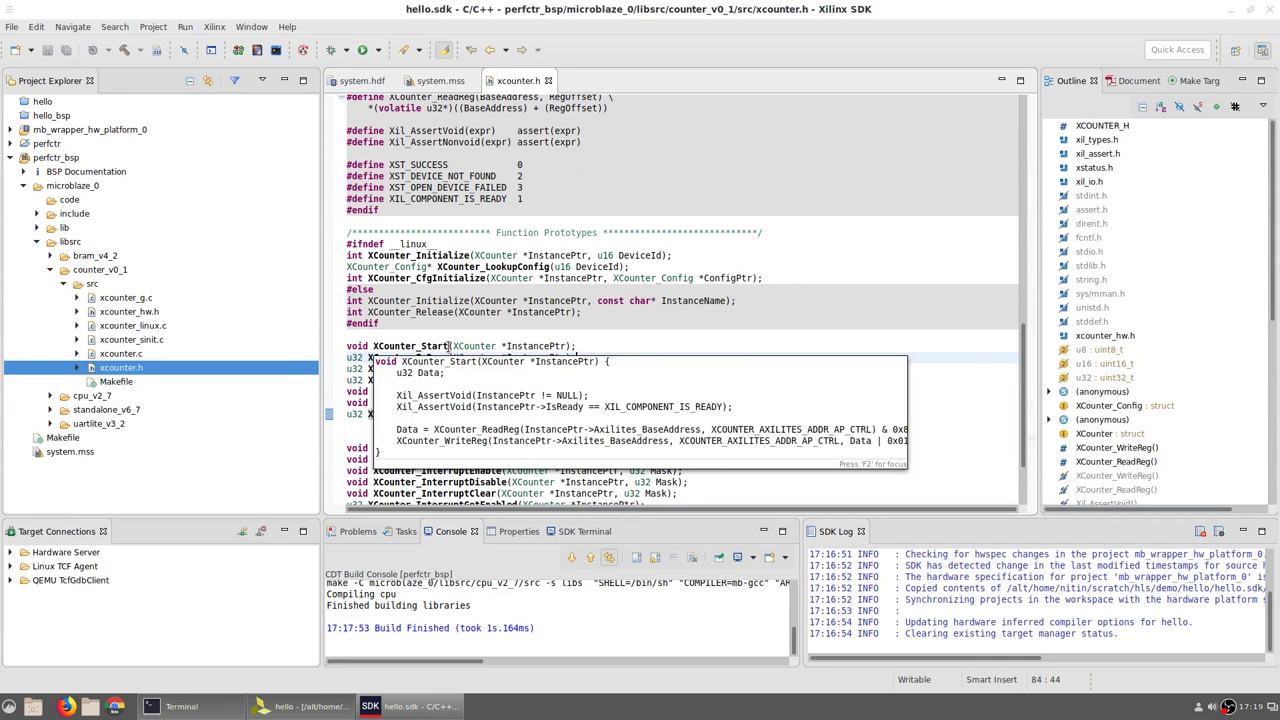
mouse_move(619, 337)
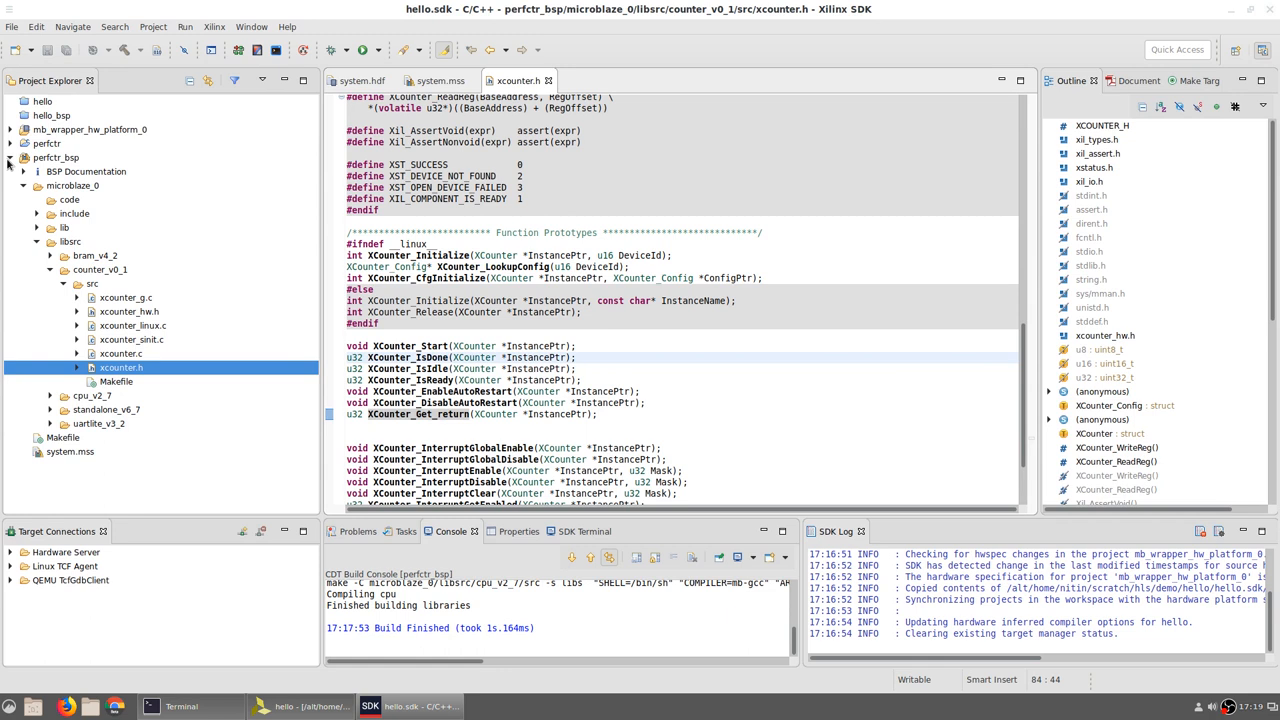
Expand perfctr > src and open main.cc in the editor.
left_click(24, 143)
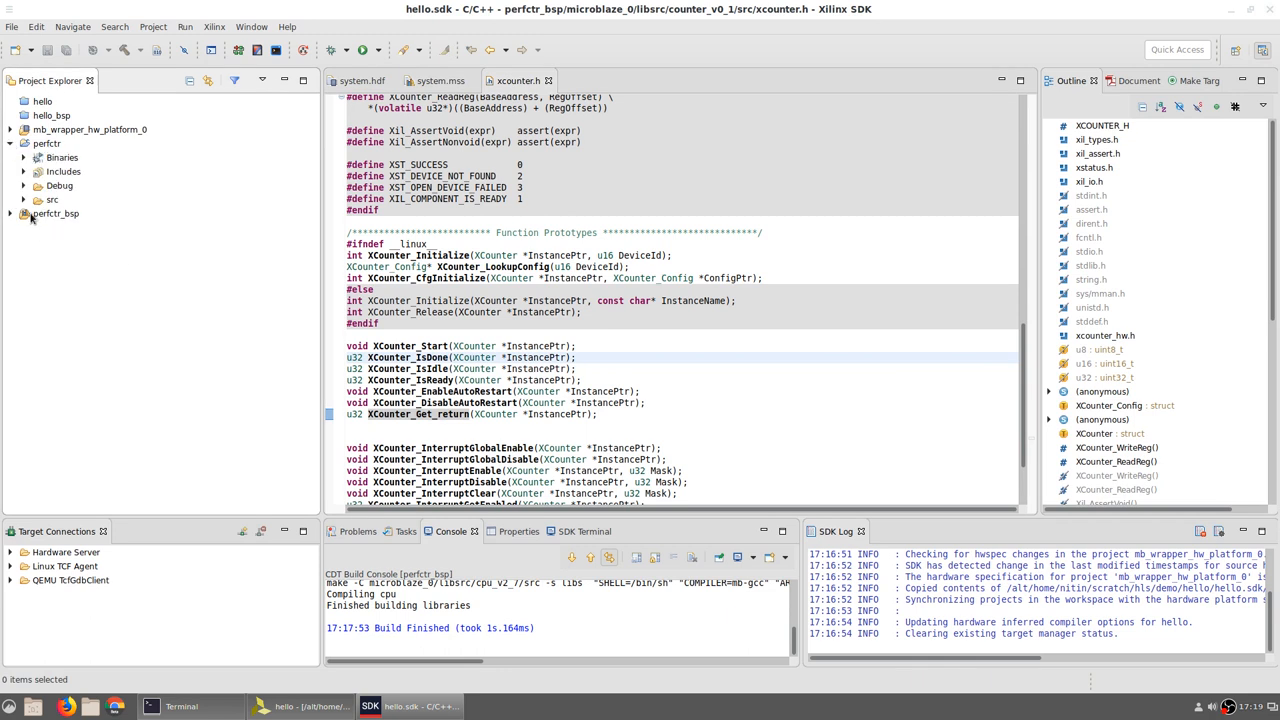
left_click(24, 199)
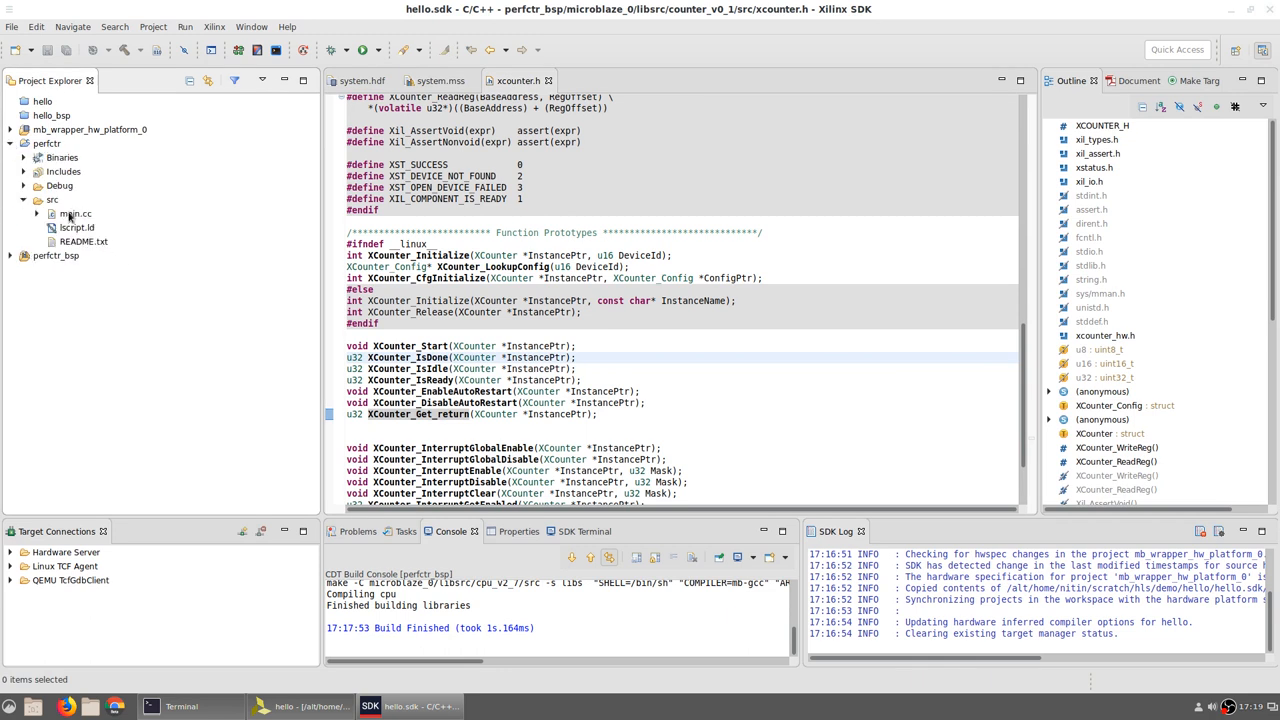
double_click(76, 213)
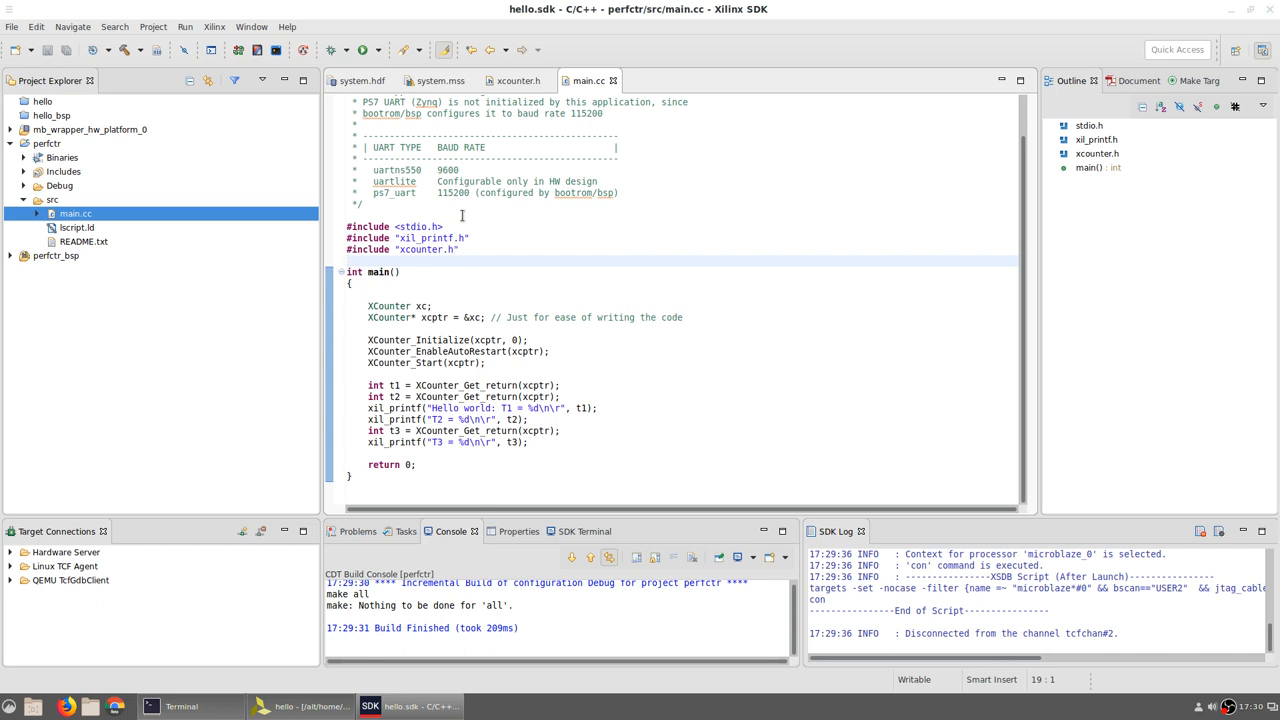
Switch to xcounter.h and scroll past the XCounter struct to the function prototypes.
left_click(513, 80)
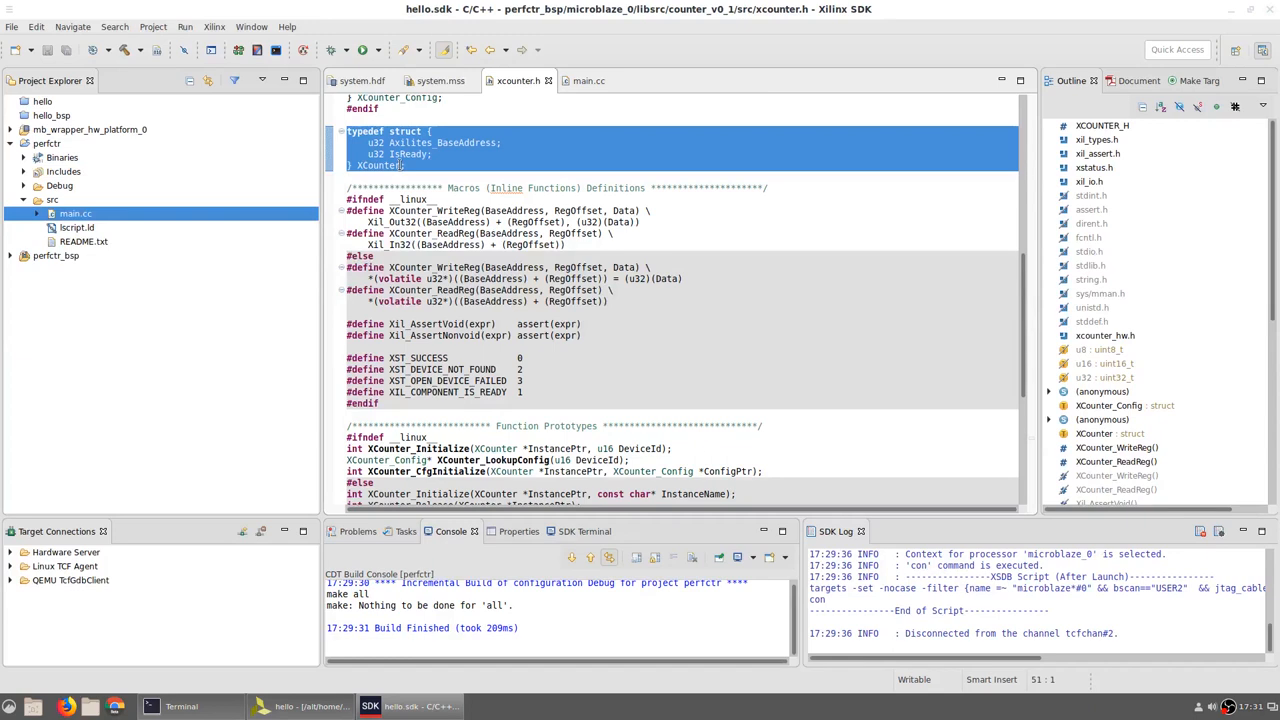
left_click(416, 166)
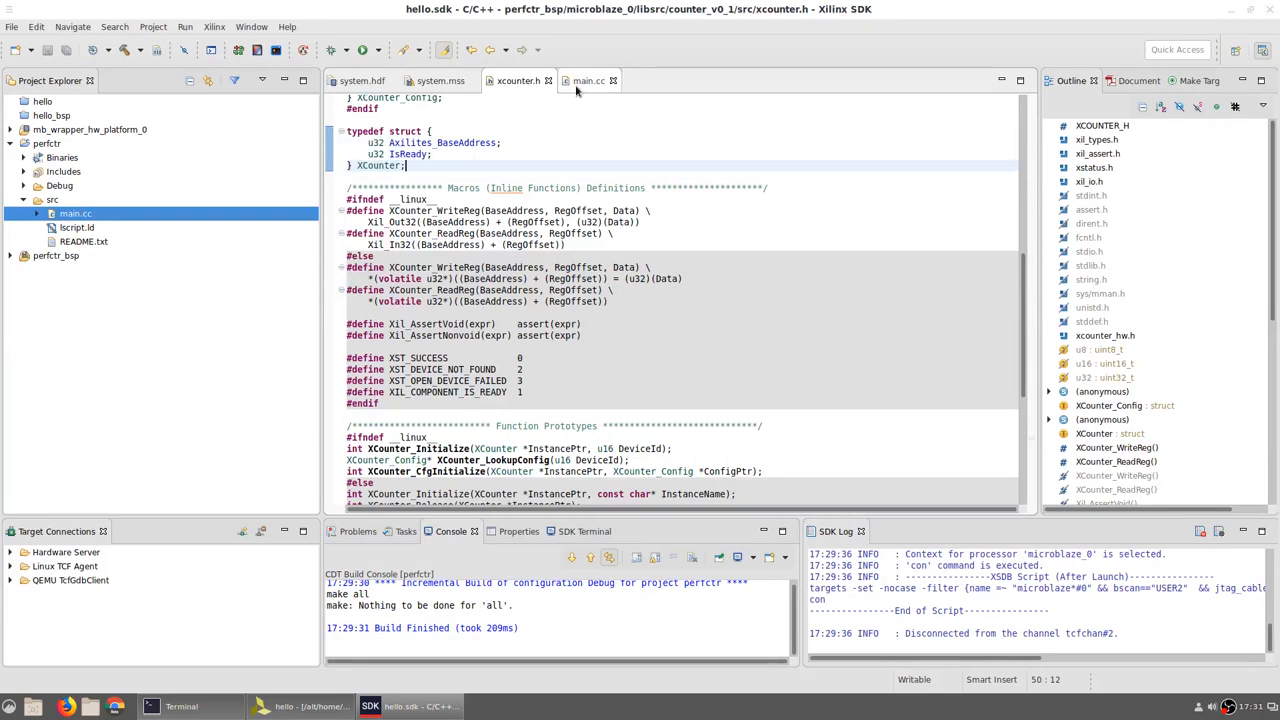
scroll("down", 3)
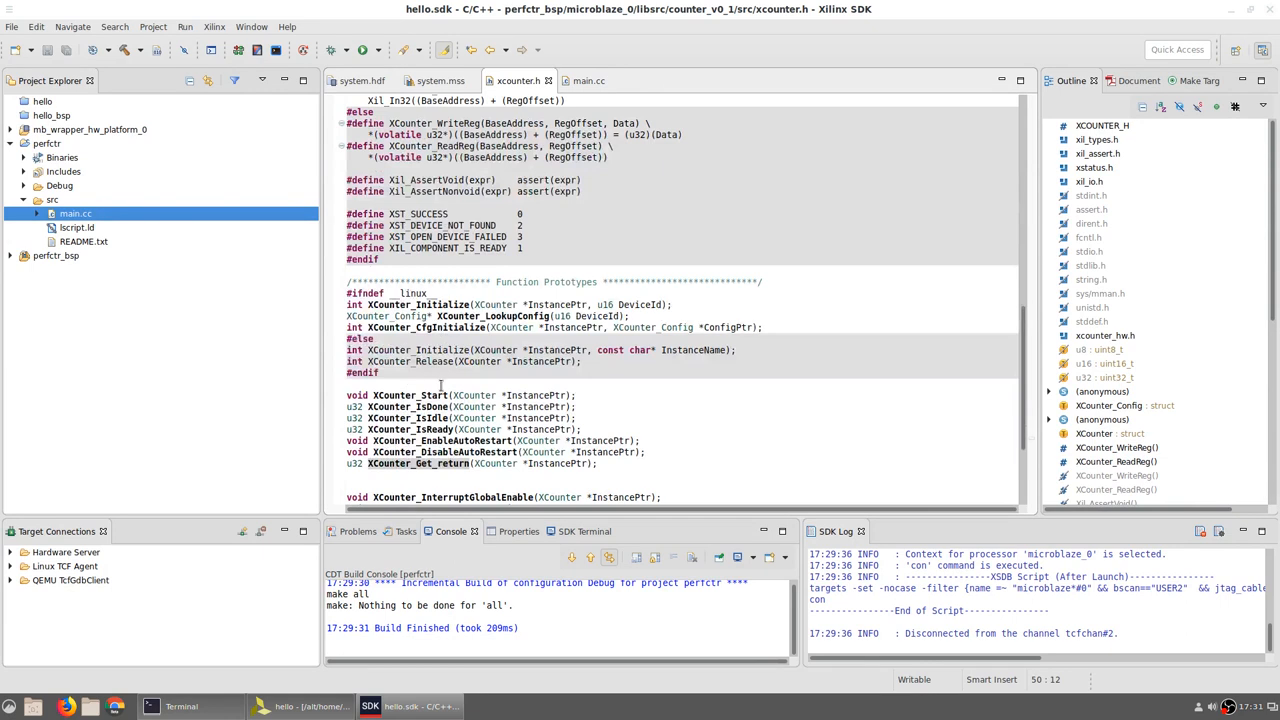
mouse_move(428, 441)
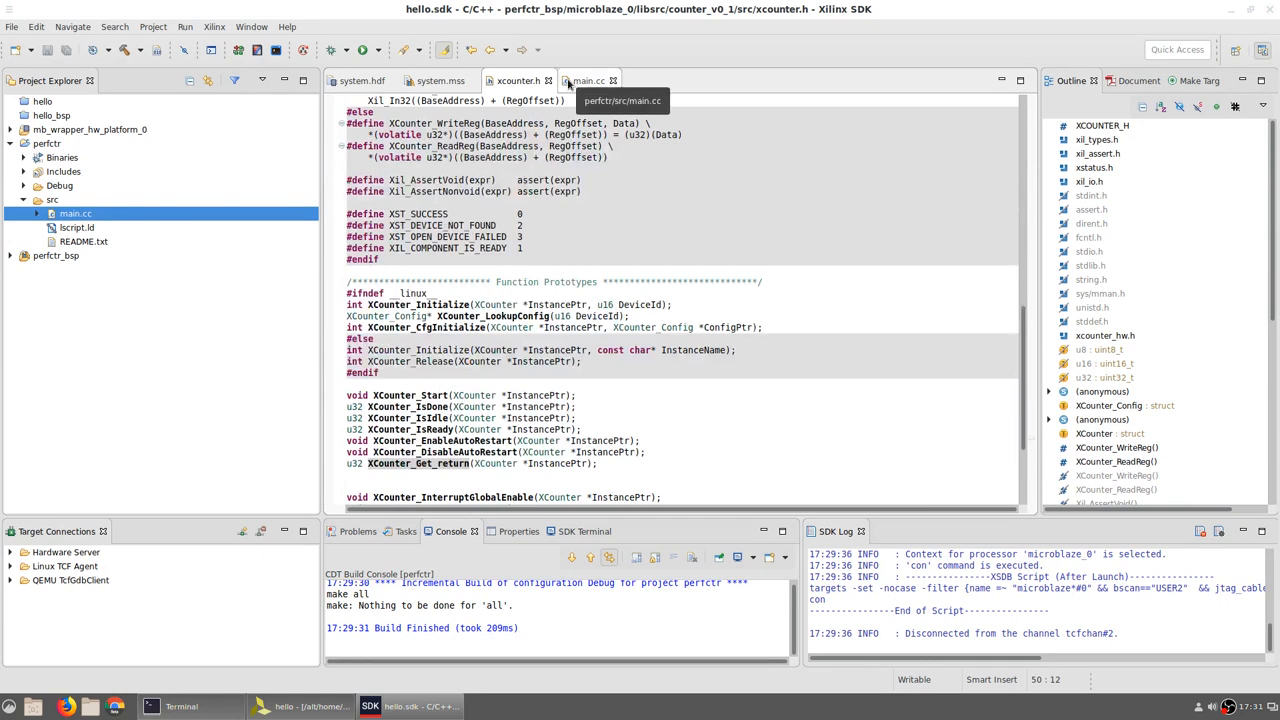
left_click(598, 80)
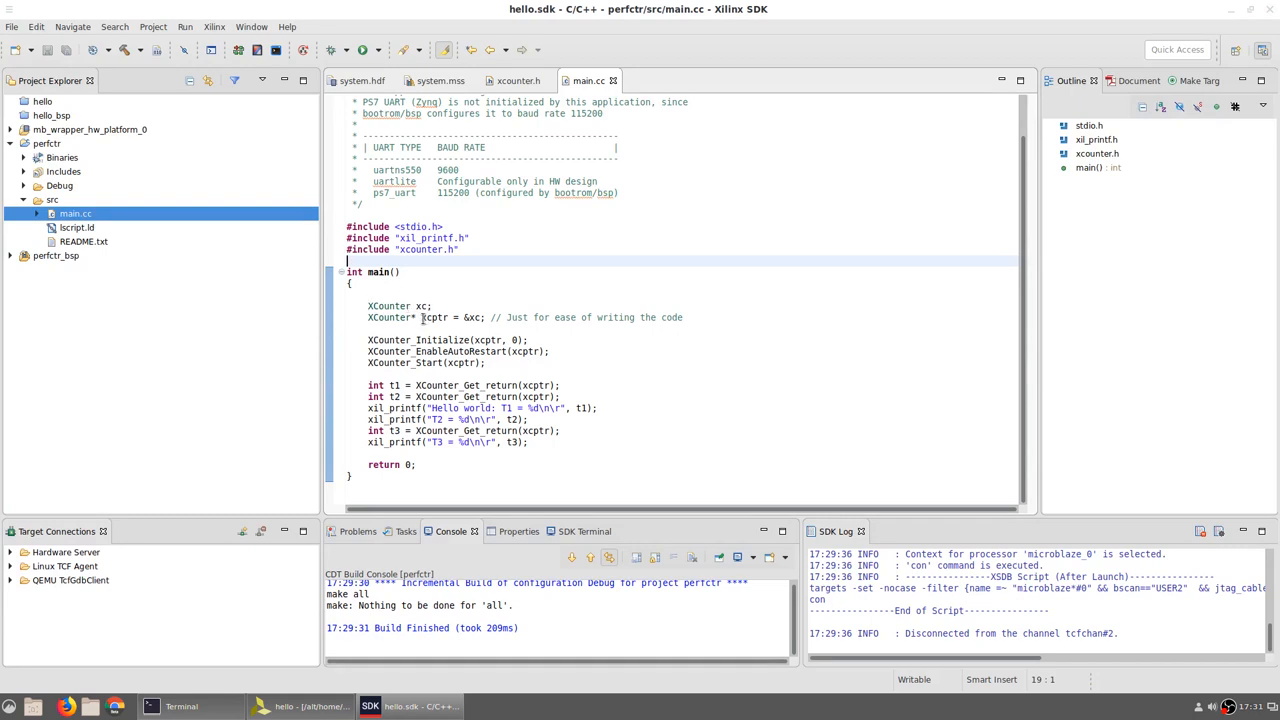
mouse_move(476, 317)
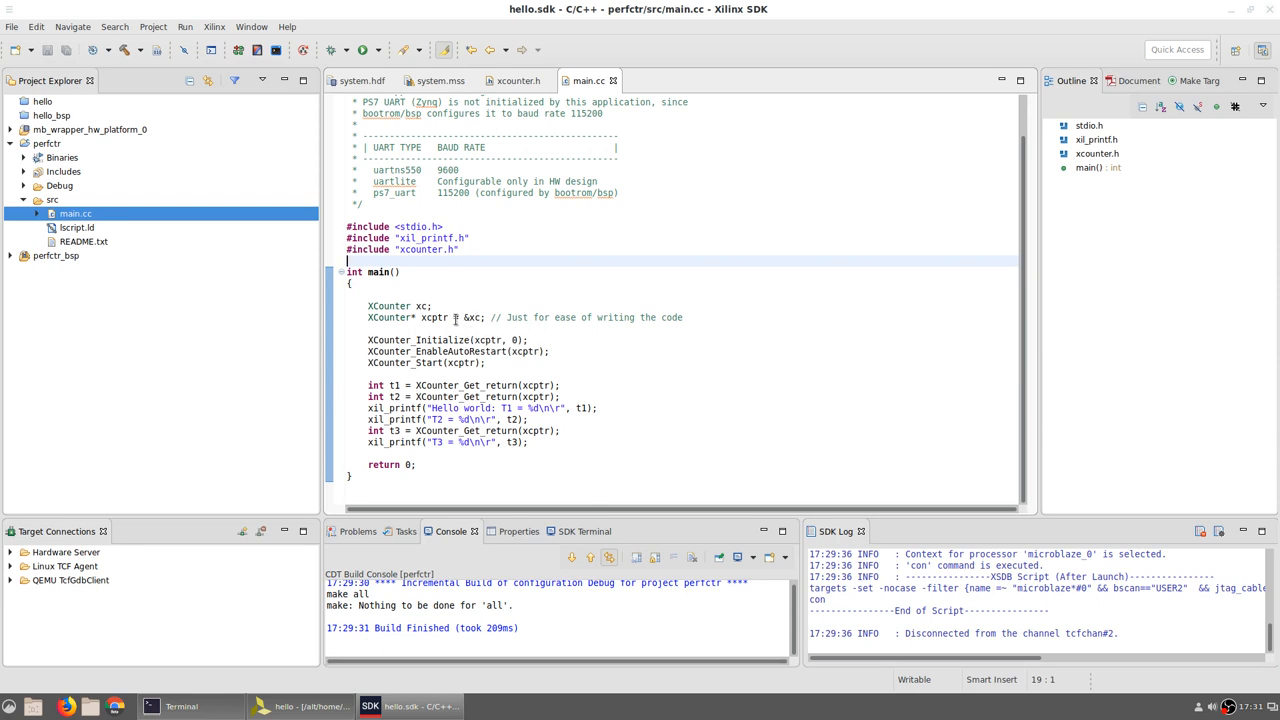
mouse_move(480, 317)
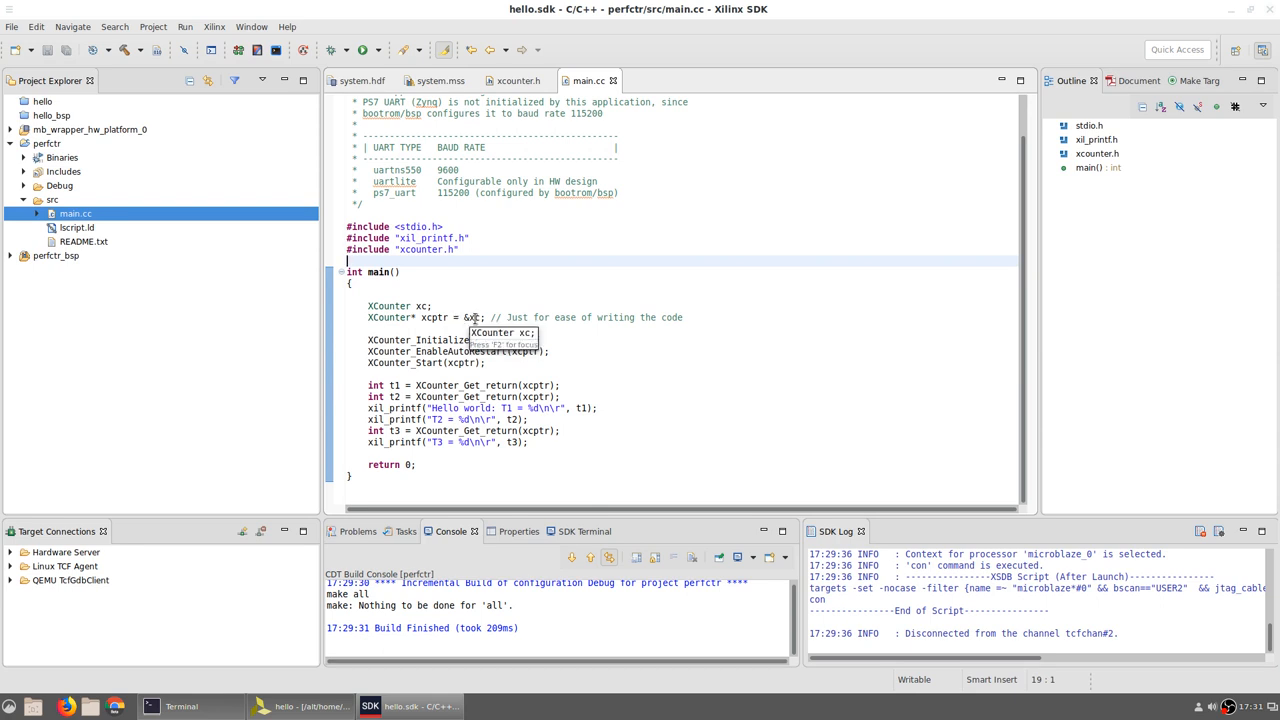
mouse_move(452, 305)
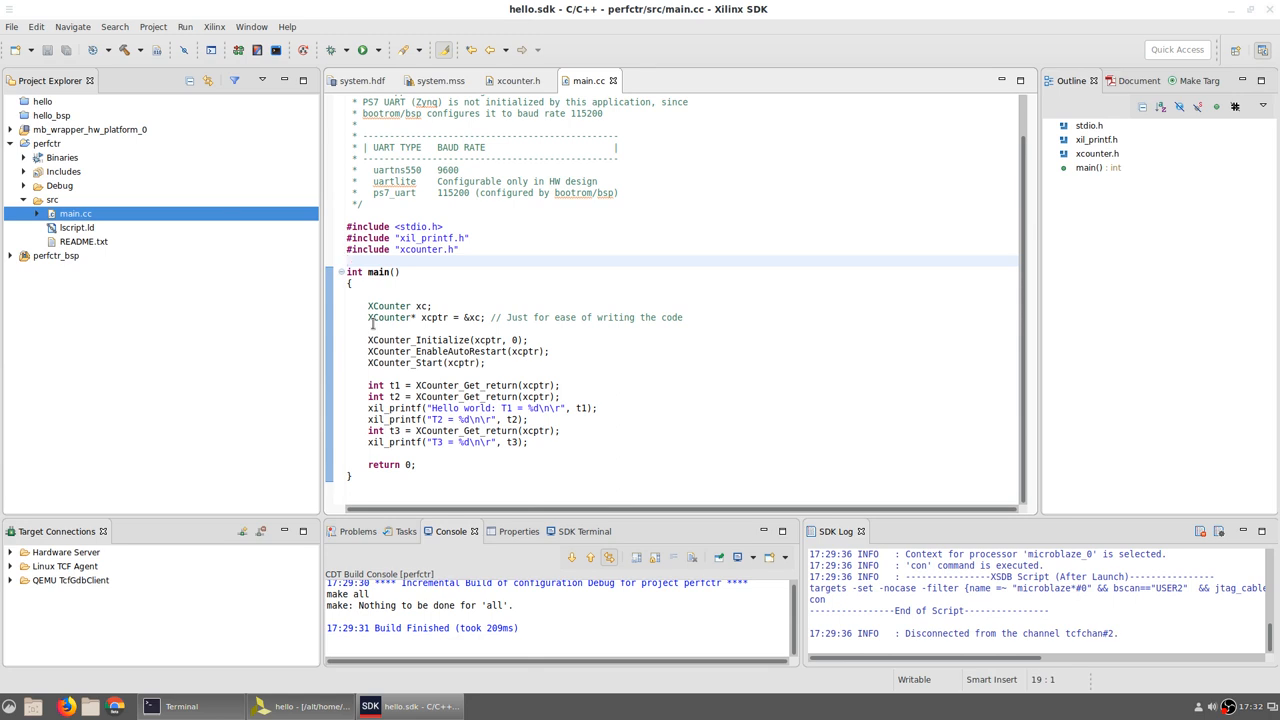
mouse_move(435, 351)
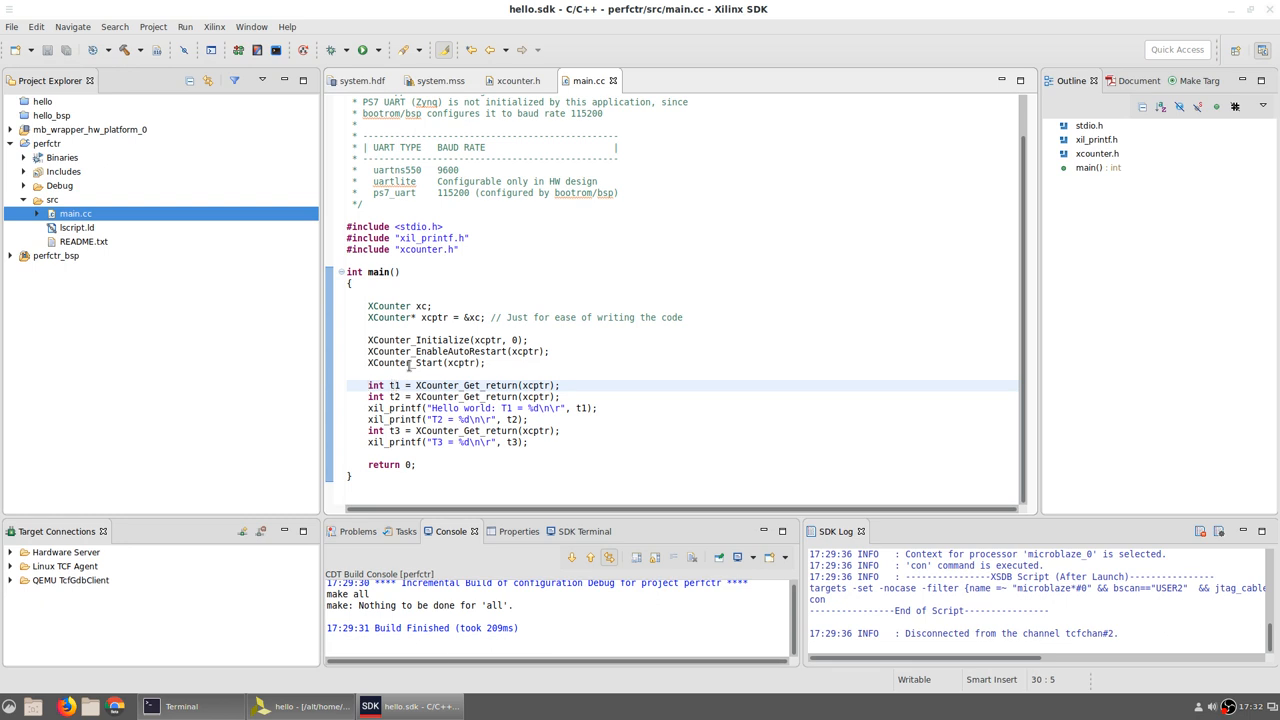
mouse_move(412, 362)
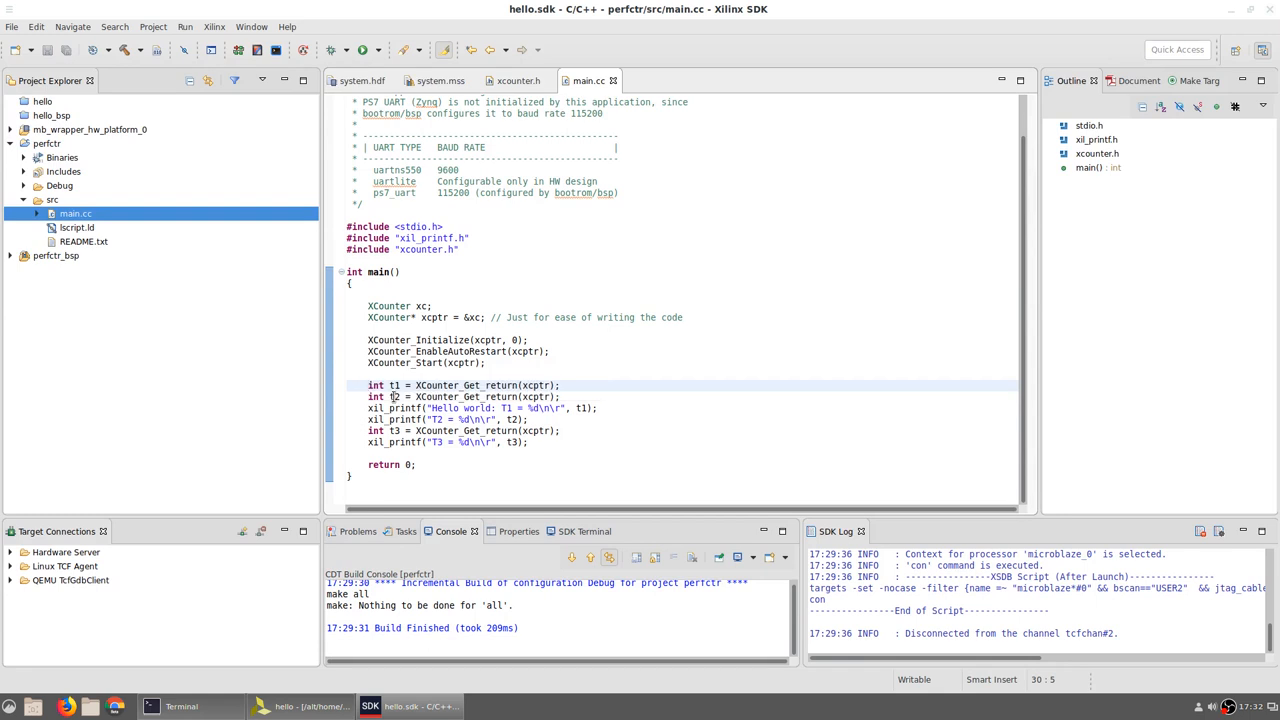
mouse_move(413, 362)
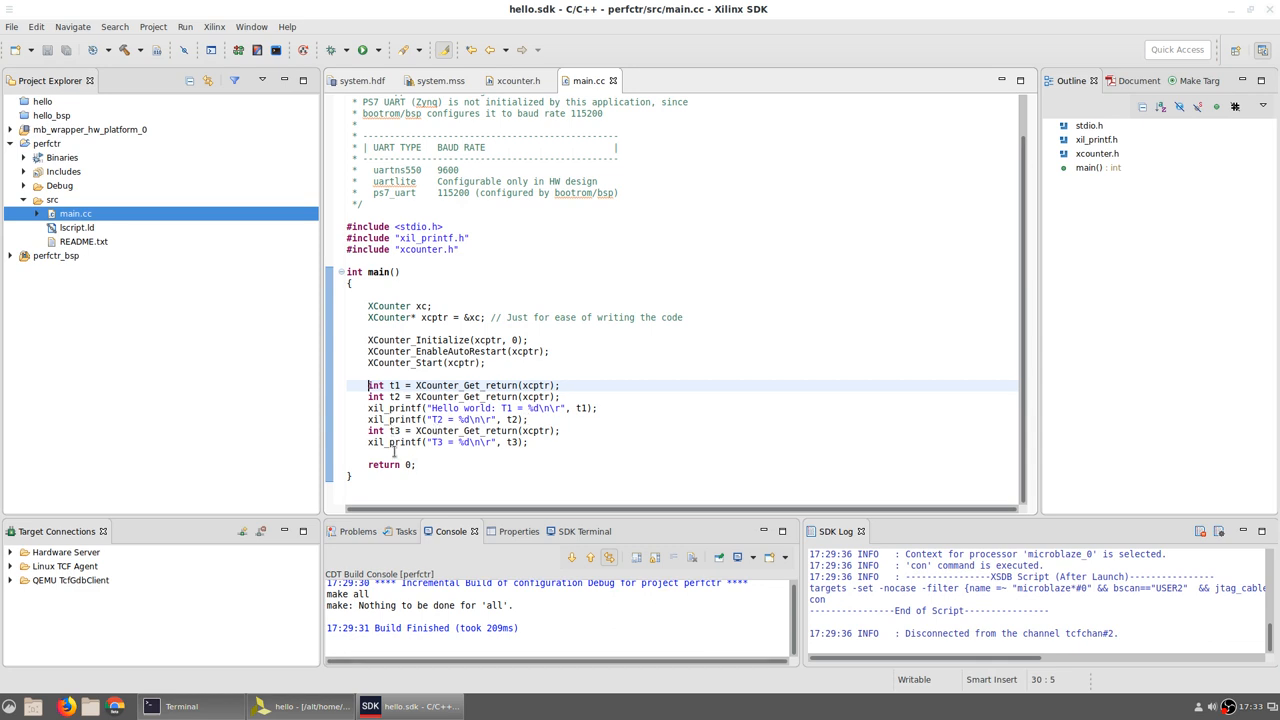
mouse_move(618, 380)
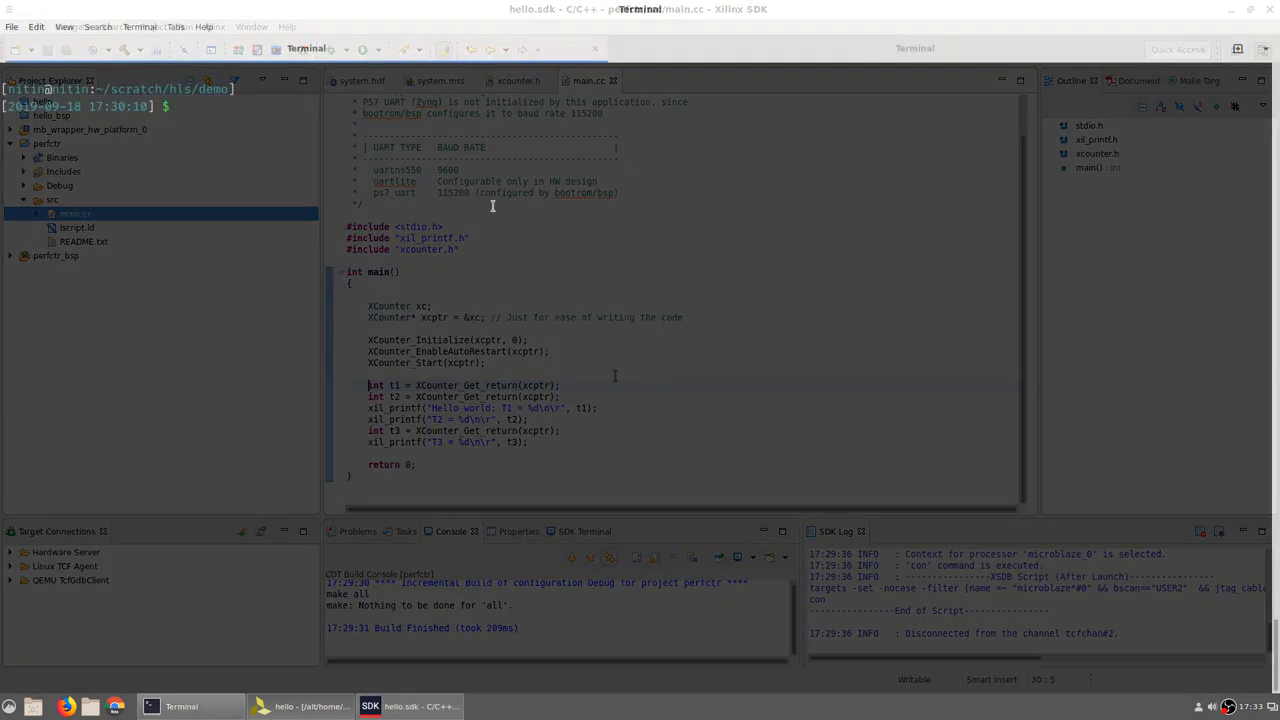
Bring up Run Configurations for GDB Debugger on Local.
left_click(186, 707)
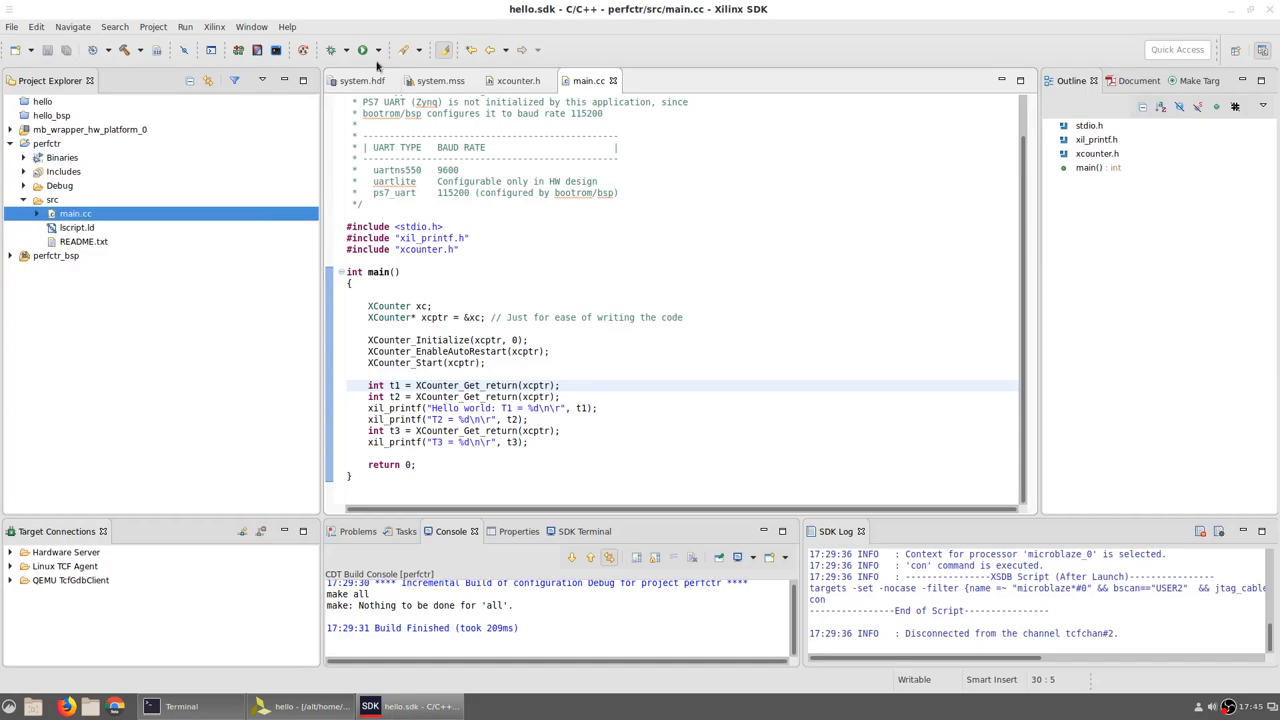
mouse_move(365, 49)
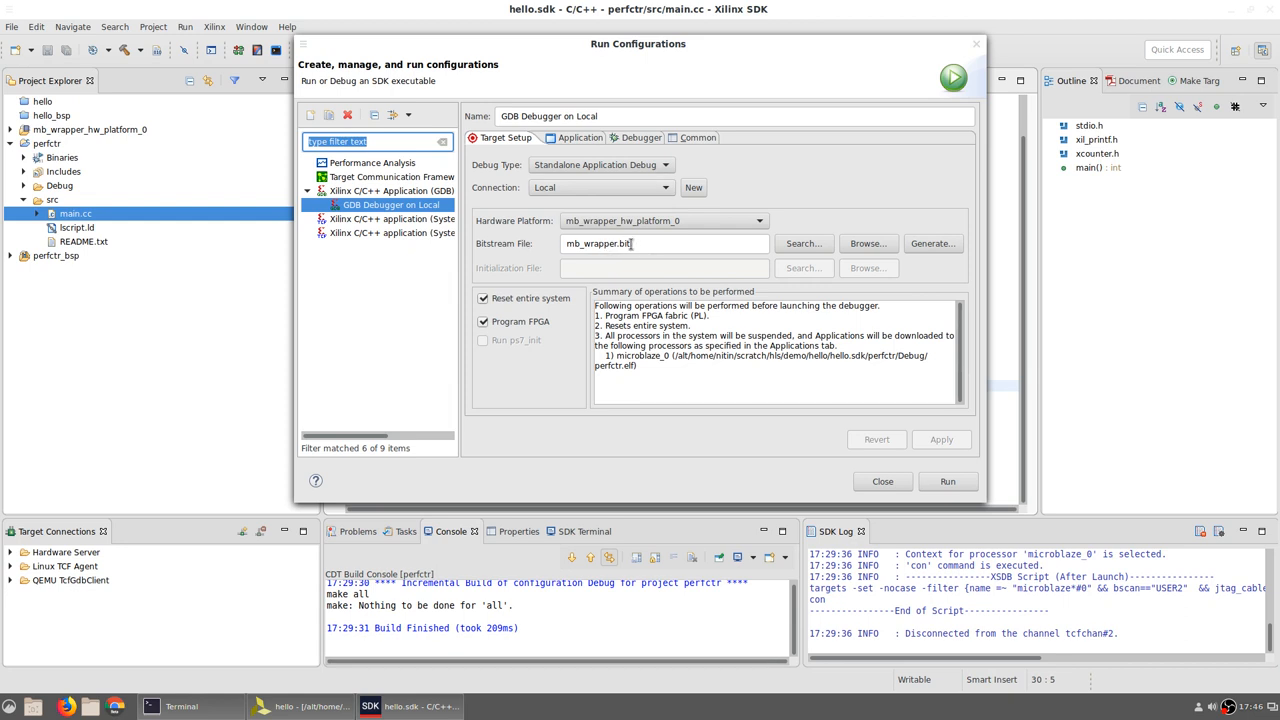
Set the launch's application project to perfctr and run it on the board.
left_click(576, 137)
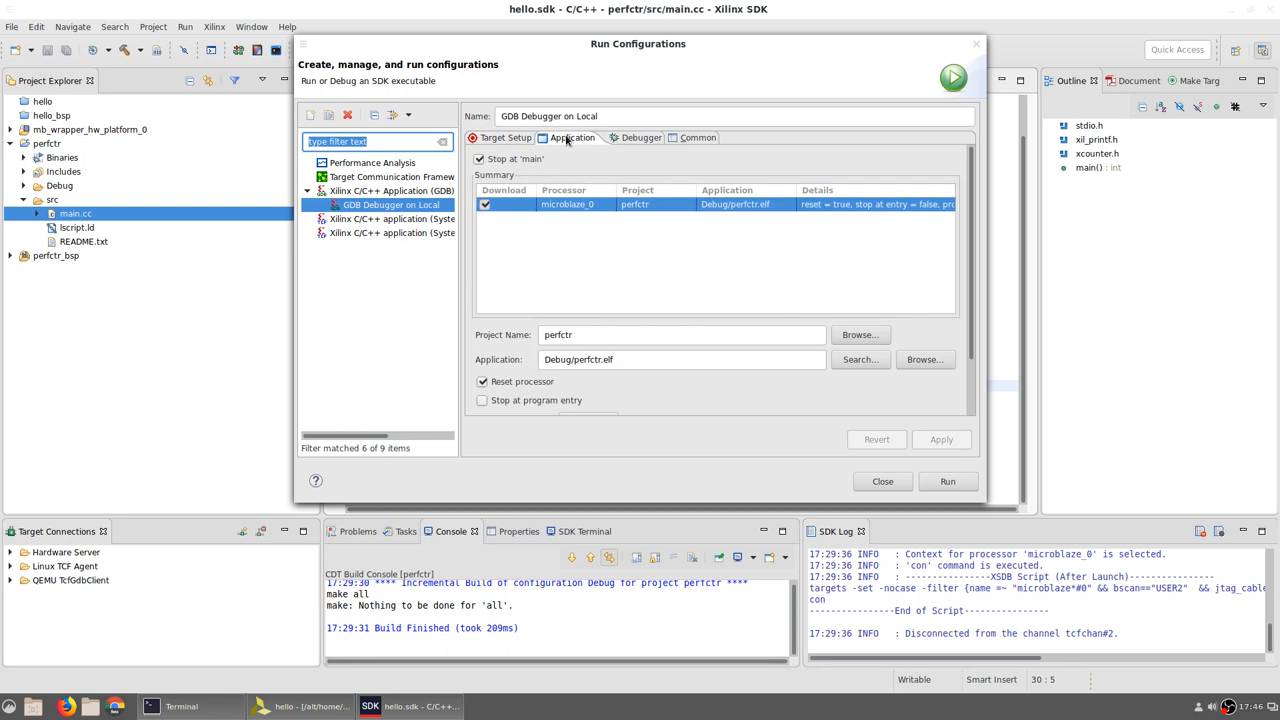
mouse_move(863, 339)
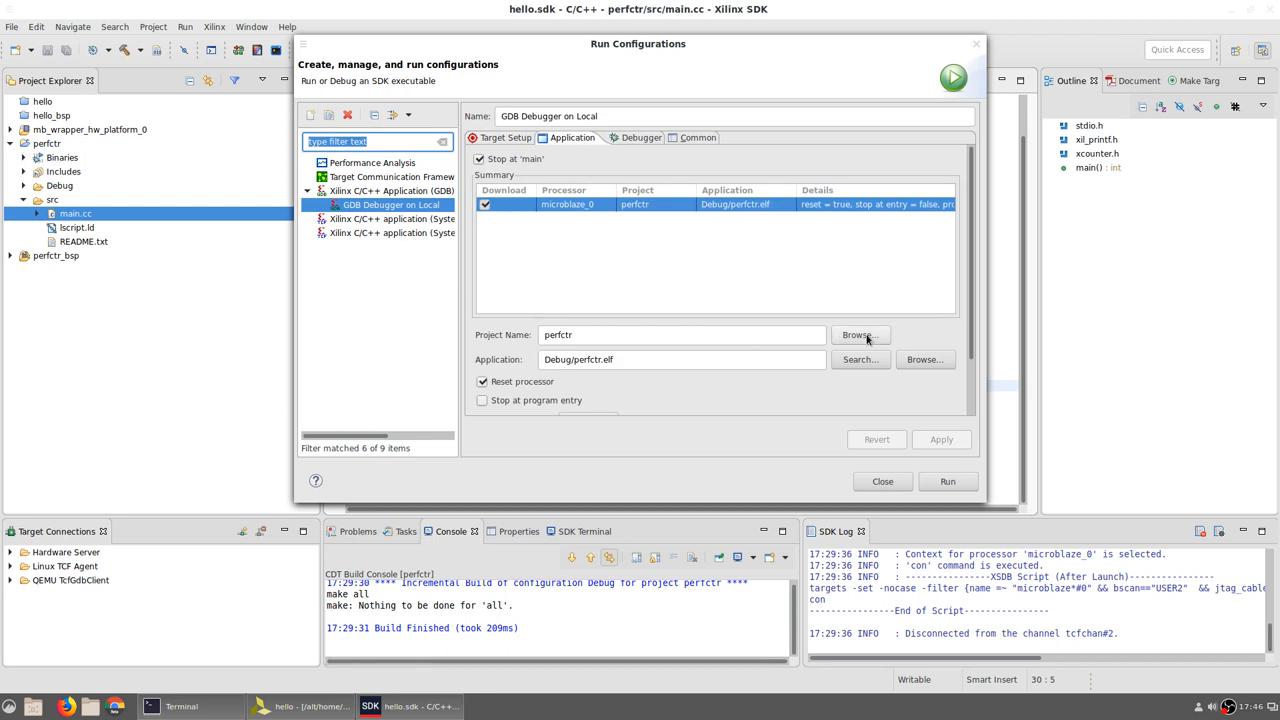
left_click(860, 334)
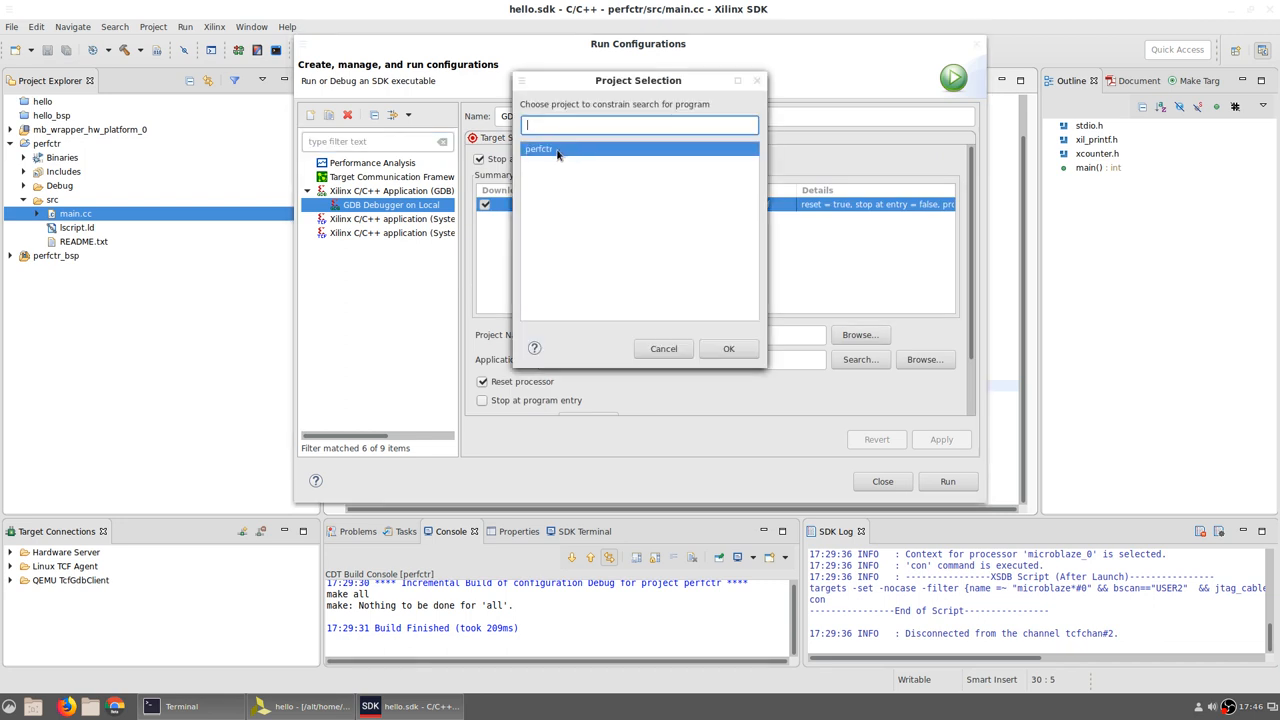
left_click(729, 348)
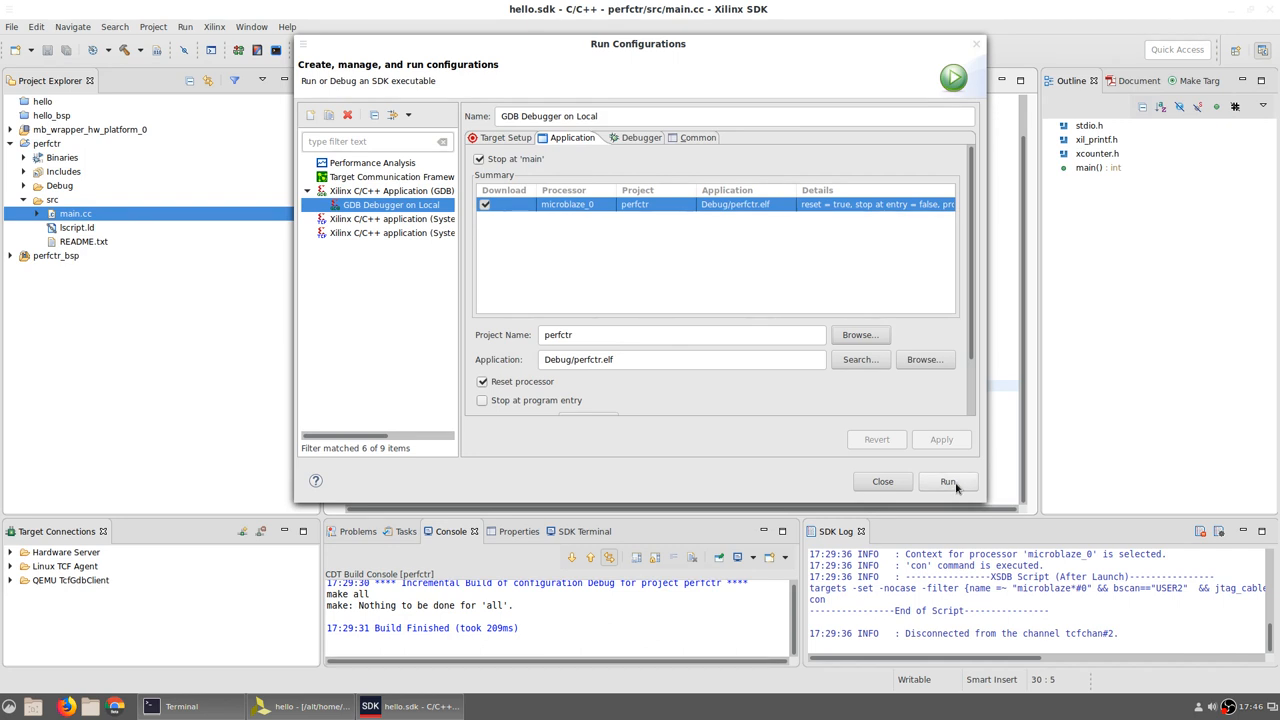
left_click(947, 481)
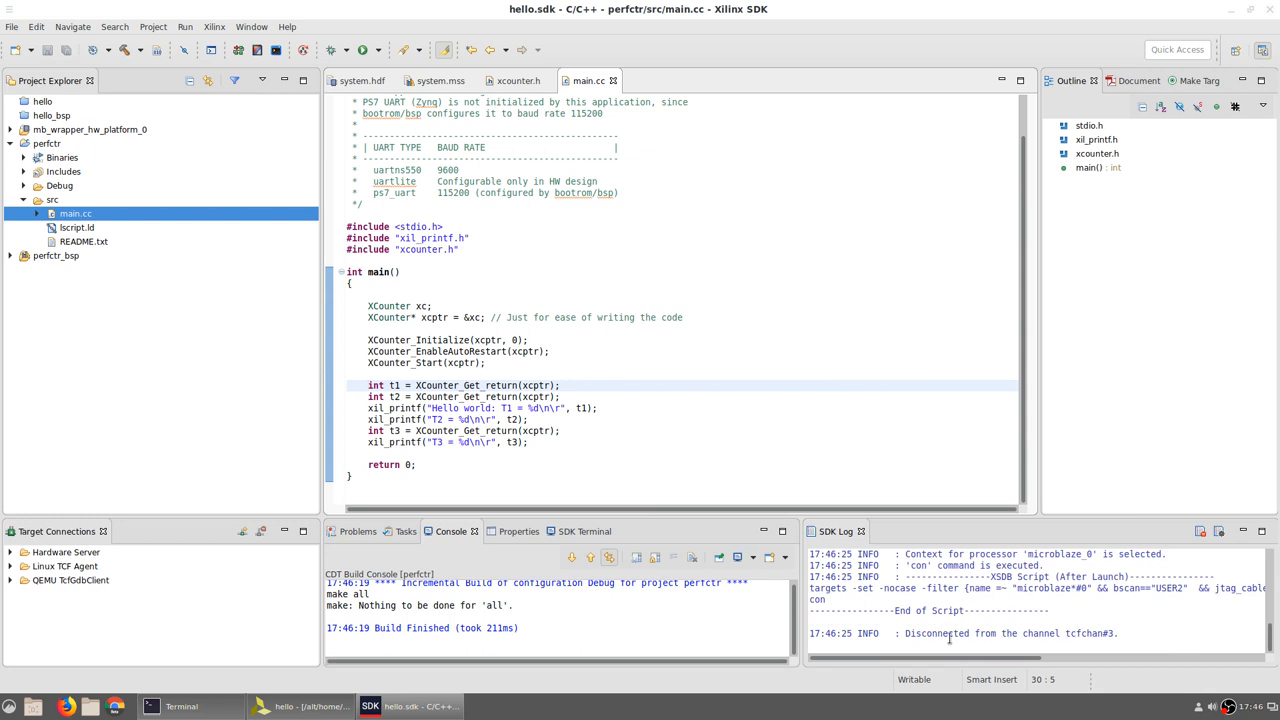
left_click(181, 707)
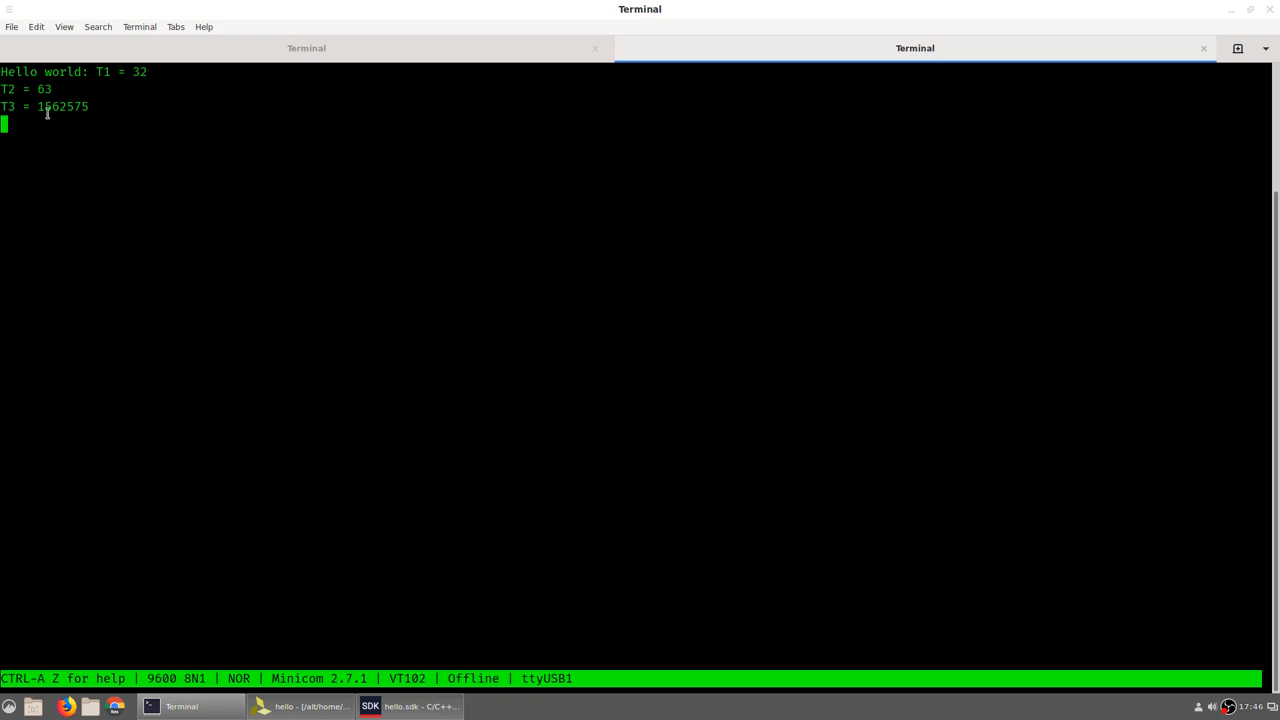
mouse_move(66, 110)
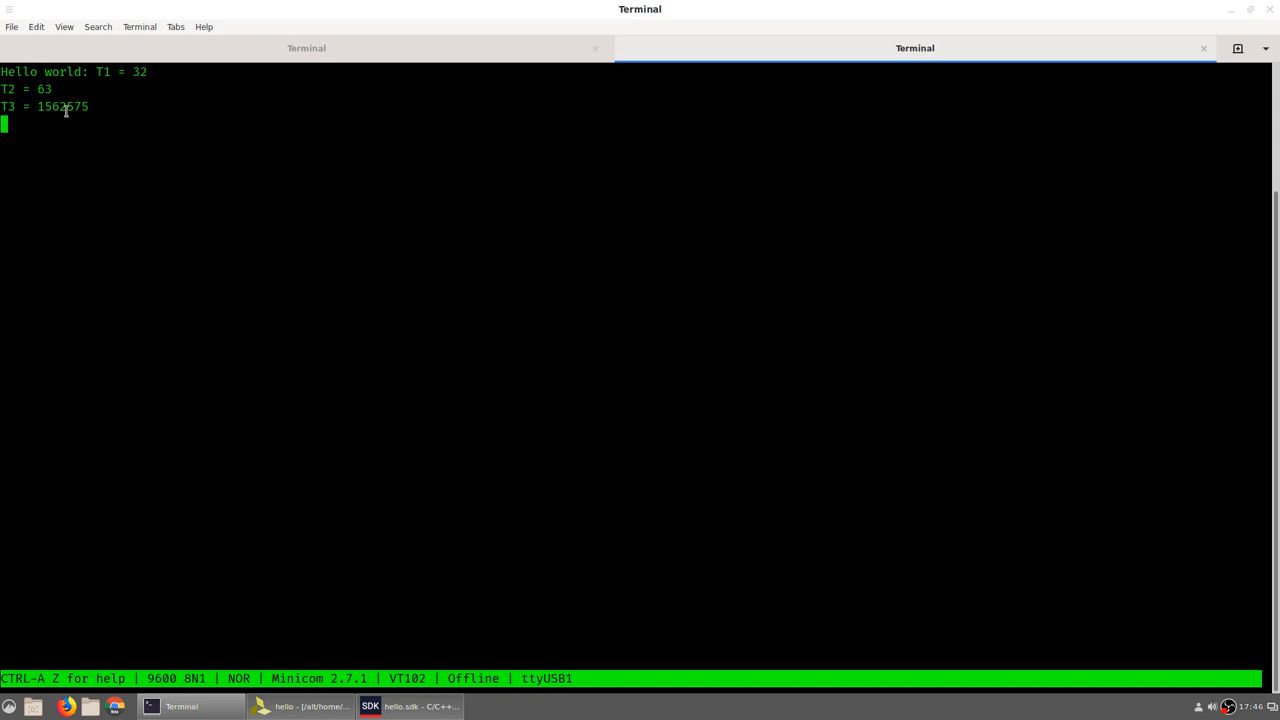
mouse_move(120, 105)
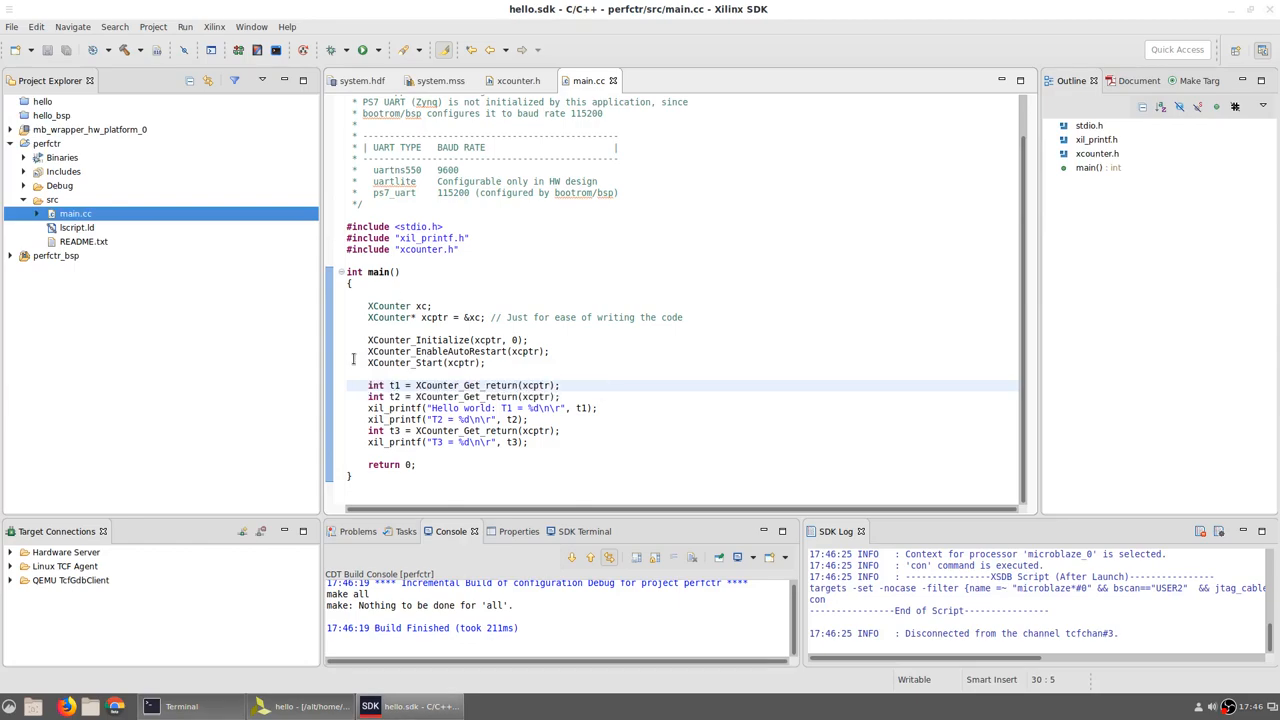
mouse_move(481, 385)
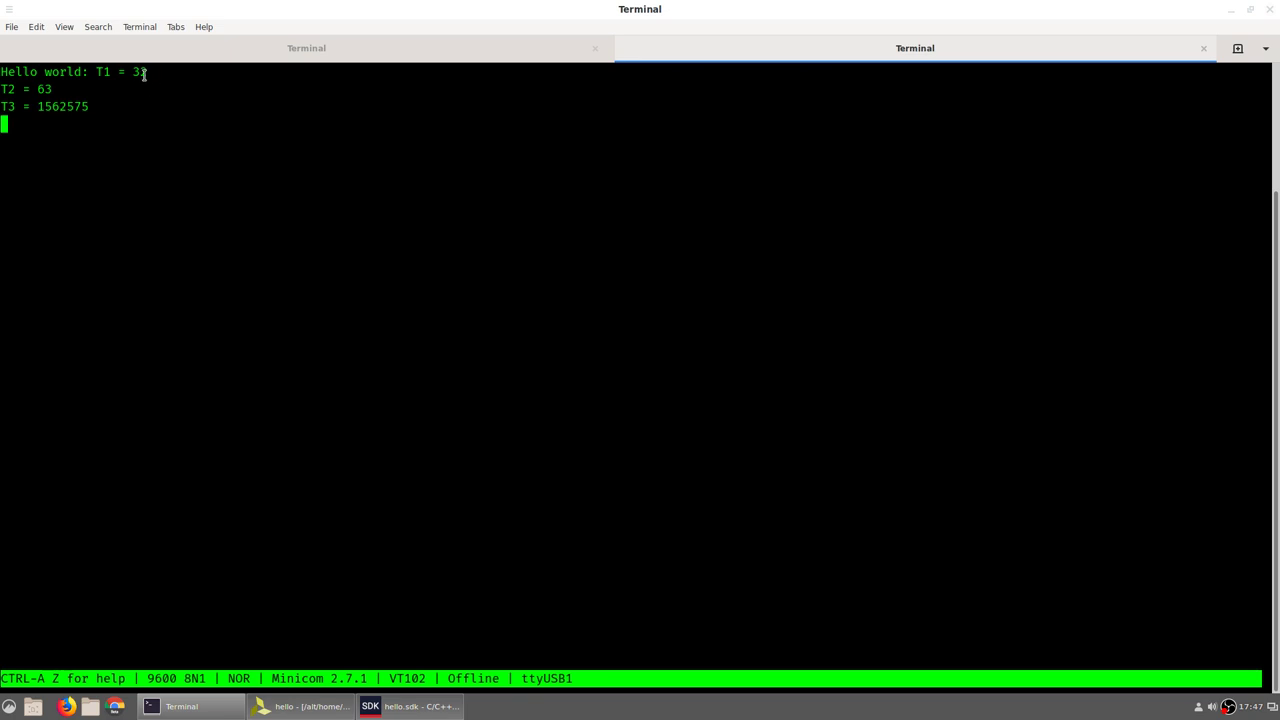
mouse_move(149, 74)
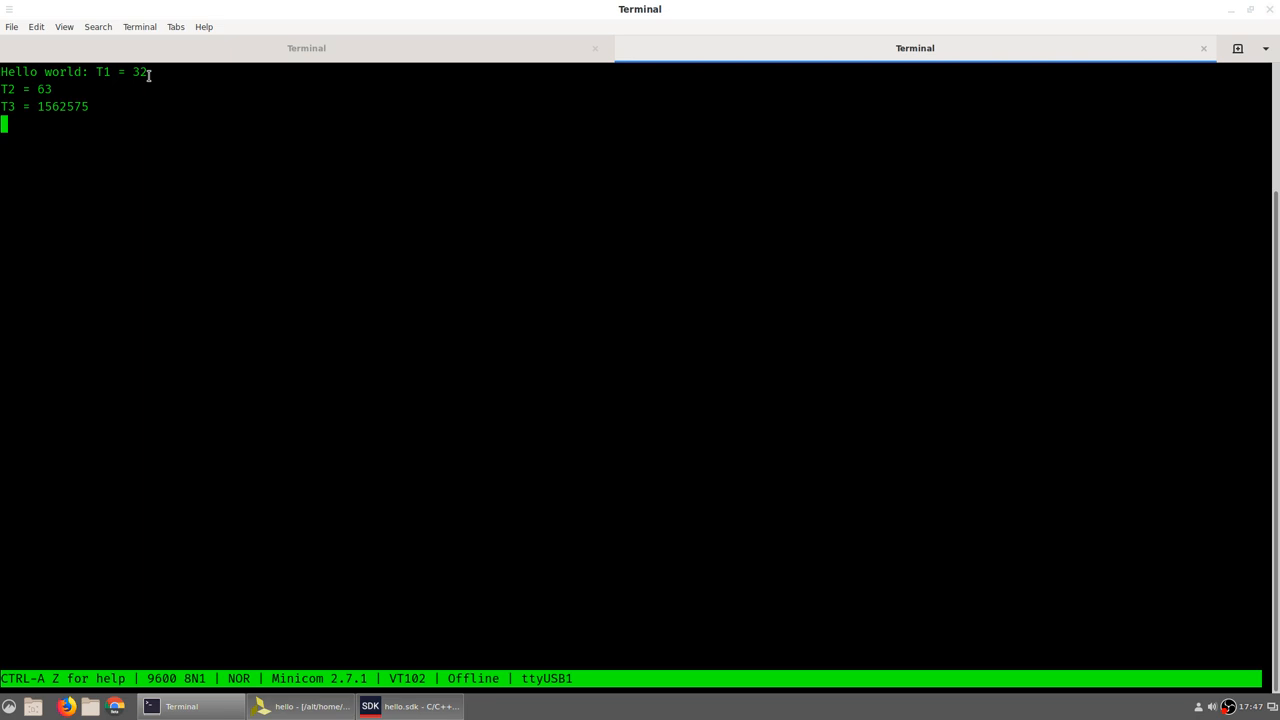
mouse_move(324, 588)
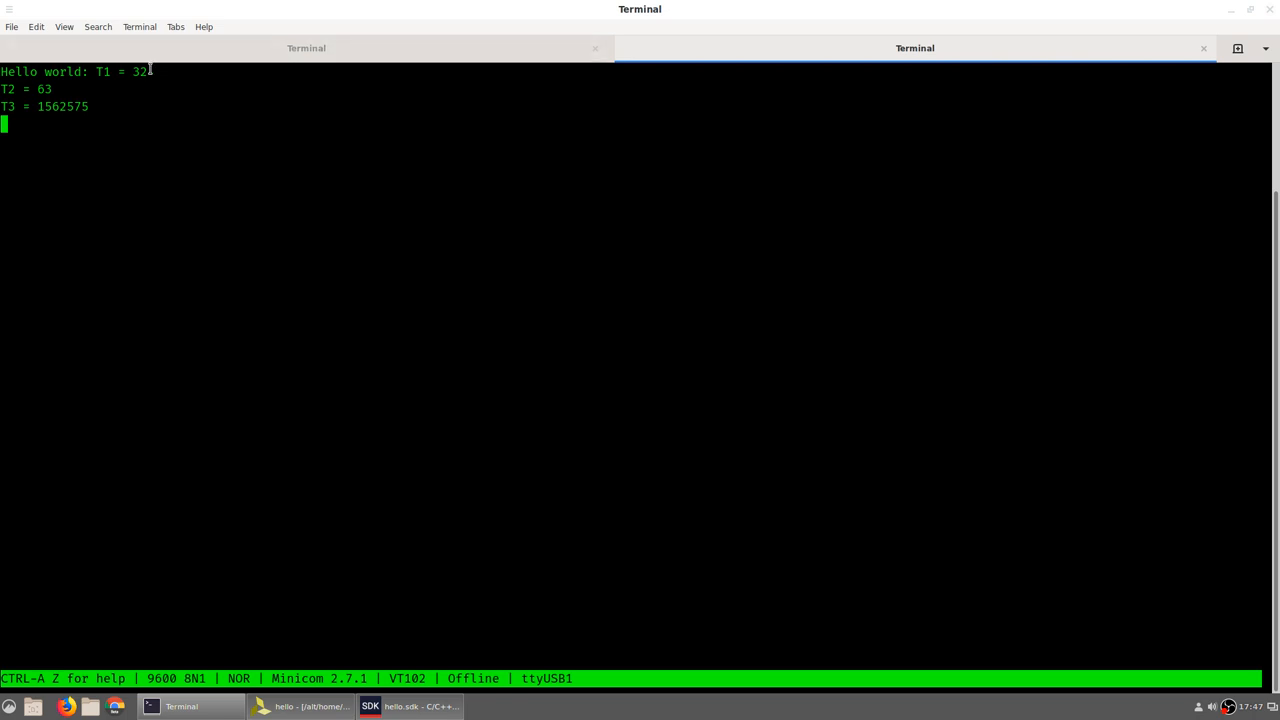
mouse_move(115, 104)
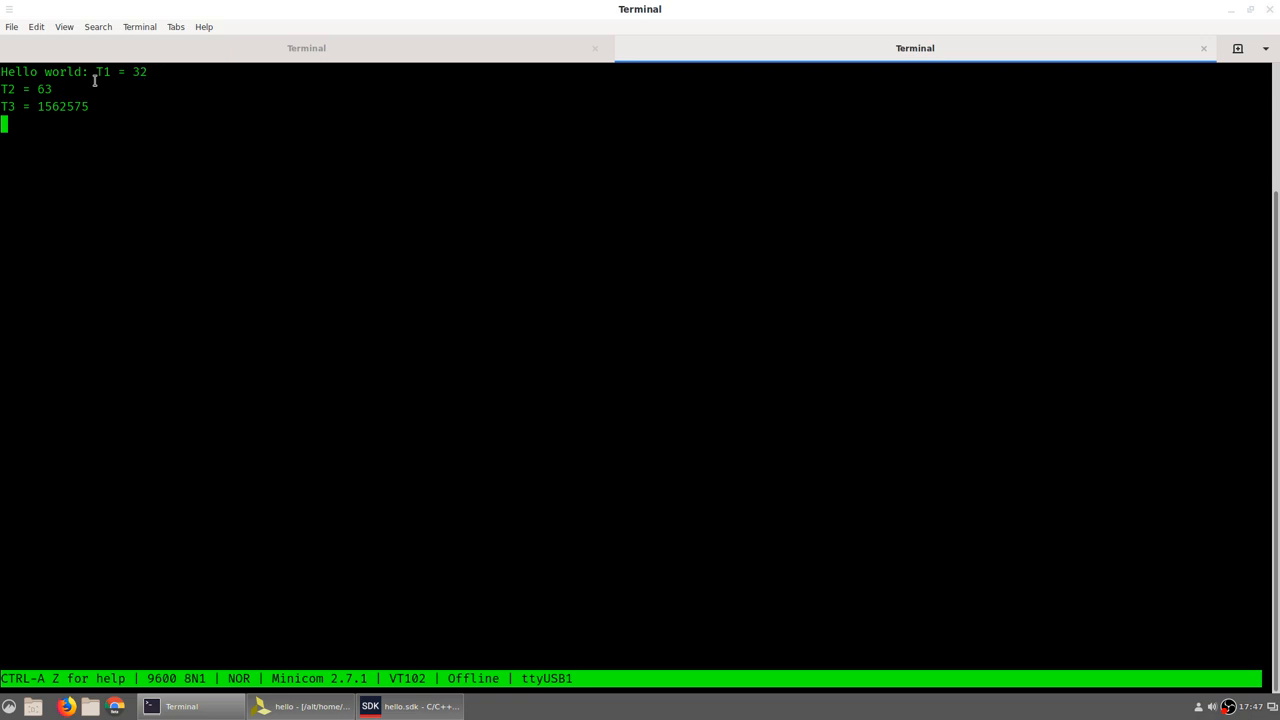
mouse_move(71, 108)
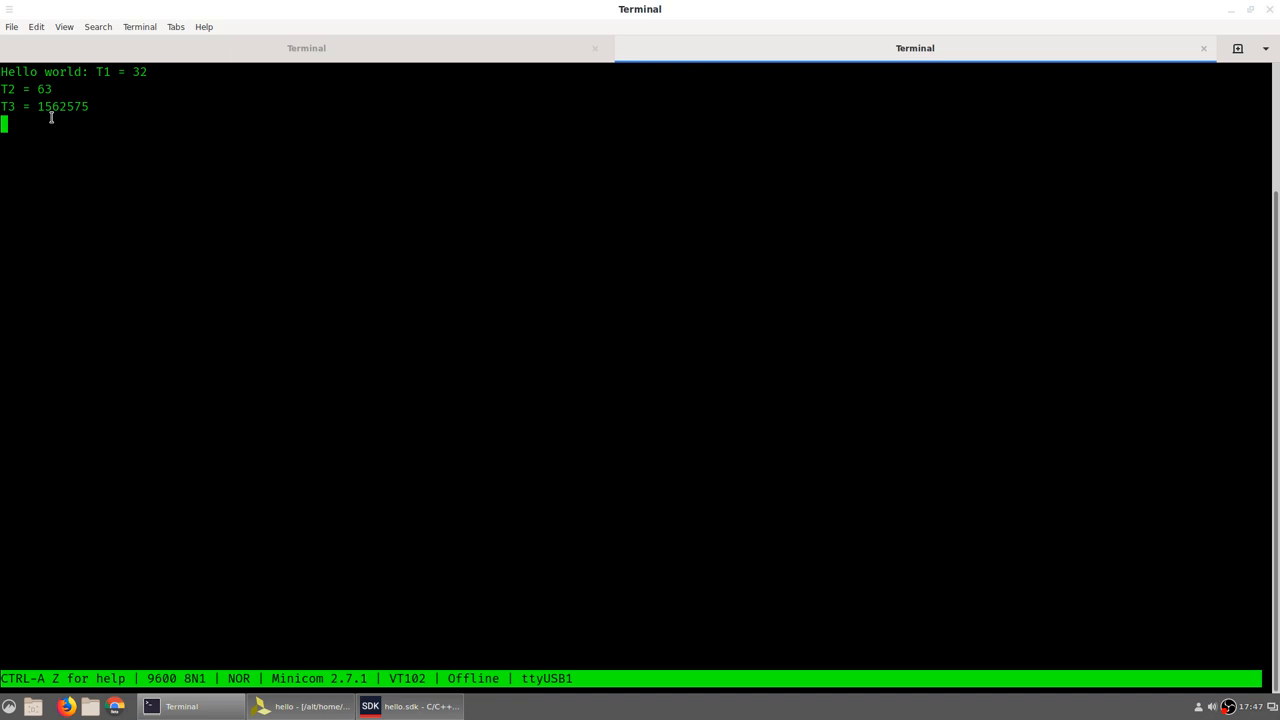
mouse_move(92, 122)
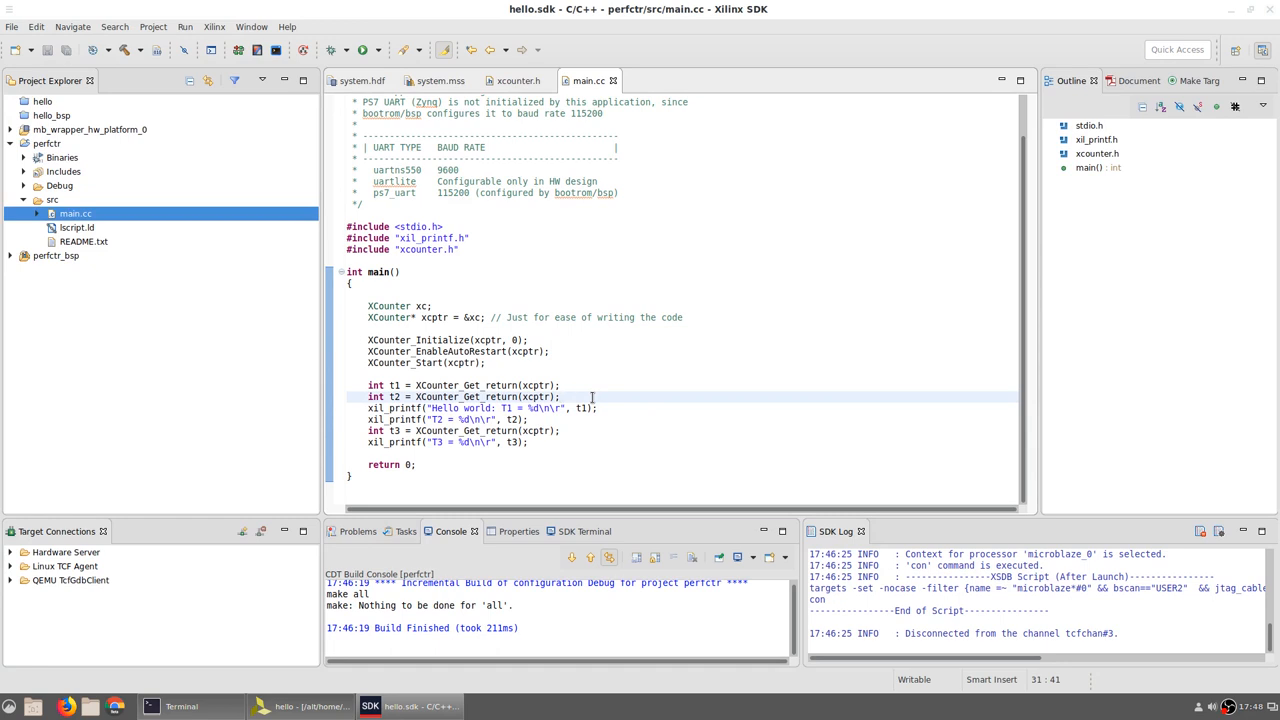
left_click(561, 396)
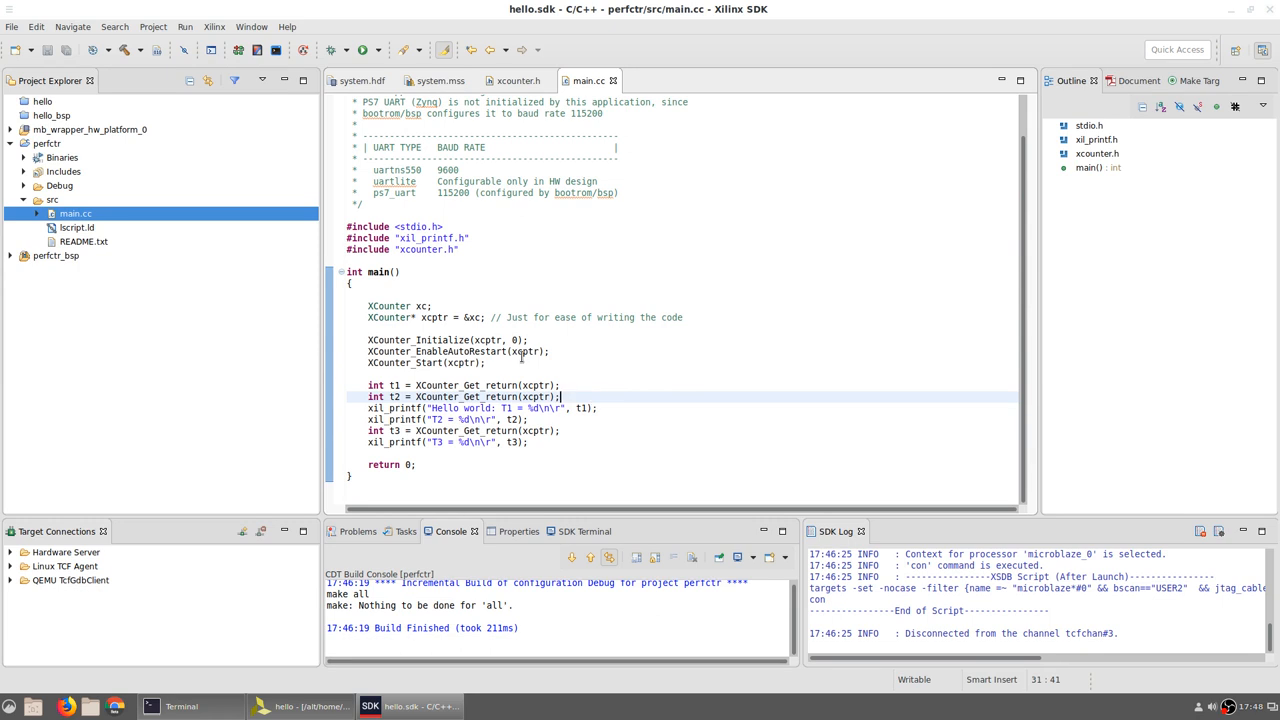
mouse_move(455, 351)
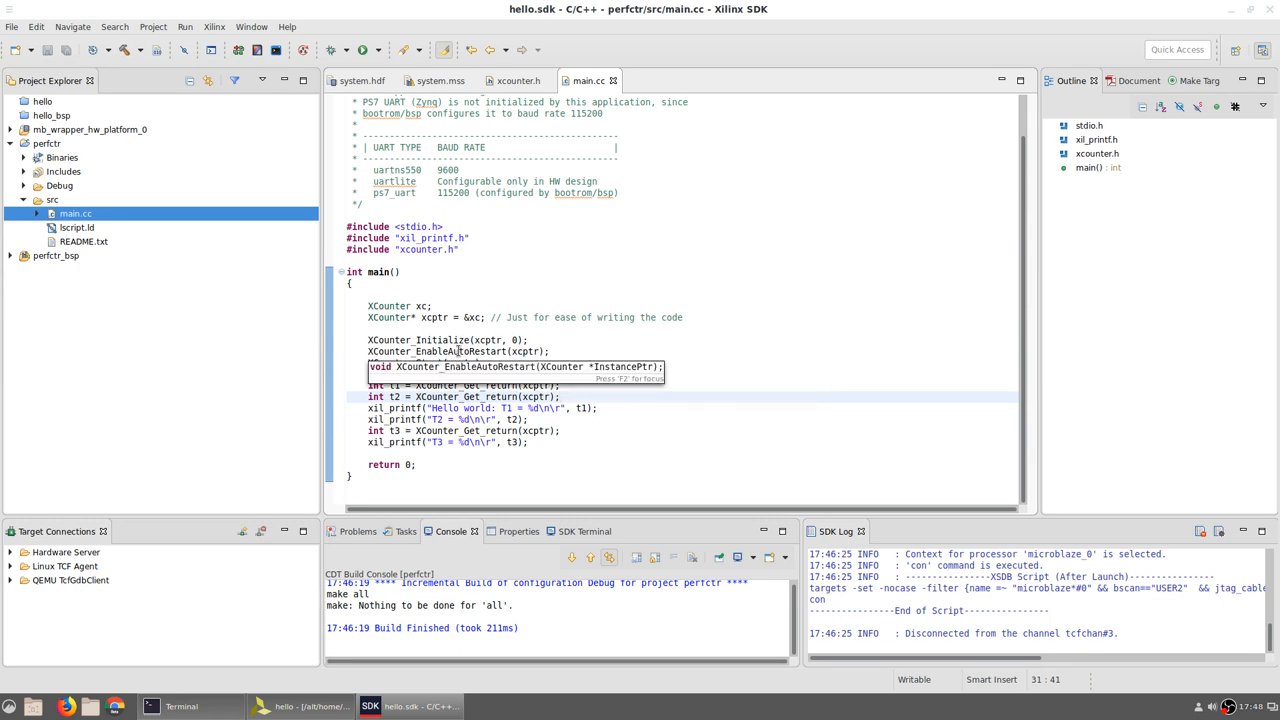